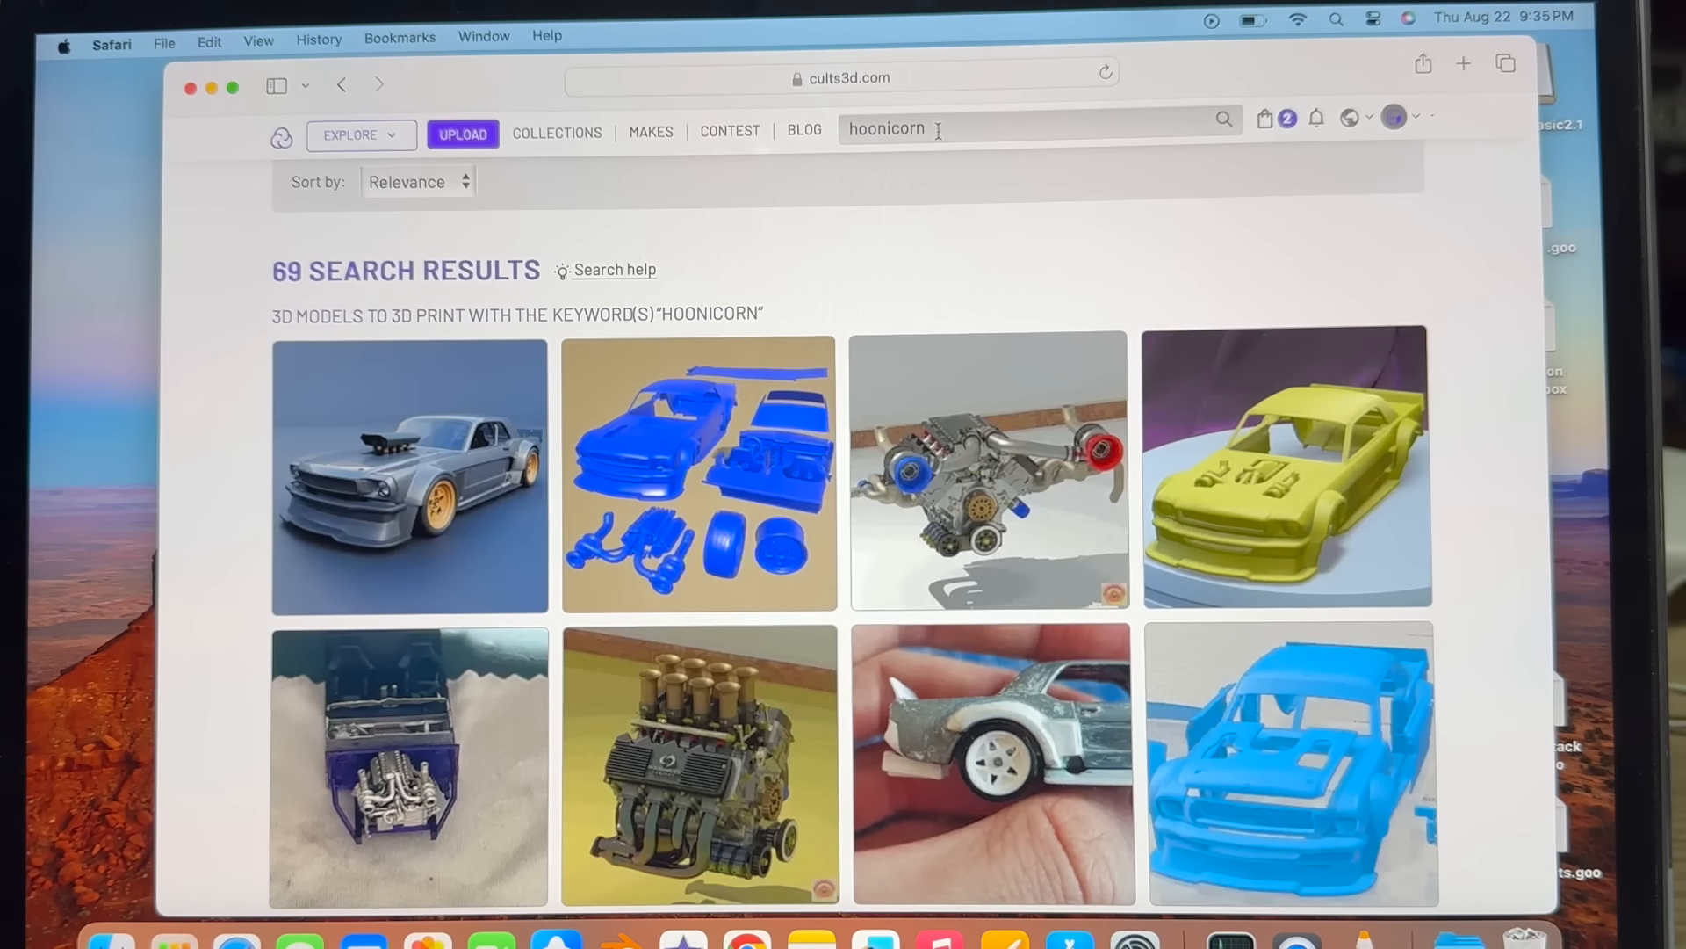
pyautogui.moveTo(431, 484)
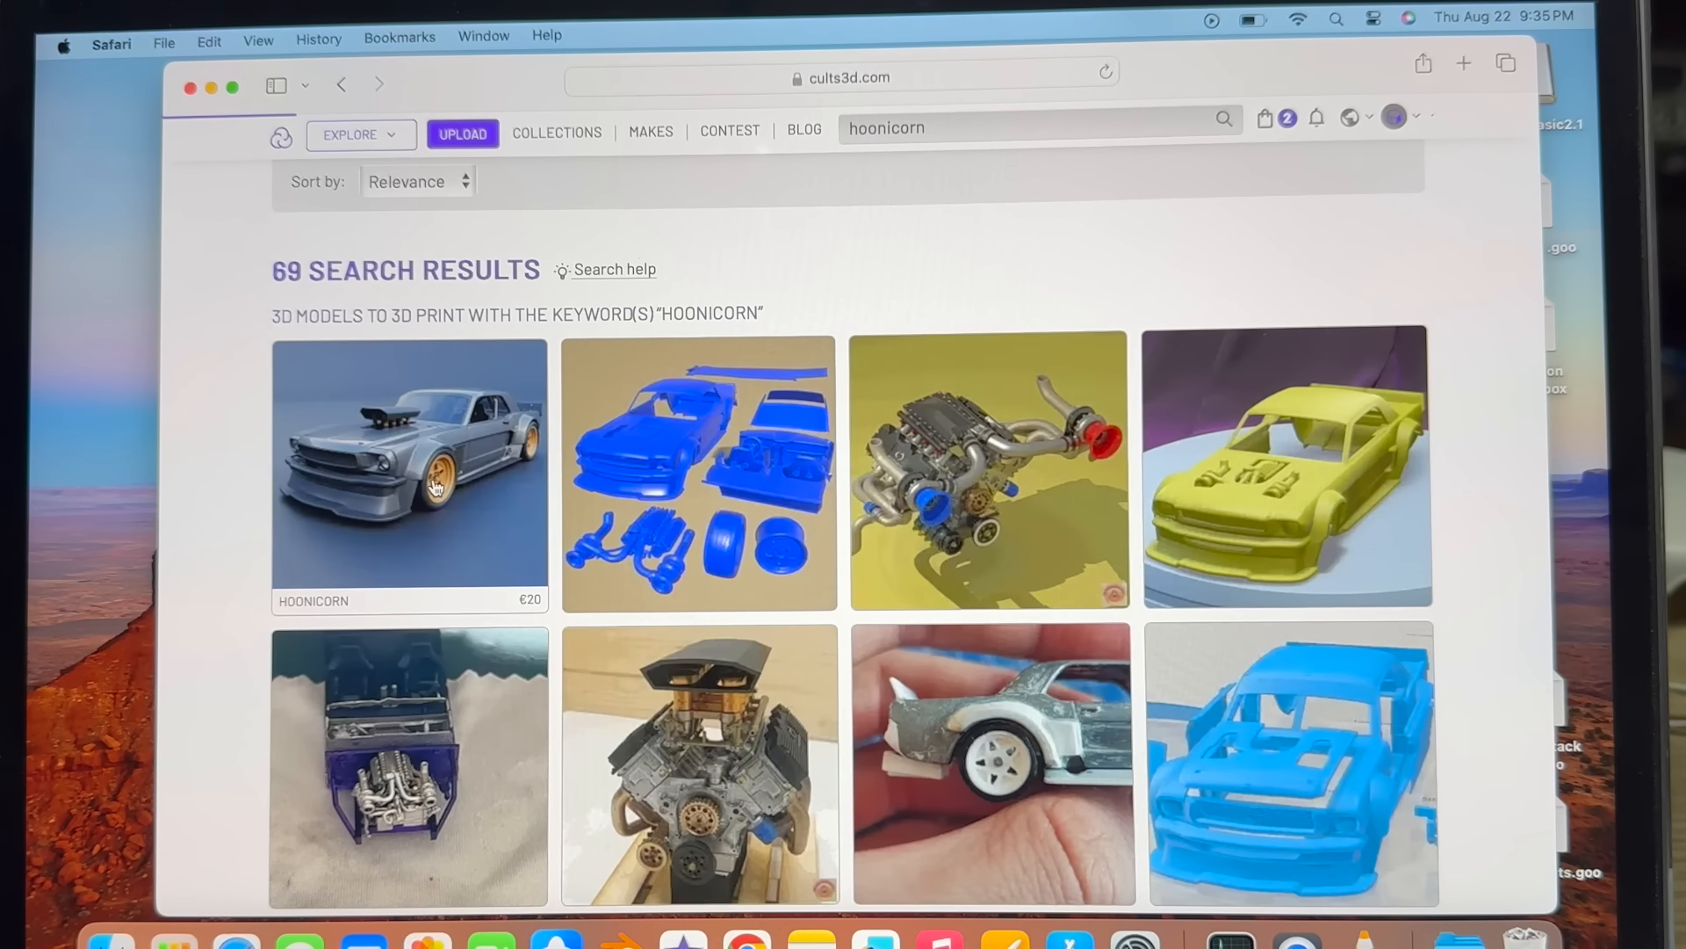
# Open the HOONICORN result on Cults3D and attempt the download, showing it was already ordered.
pyautogui.click(409, 465)
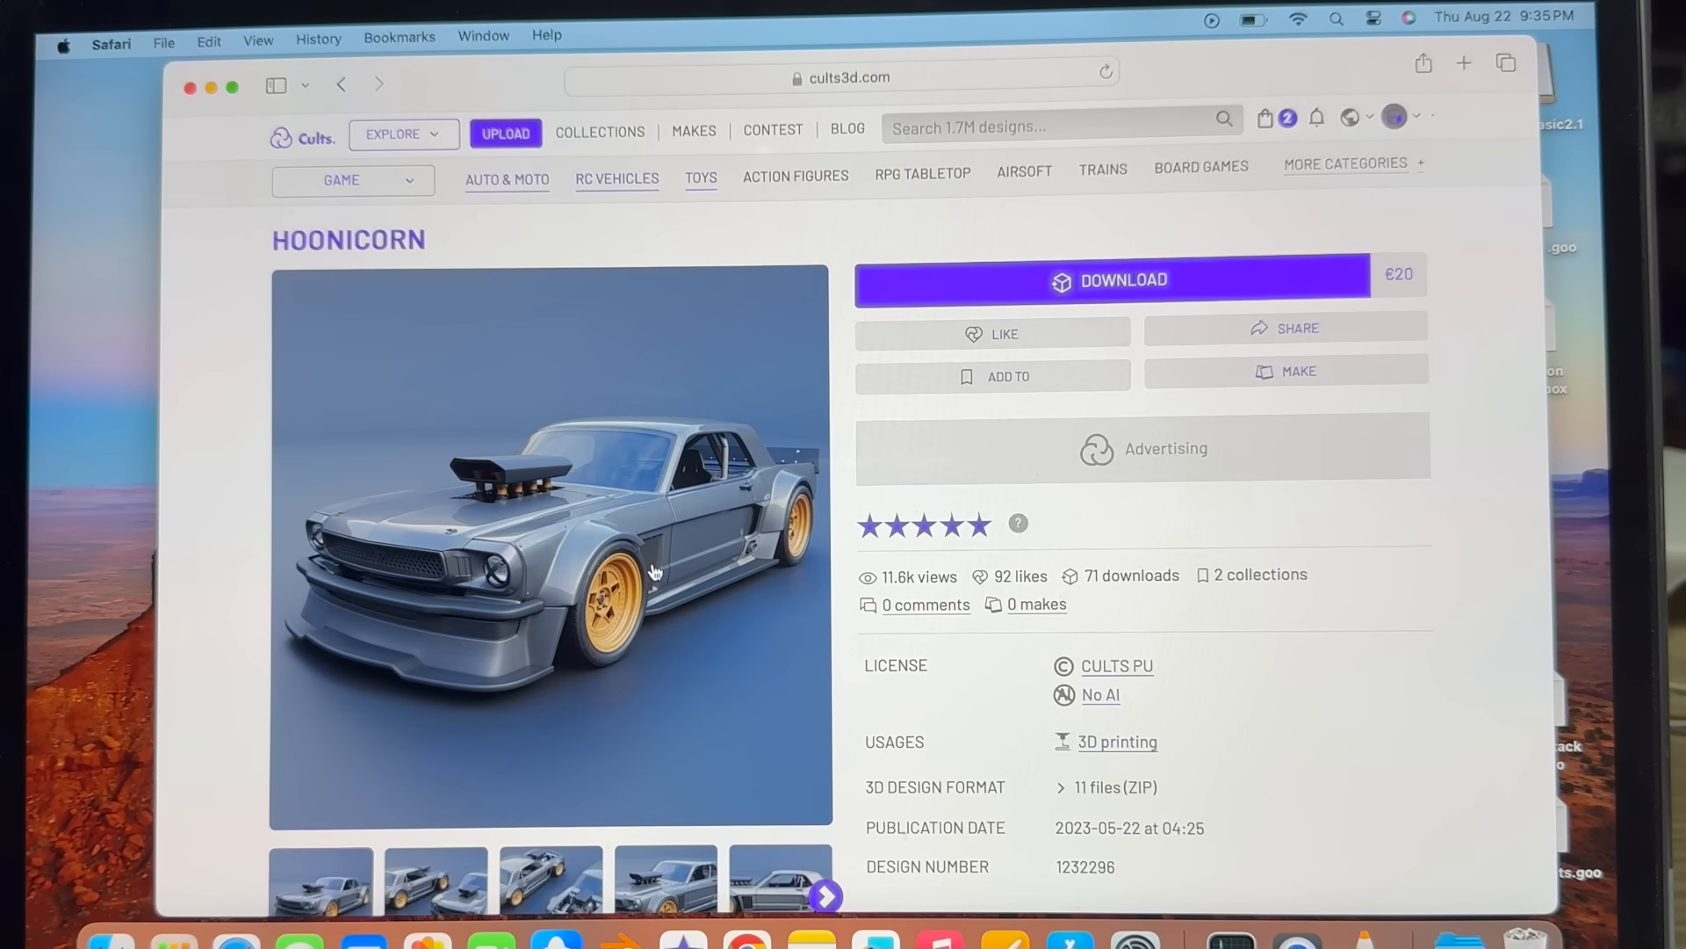
pyautogui.scroll(-3)
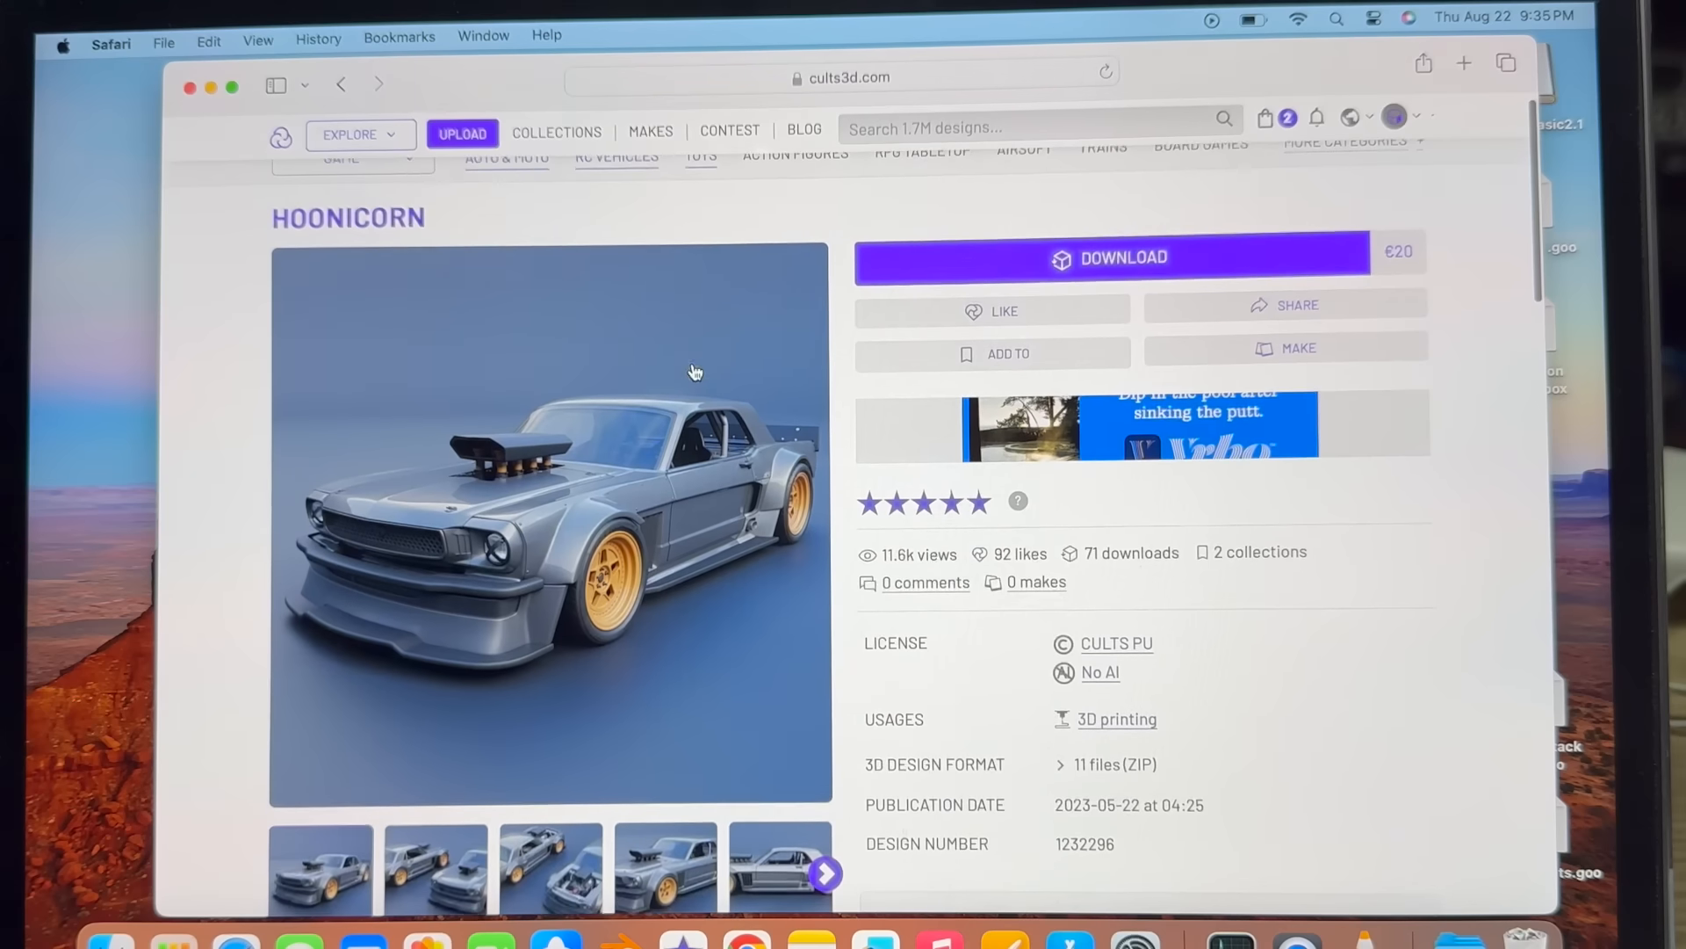
pyautogui.click(1112, 258)
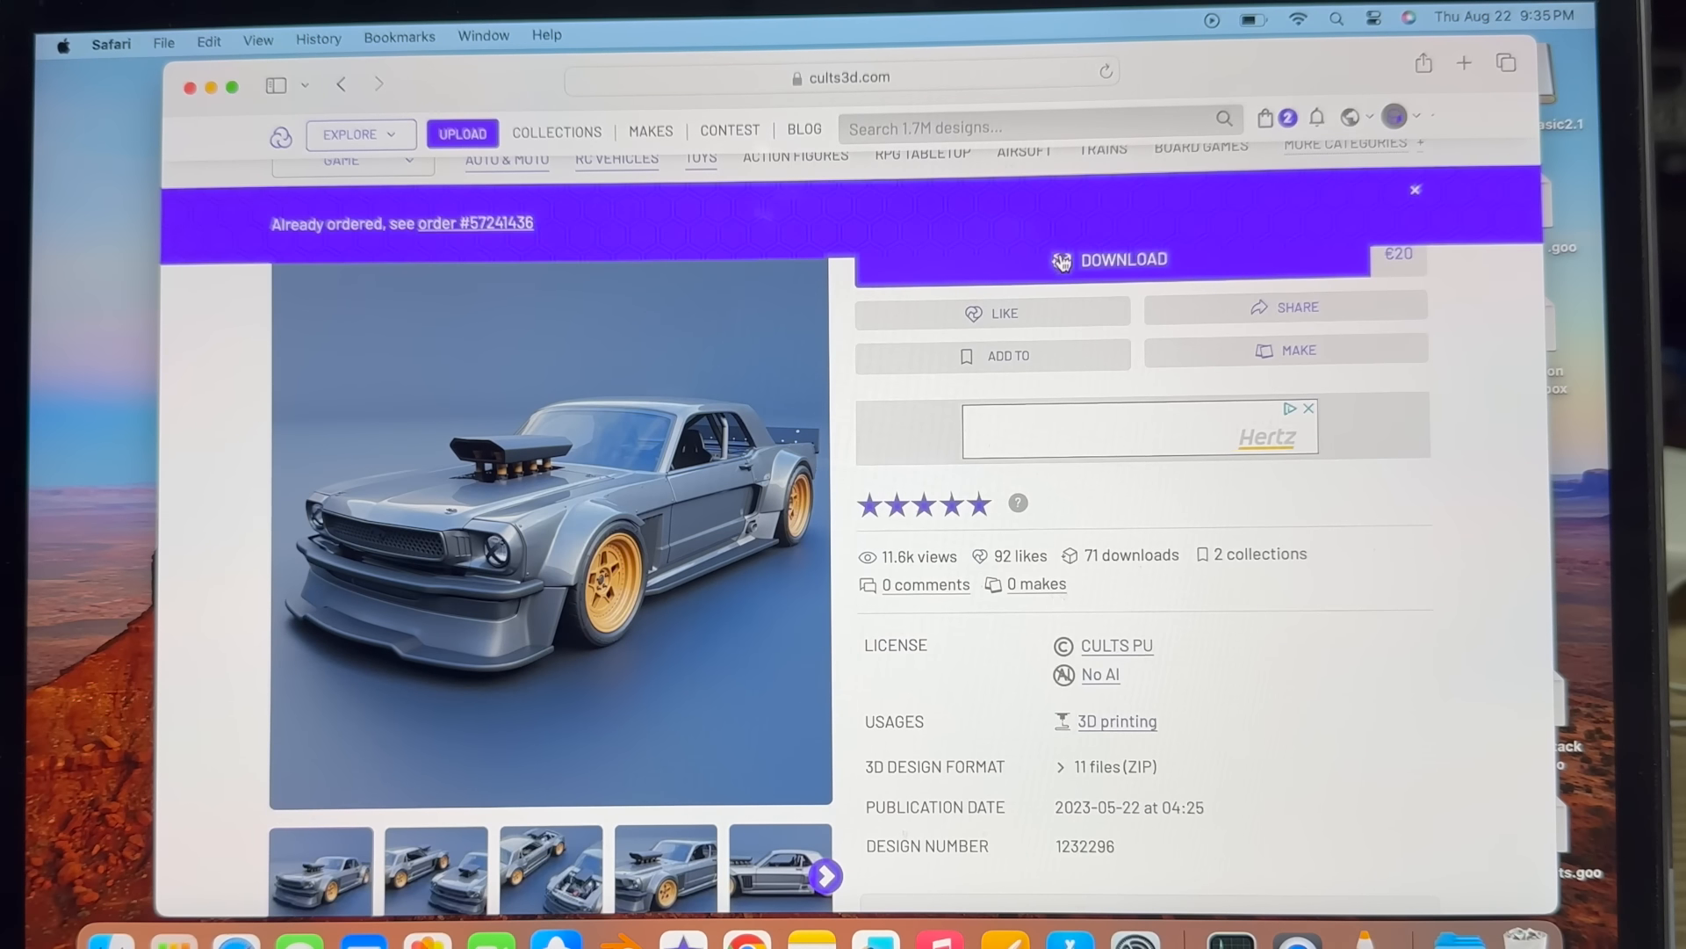
pyautogui.moveTo(469, 245)
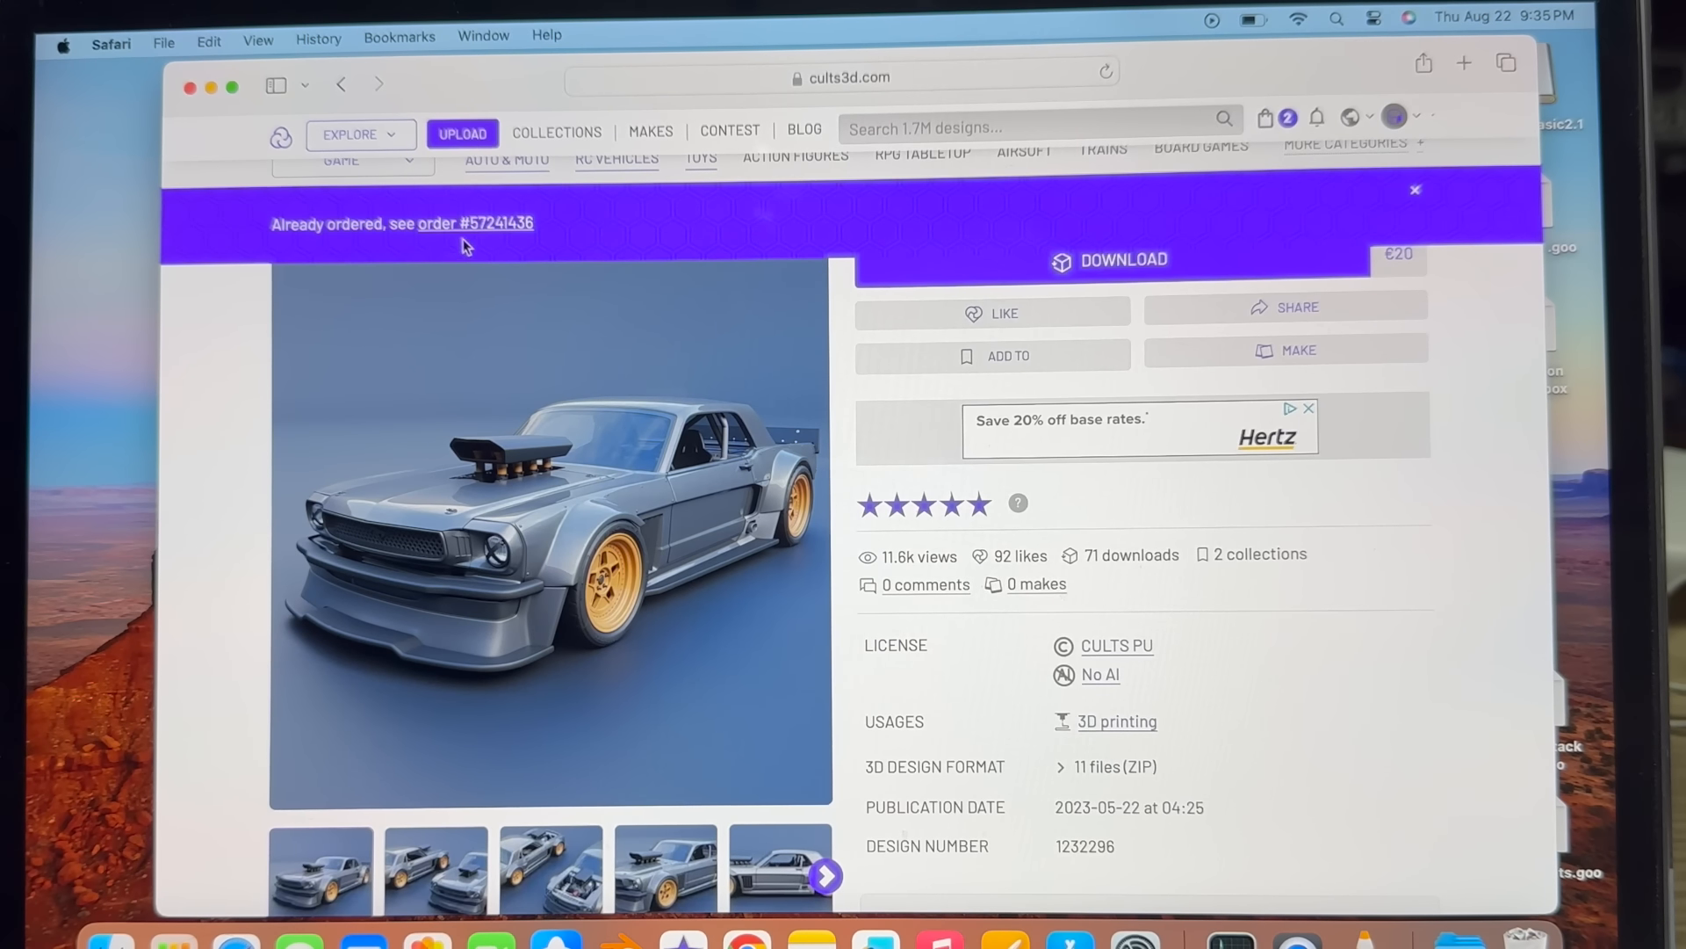
pyautogui.click(1415, 190)
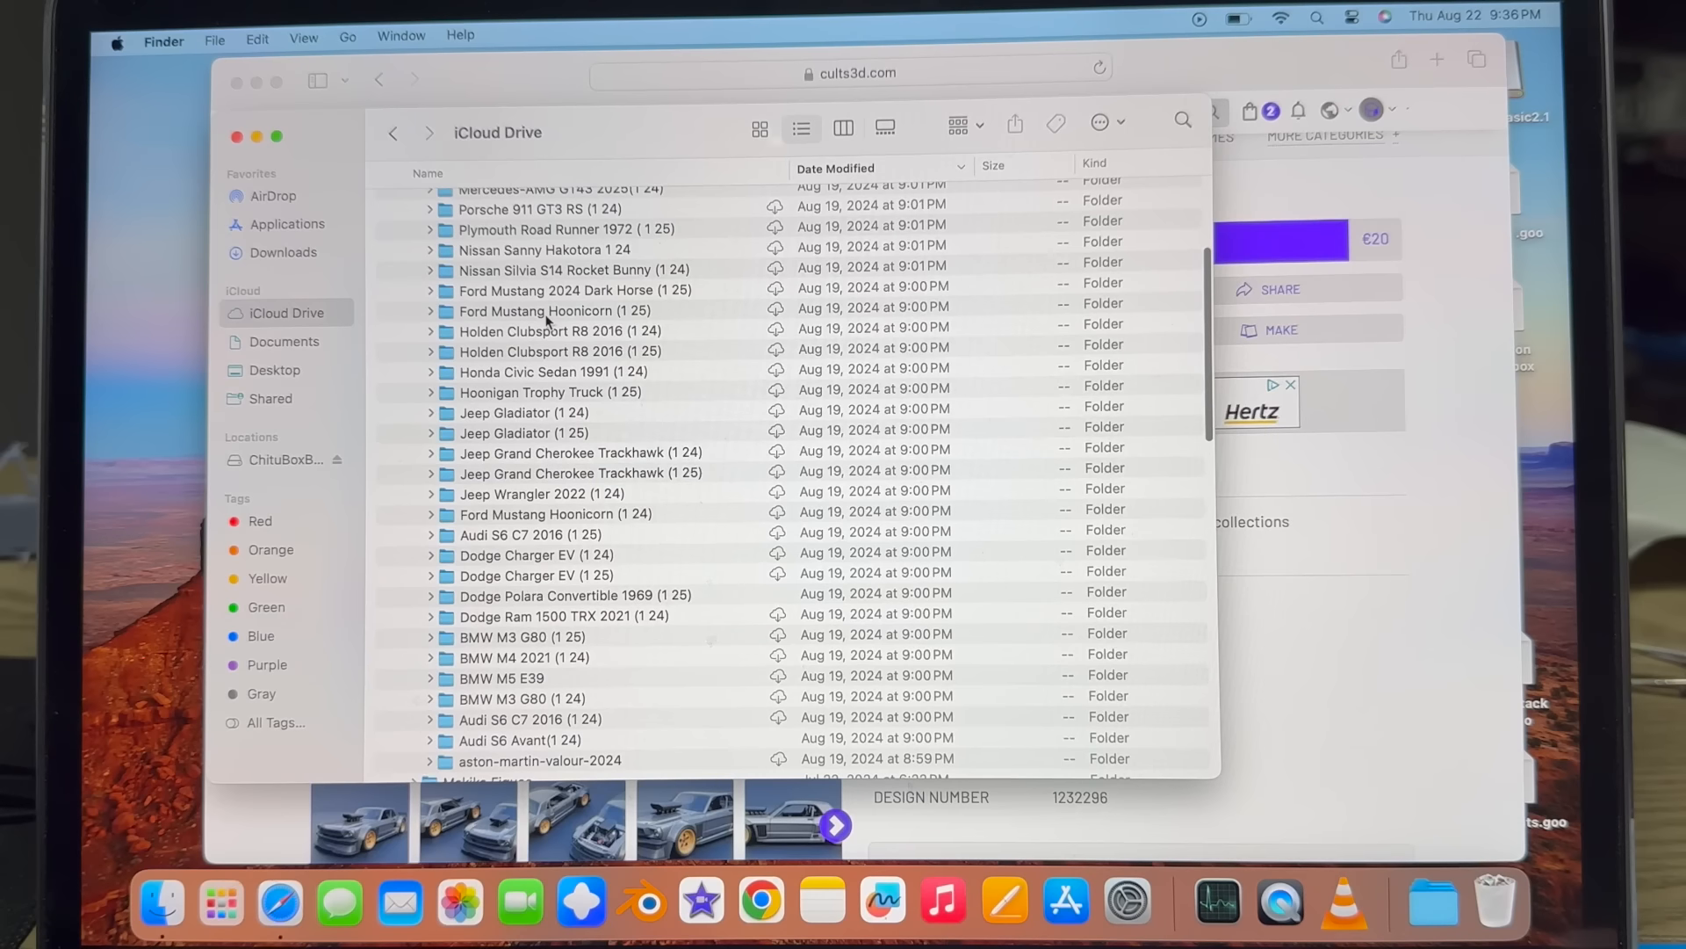
# Open the Ford Mustang Hoonicorn (1 25) folder and view its STL parts in Gallery view.
pyautogui.doubleClick(555, 311)
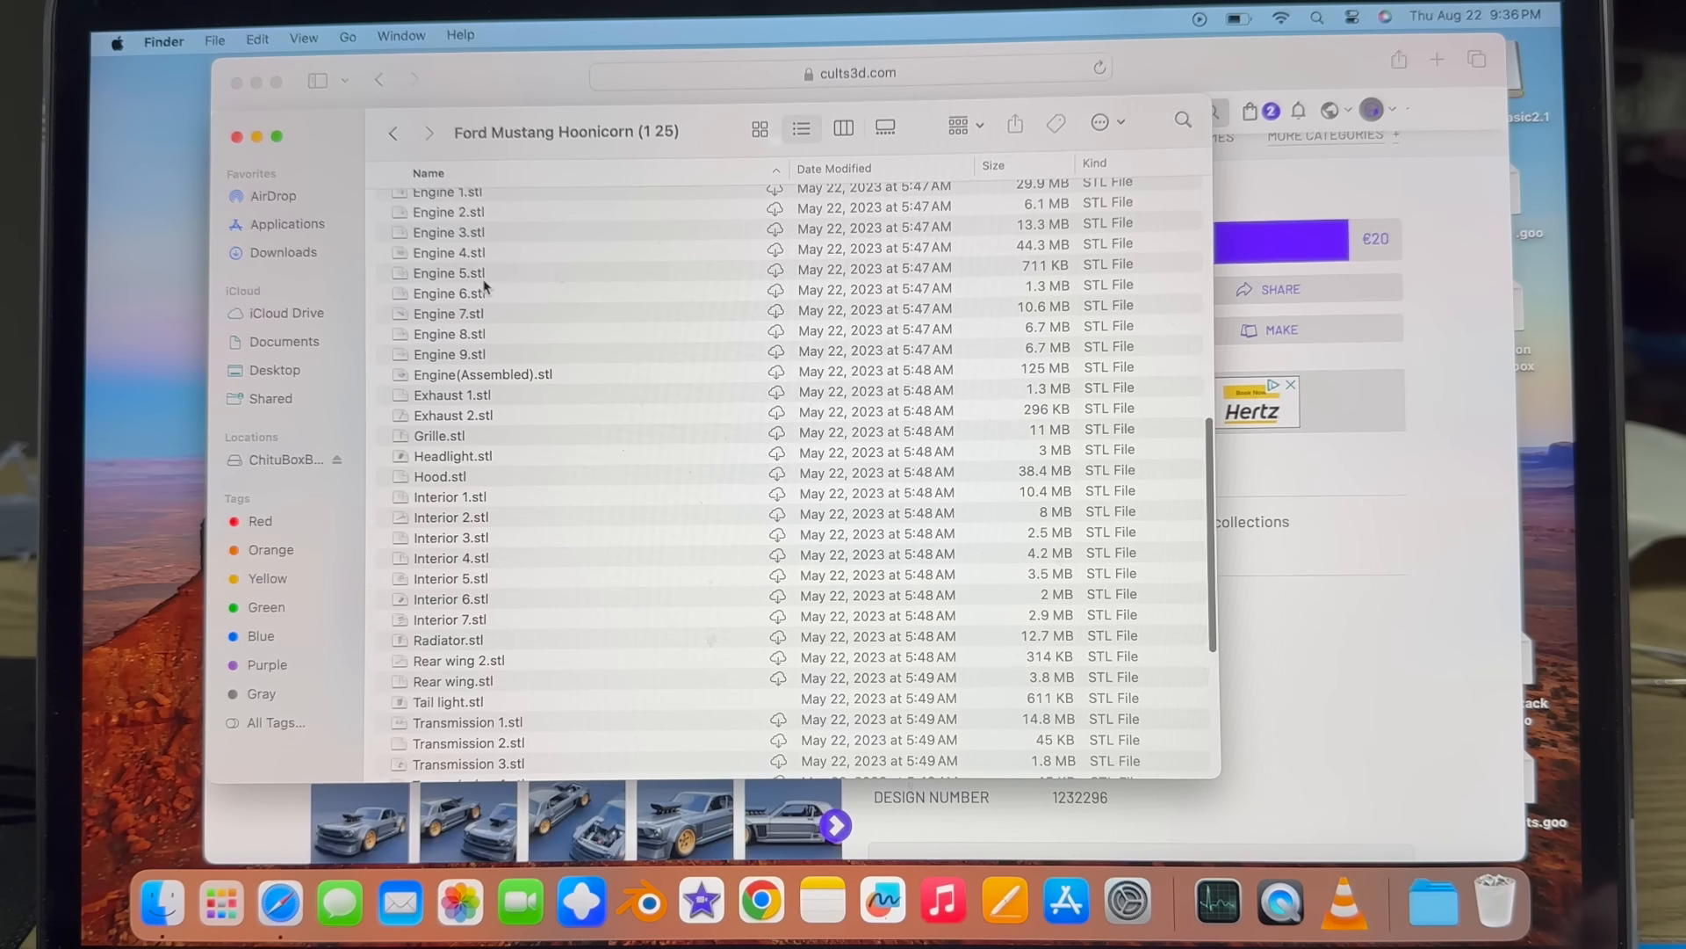
pyautogui.scroll(3)
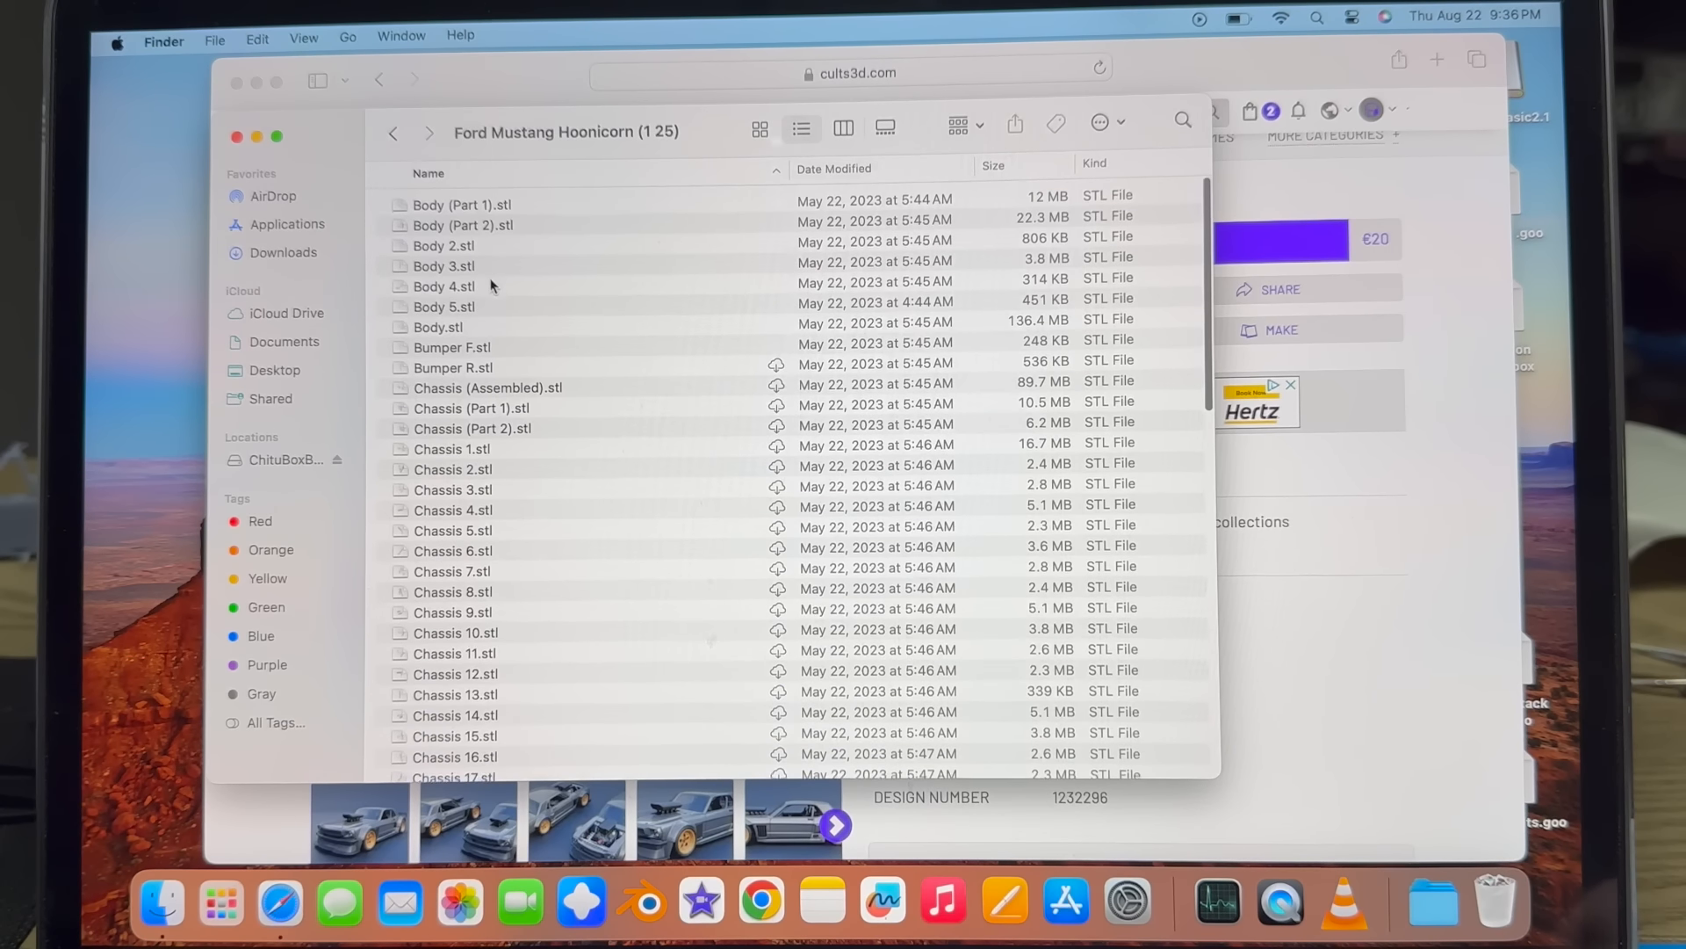
pyautogui.click(462, 205)
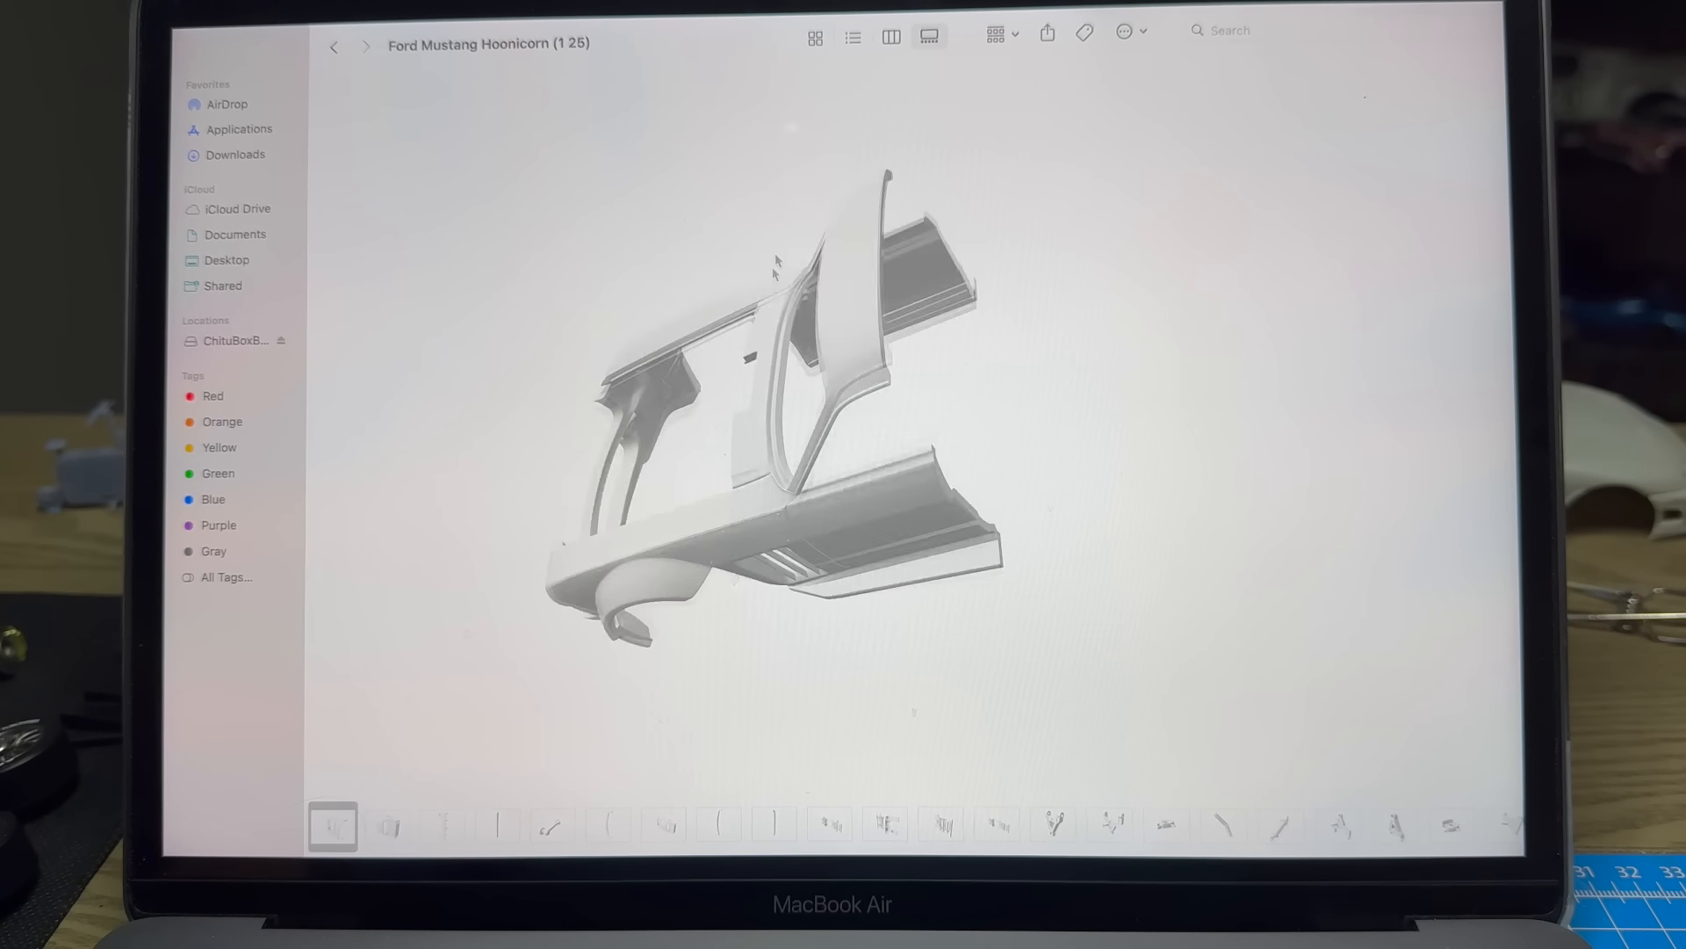
# Preview the axle, bumper, body shell, trim piece and two chassis frames in turn.
pyautogui.click(441, 826)
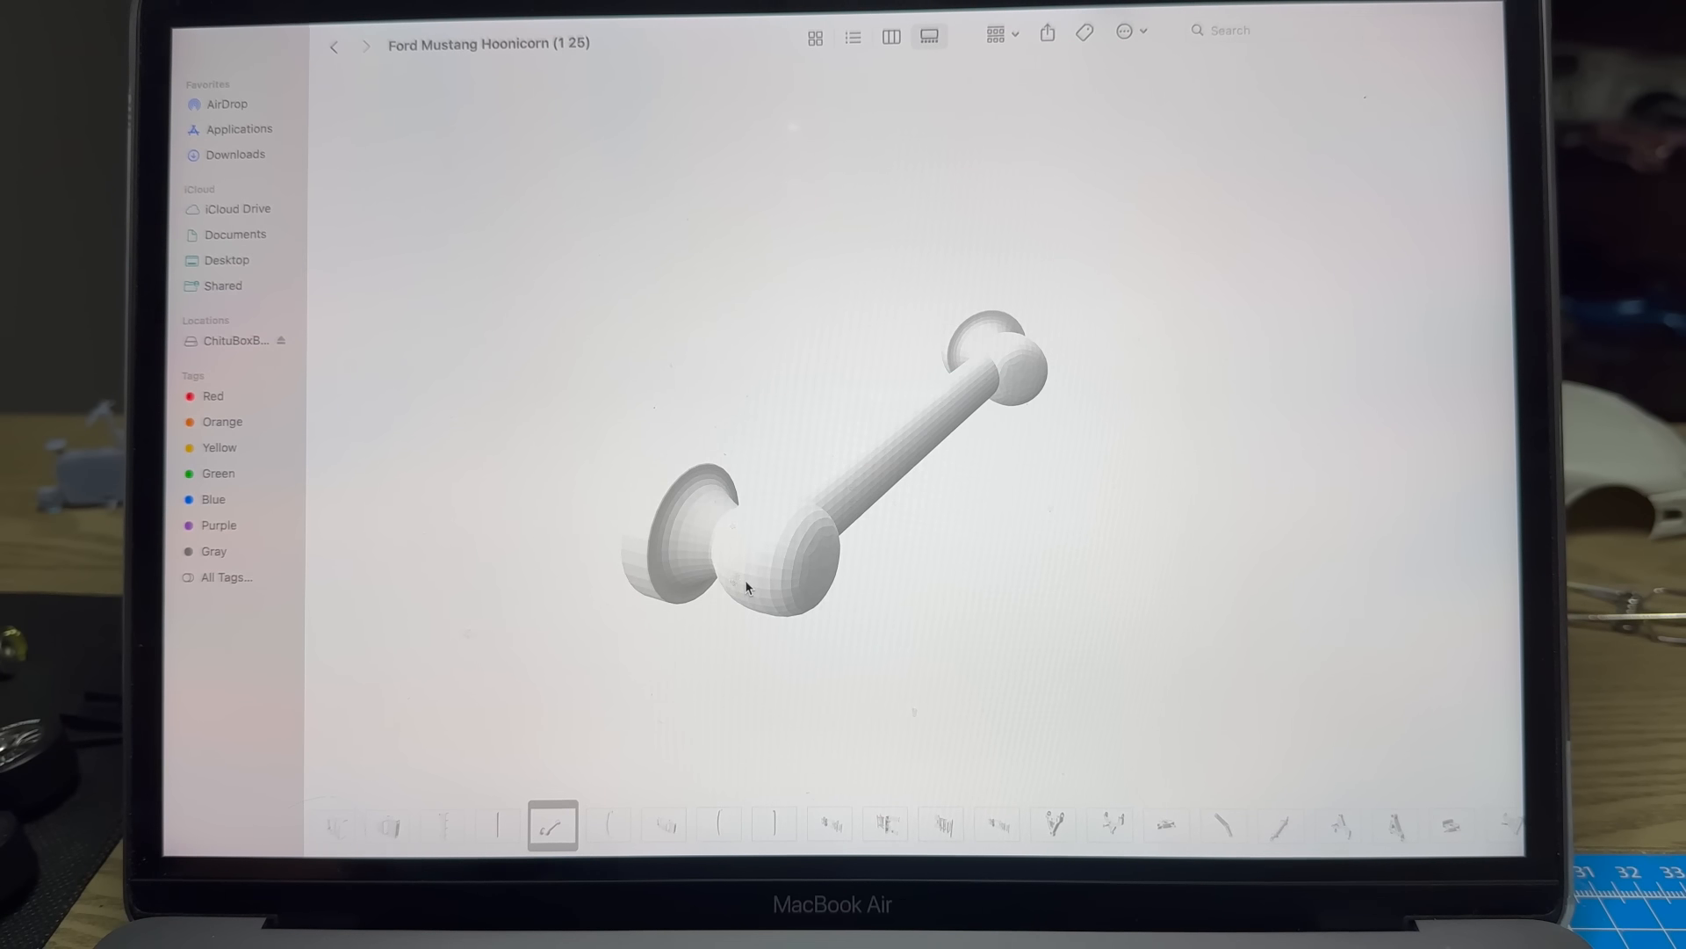
pyautogui.click(607, 824)
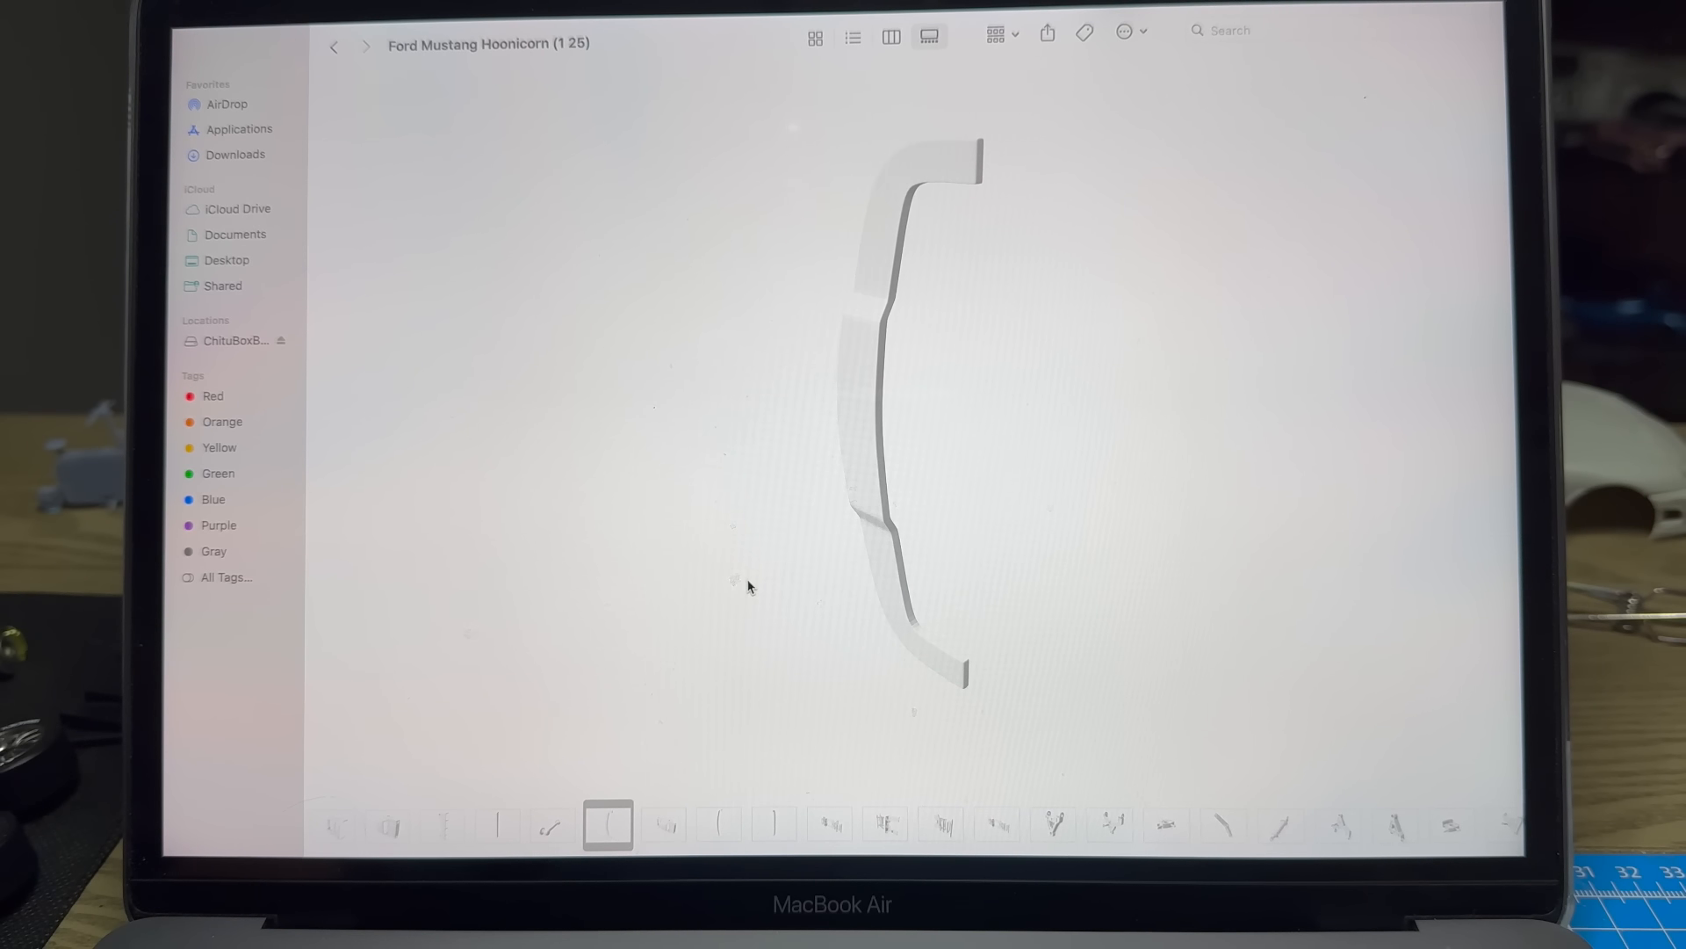
pyautogui.click(663, 824)
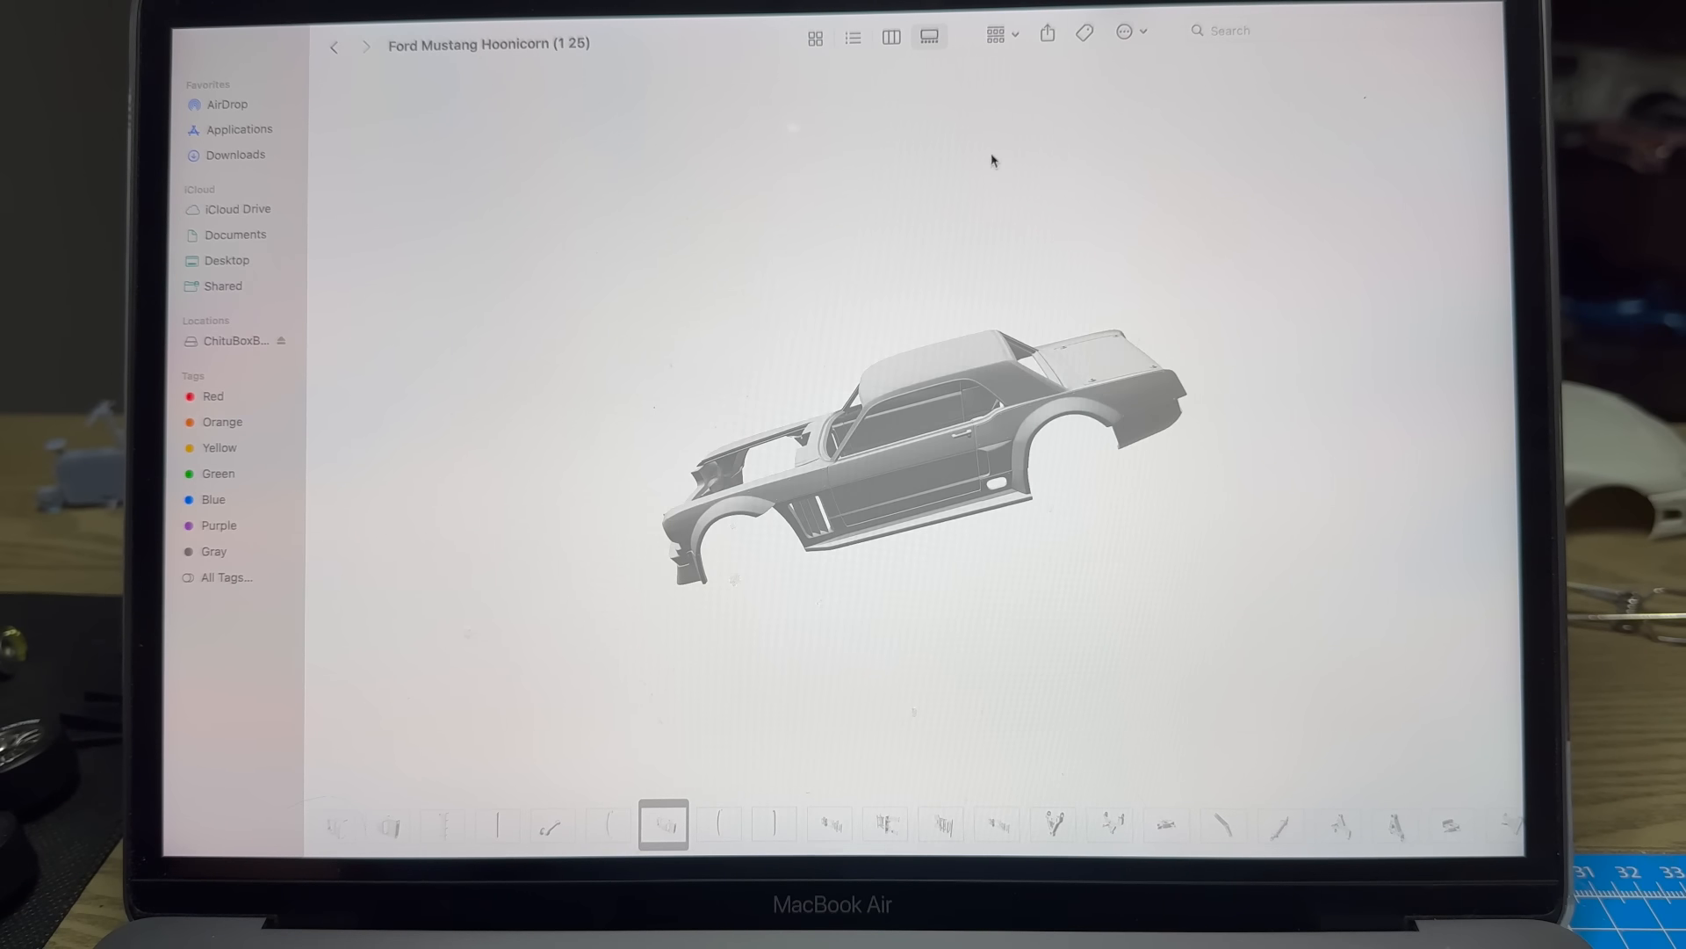
pyautogui.click(717, 824)
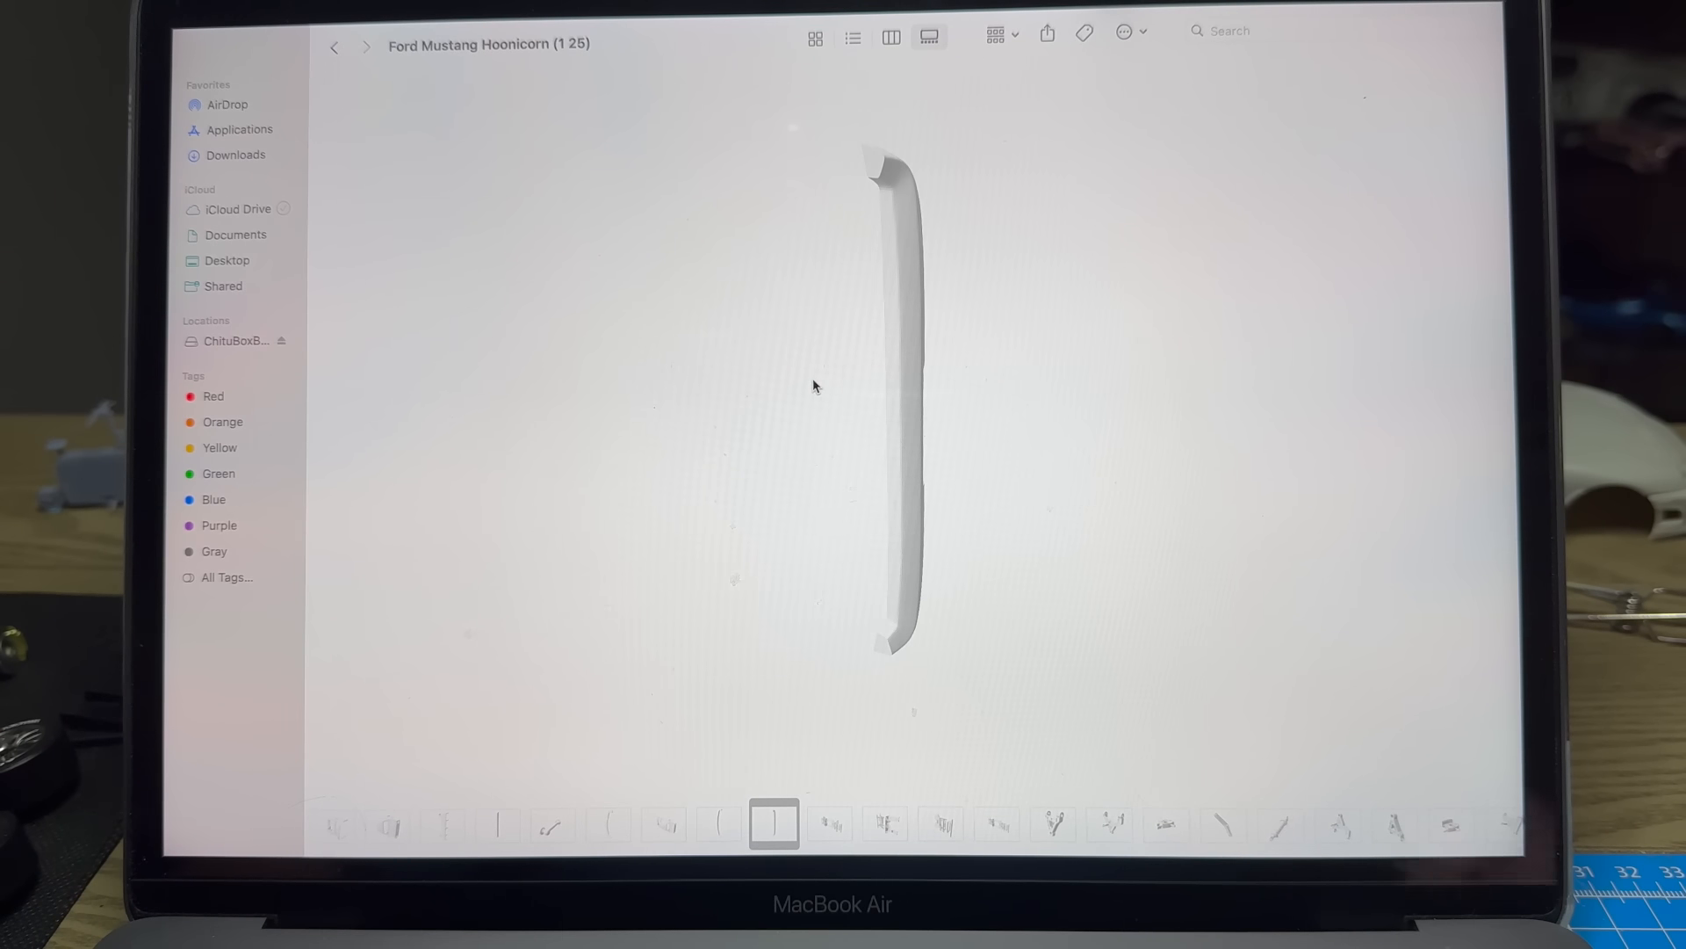
pyautogui.click(829, 824)
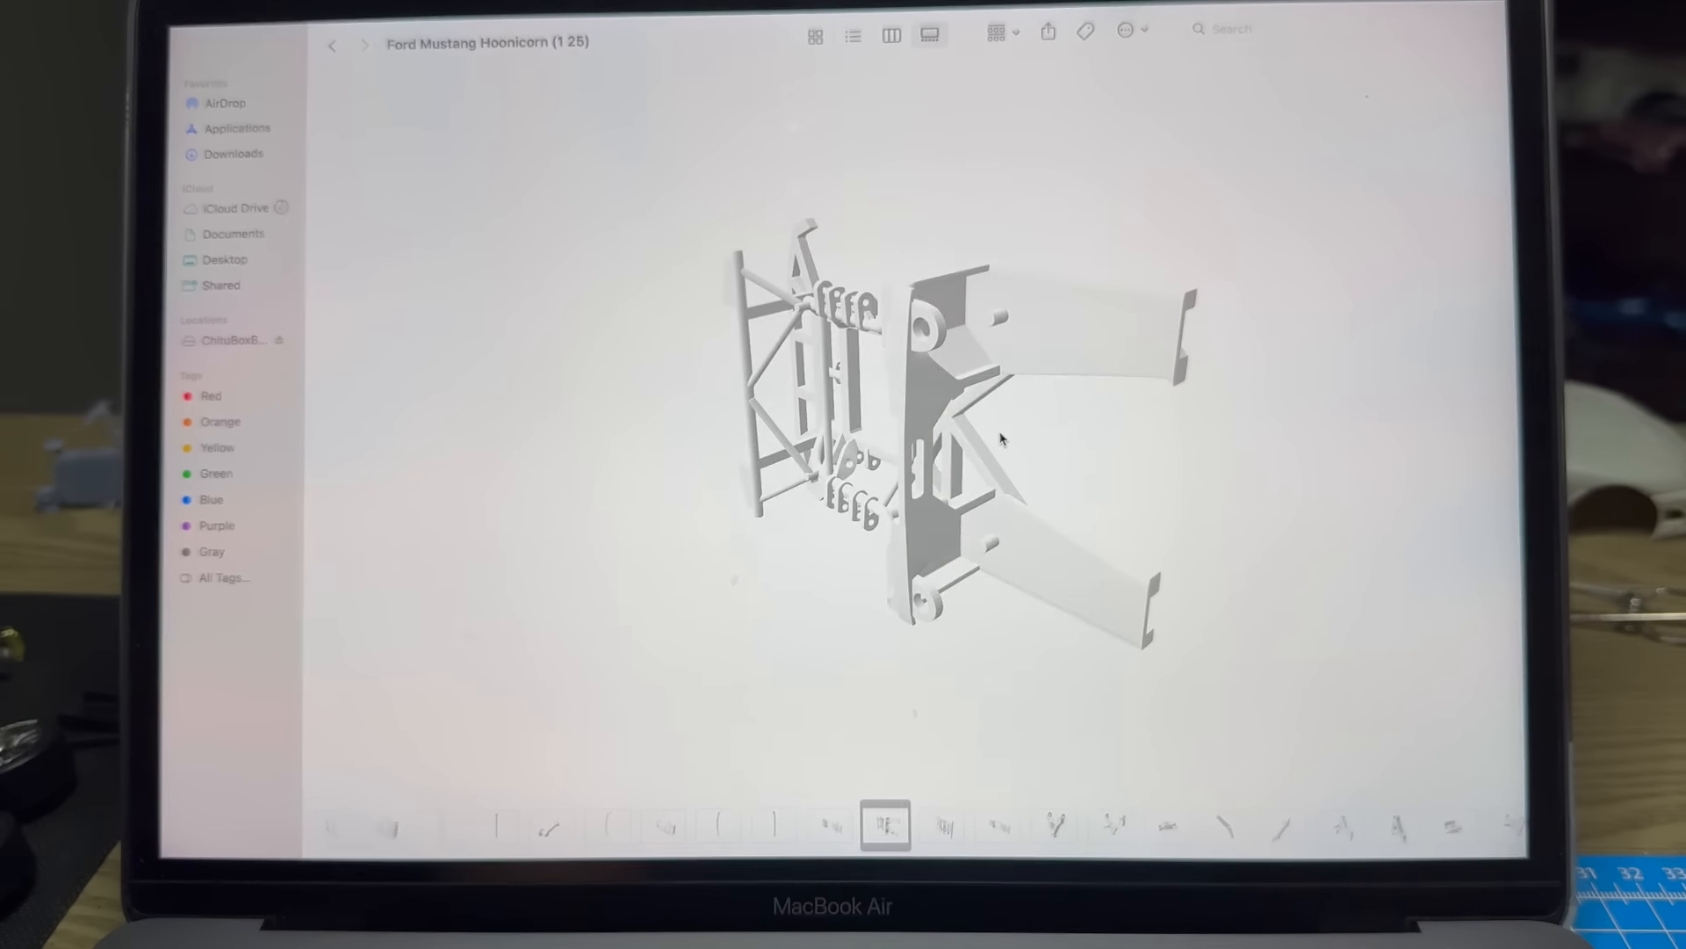
pyautogui.click(940, 824)
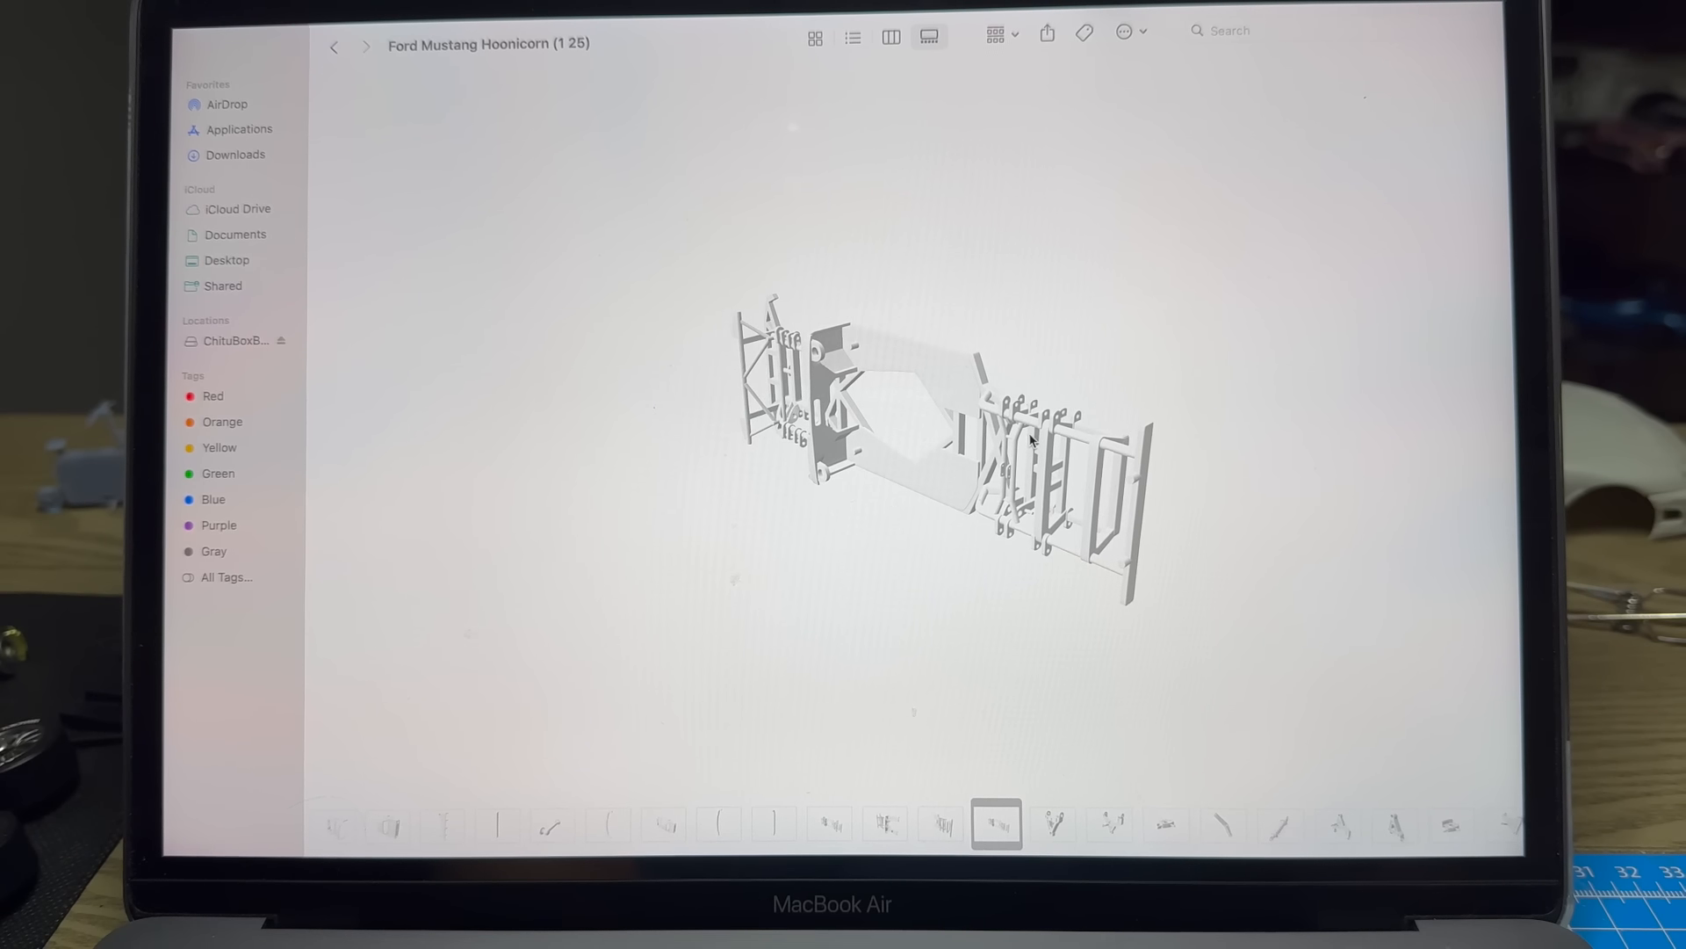
pyautogui.click(1052, 824)
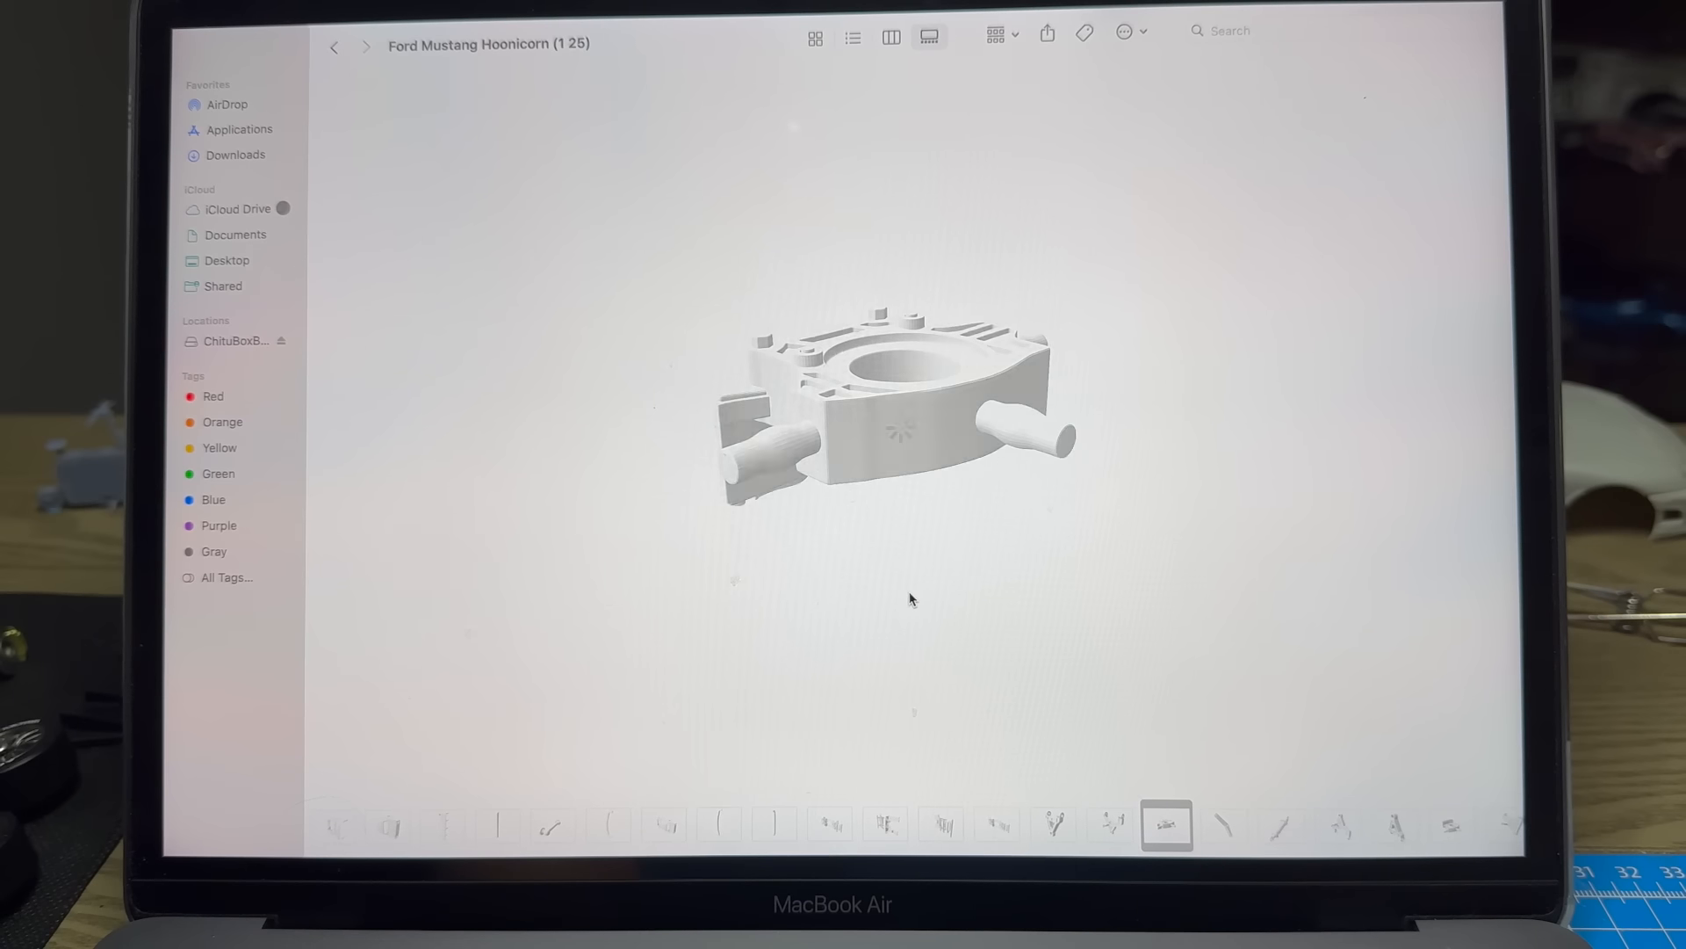
# Preview the remaining Hoonicorn parts in the gallery strip up to the tyre file.
pyautogui.click(1223, 826)
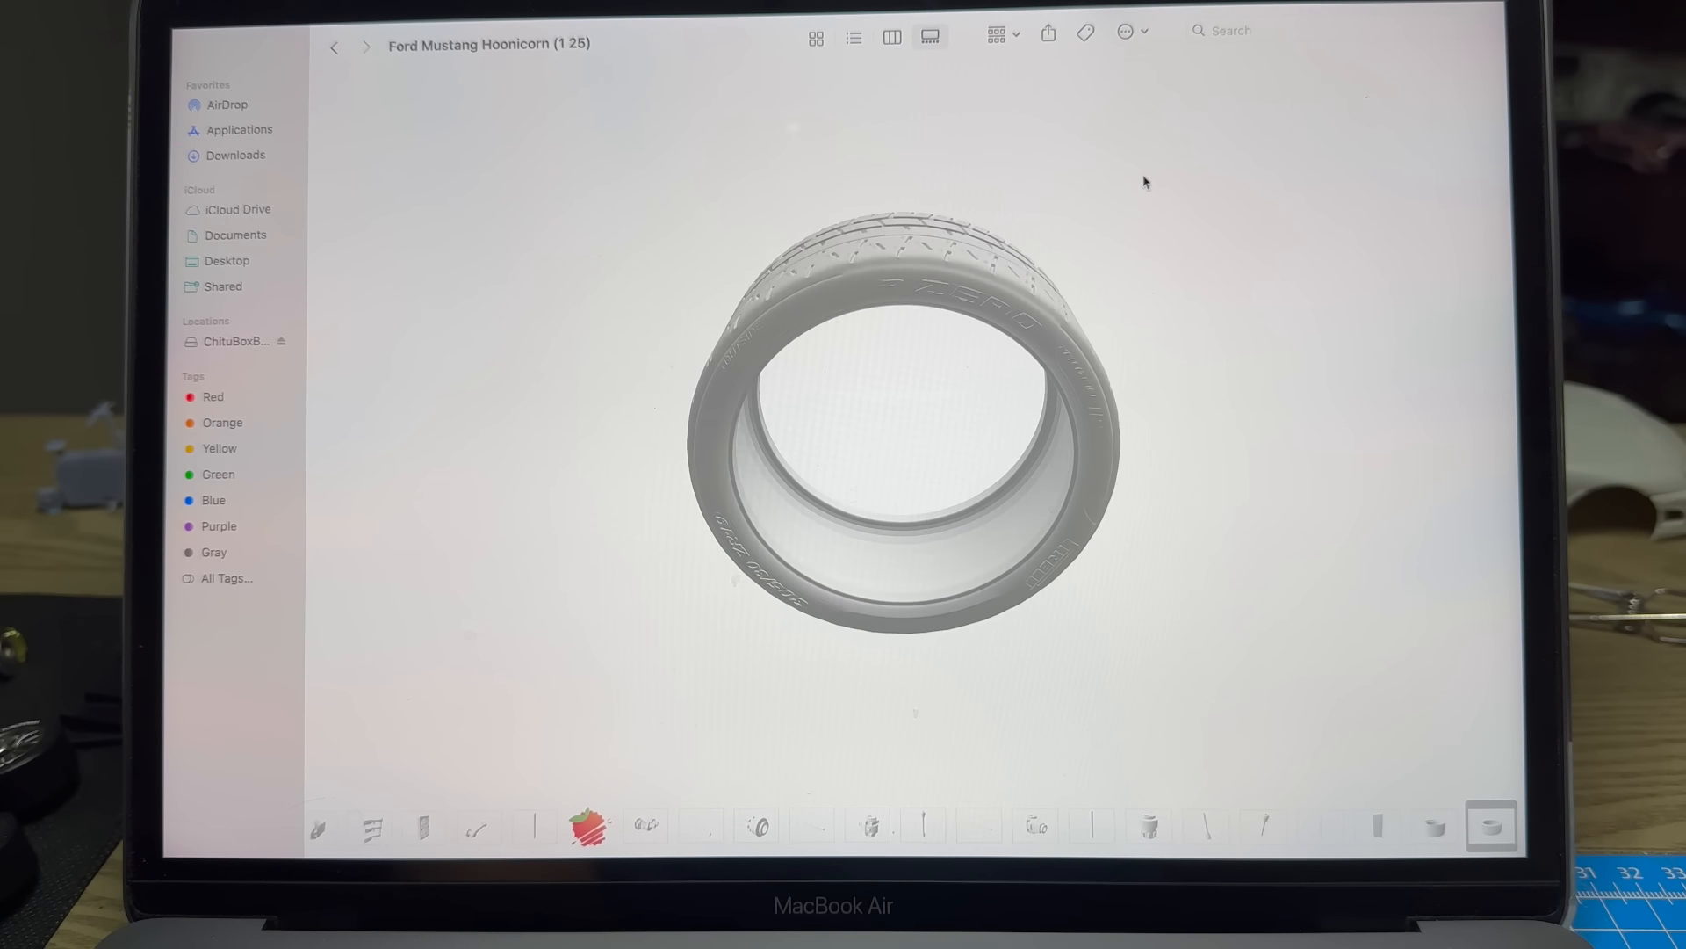
pyautogui.click(616, 817)
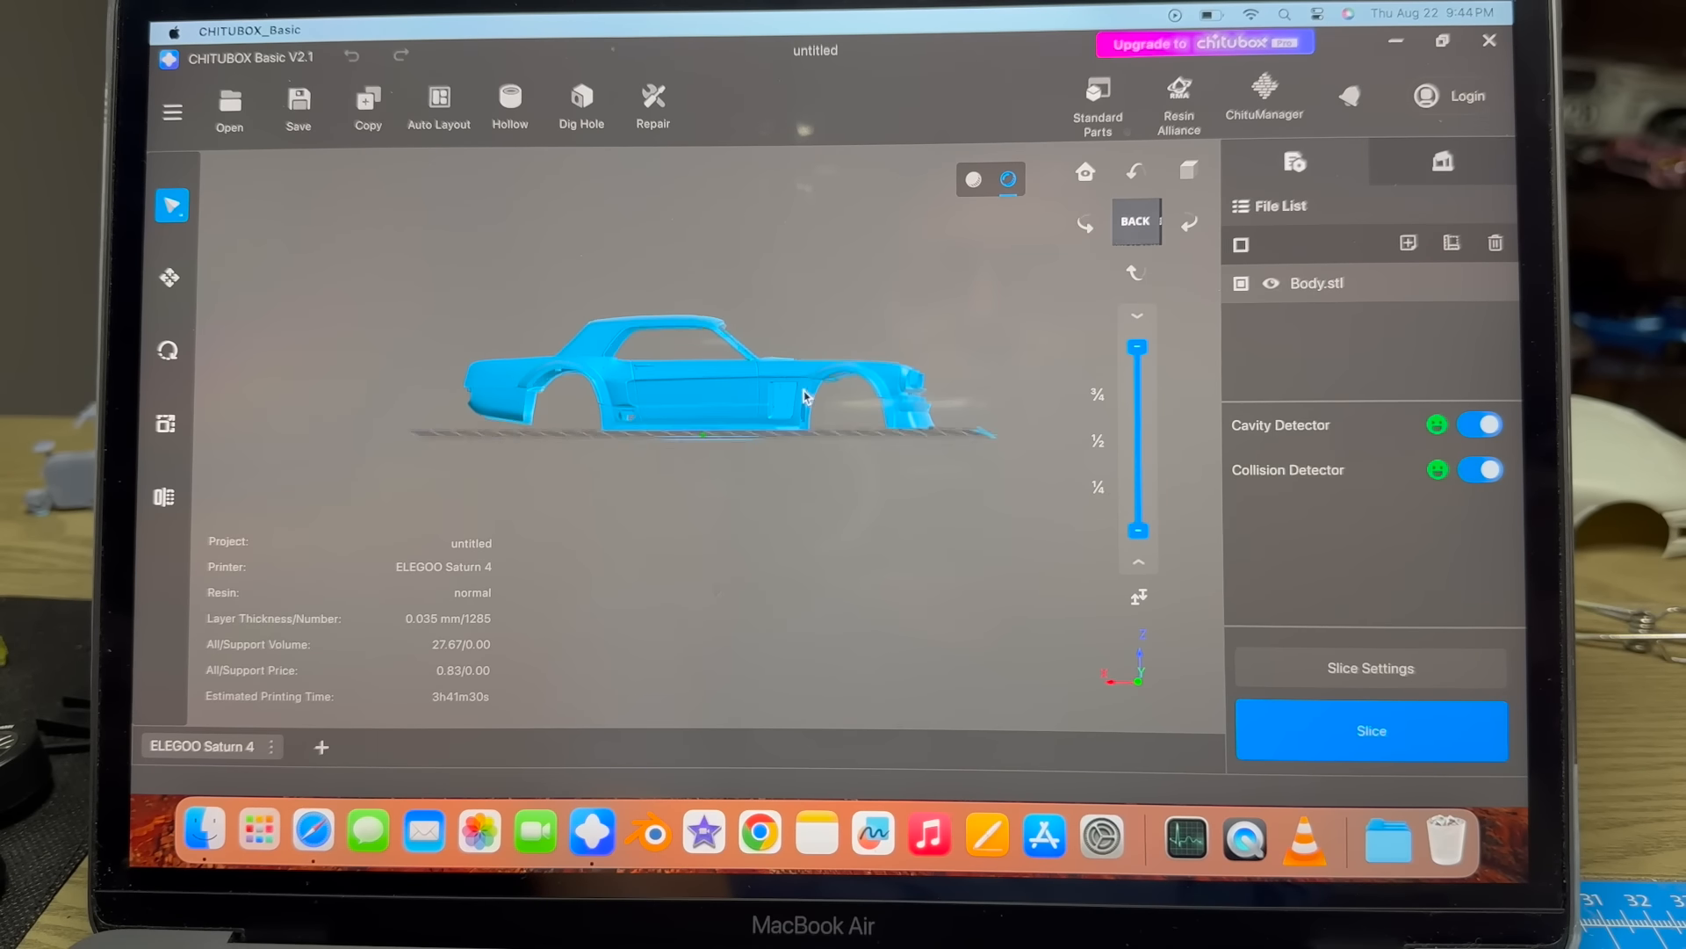
# Select the Body.stl car body on the ELEGOO Saturn 4 build plate.
pyautogui.click(167, 349)
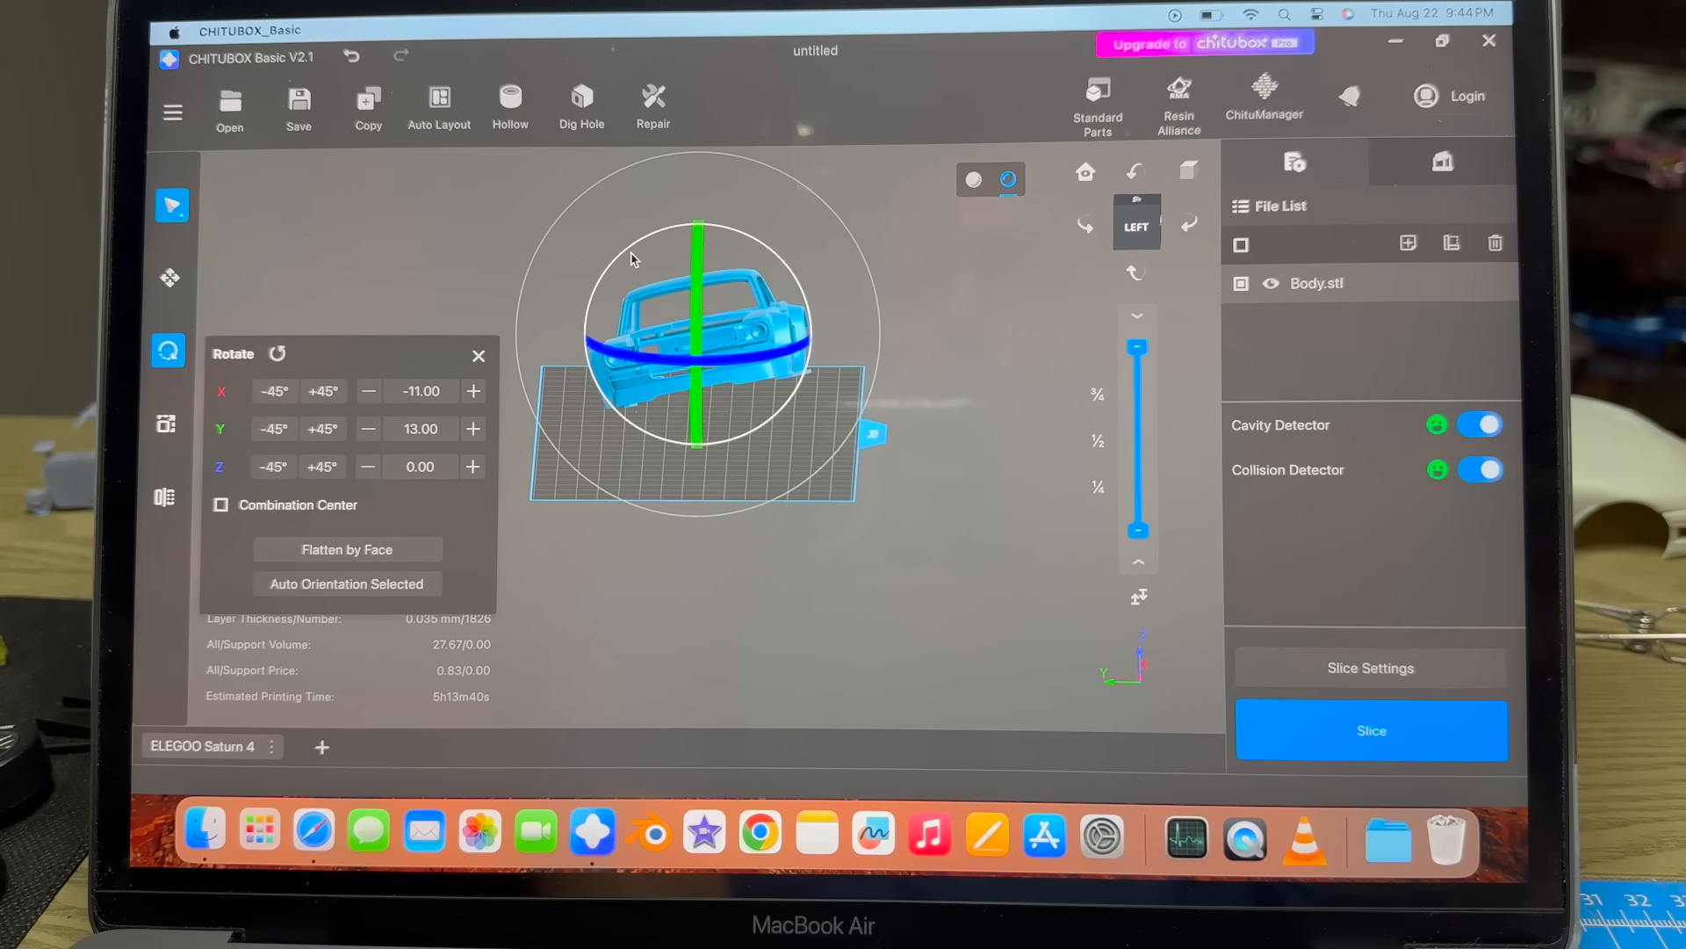
# Rotate Body.stl to X -11.00° and Y 13.00°.
pyautogui.click(367, 390)
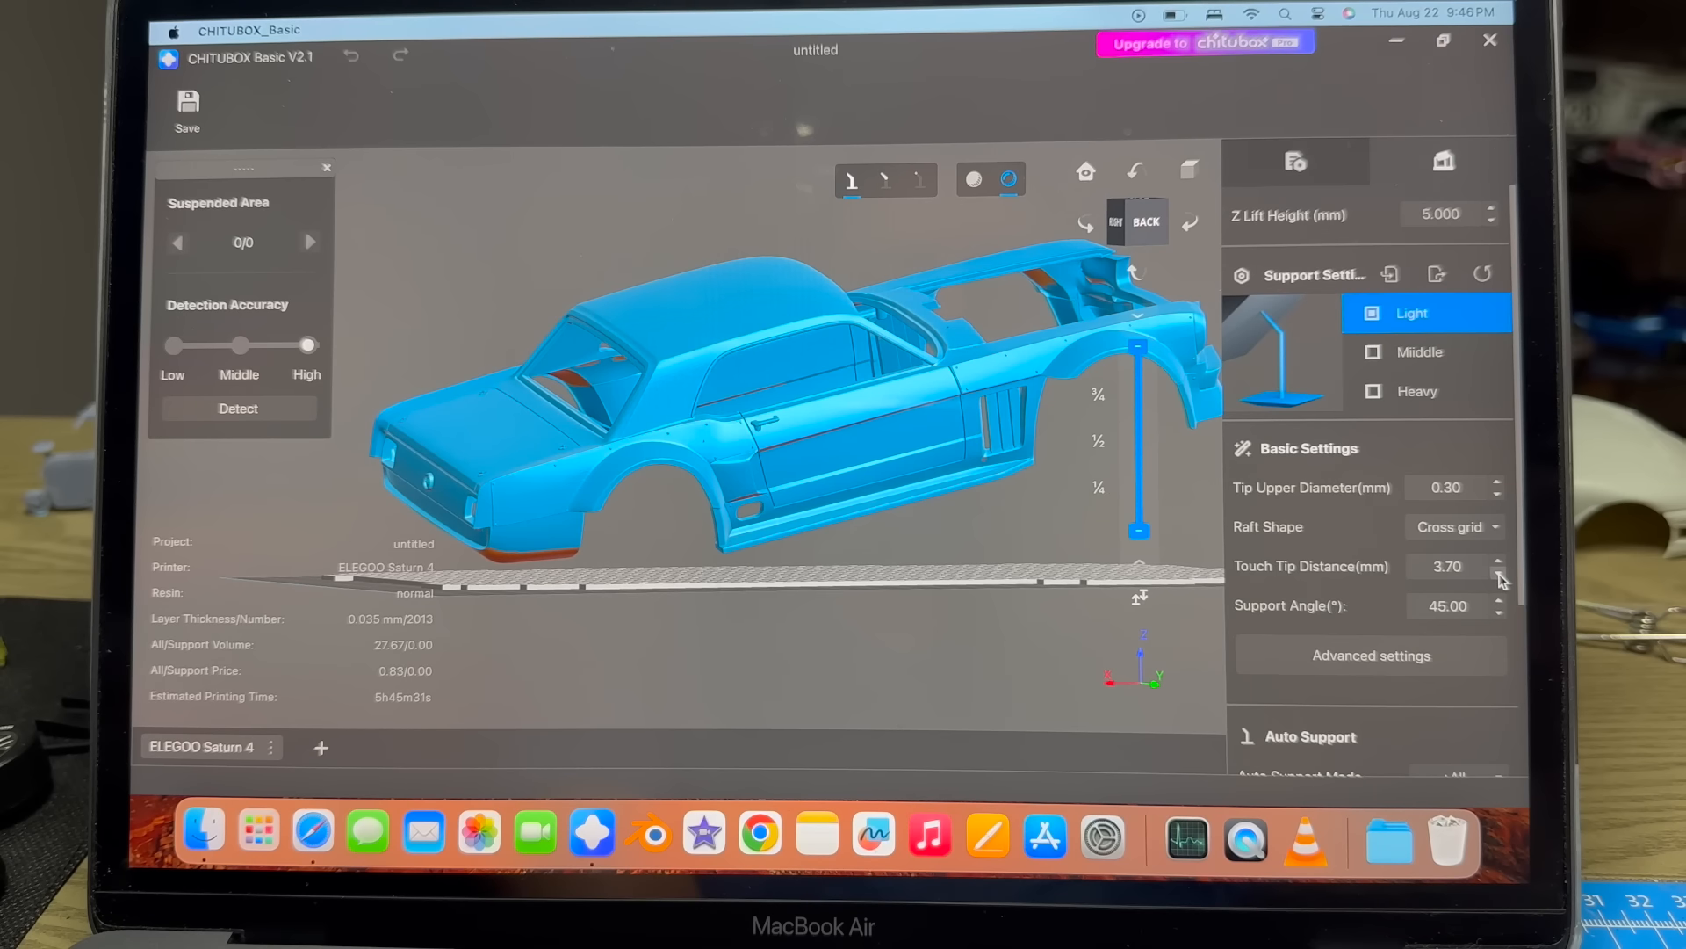
# Lower the light supports' Touch Tip Distance to 3.50 mm.
pyautogui.click(1499, 573)
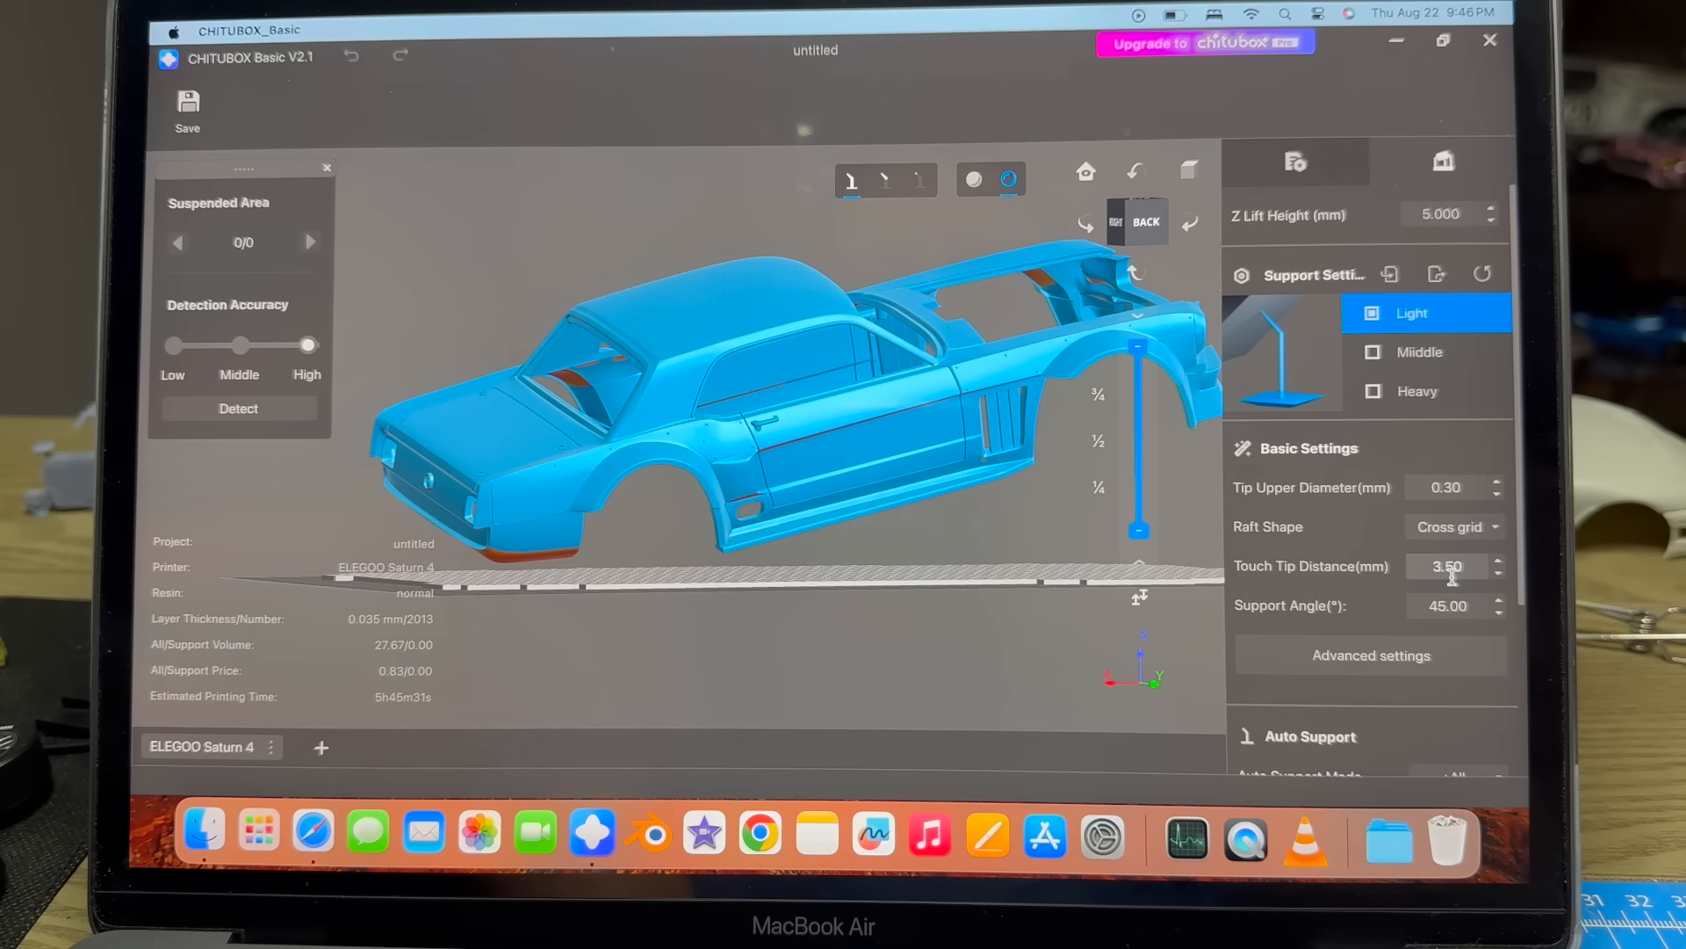
pyautogui.moveTo(1452, 566)
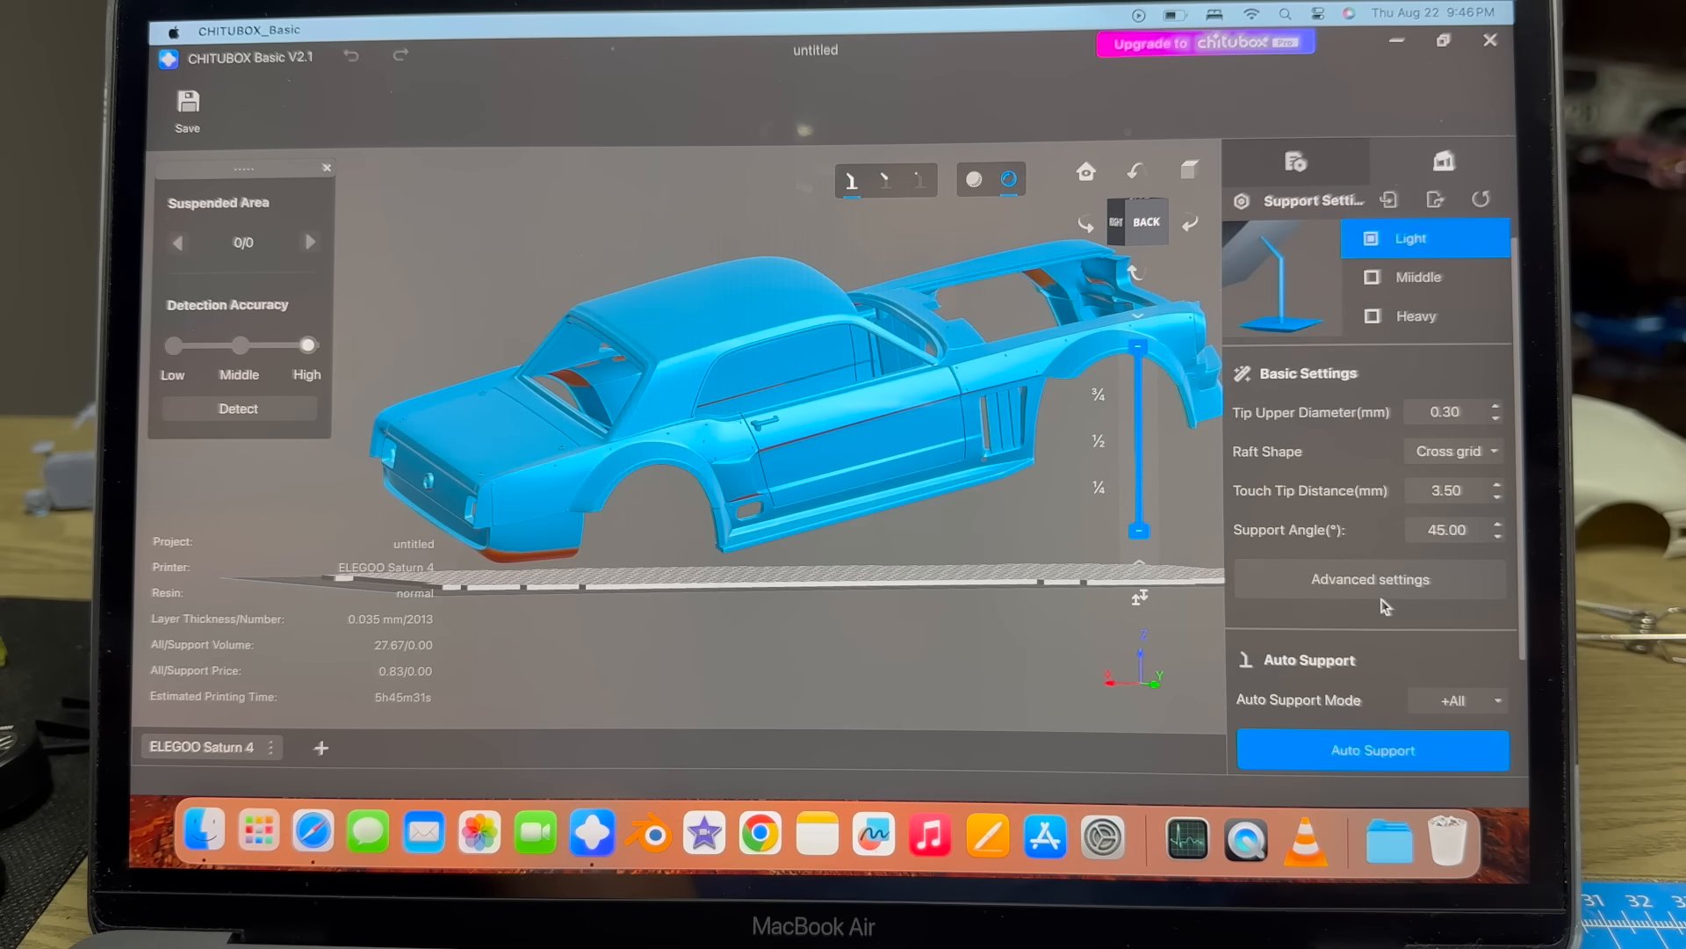
# Run Auto Support in +All mode to fill supports under the car body.
pyautogui.click(1371, 749)
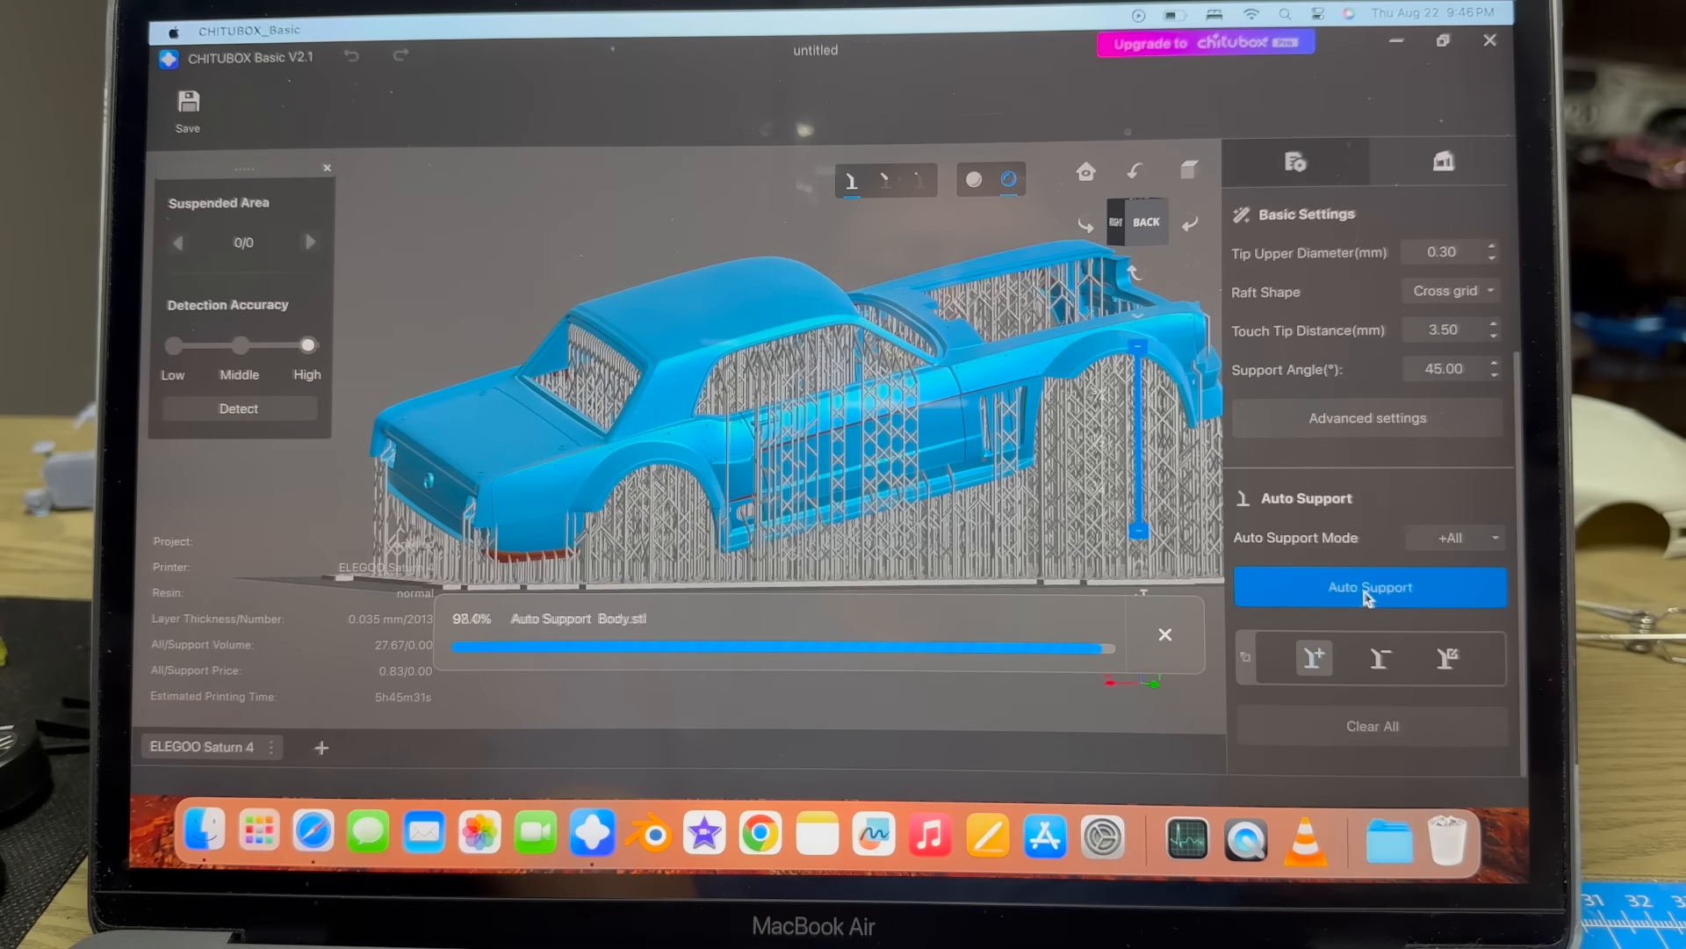
pyautogui.click(1370, 586)
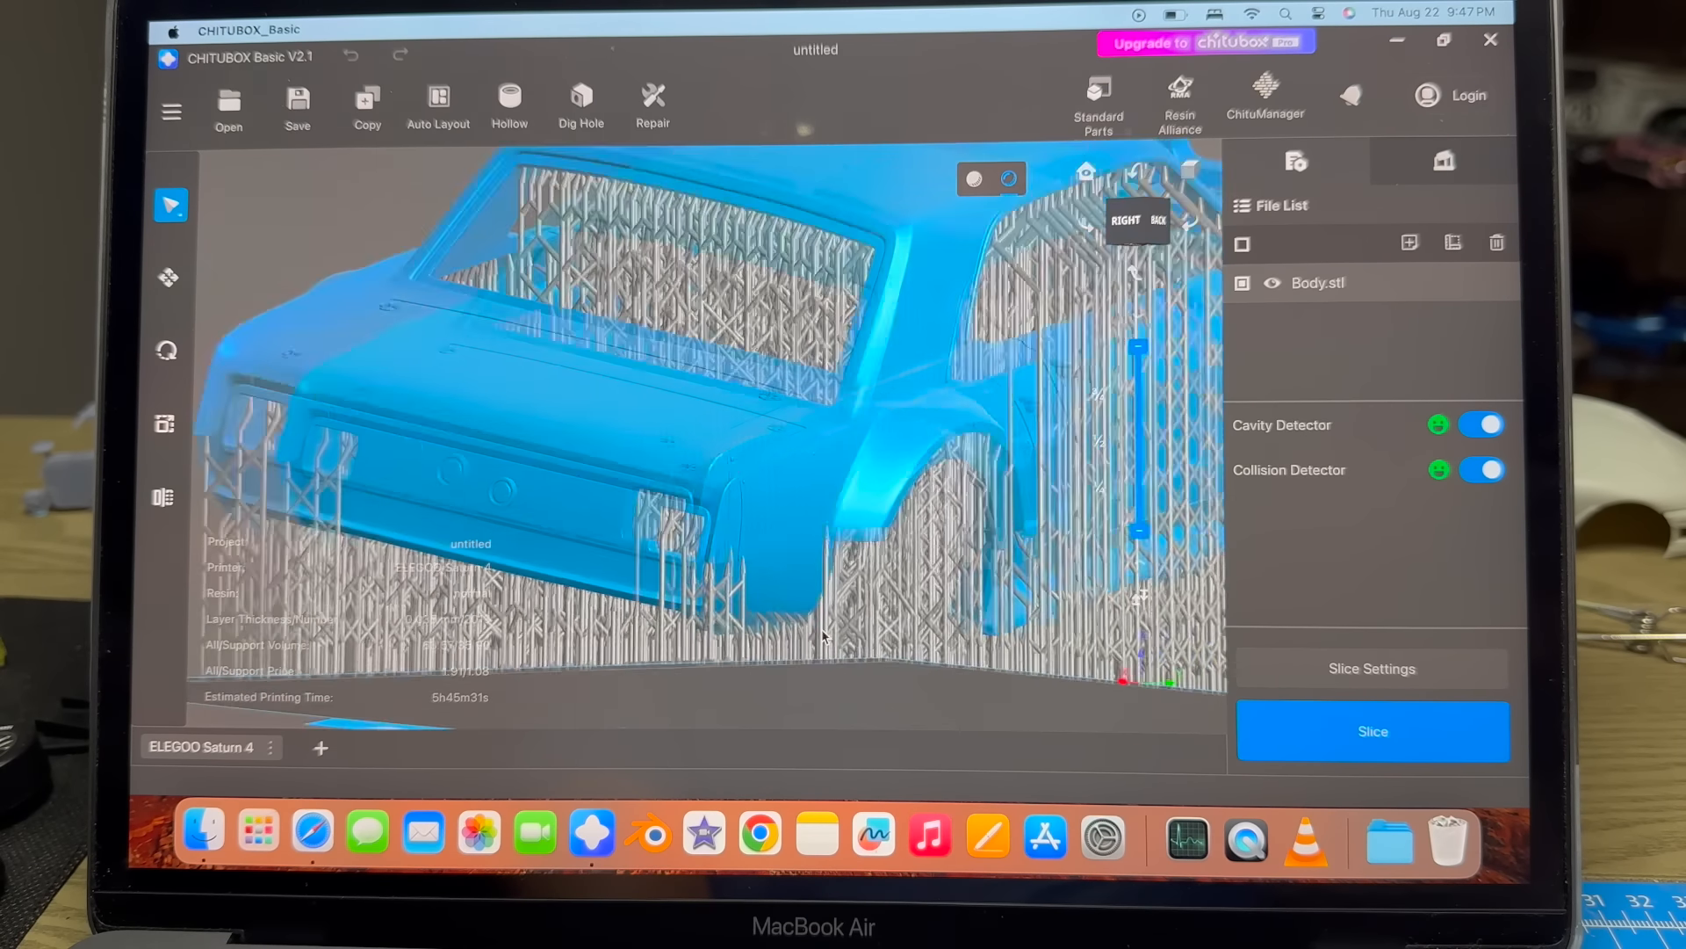
pyautogui.scroll(3)
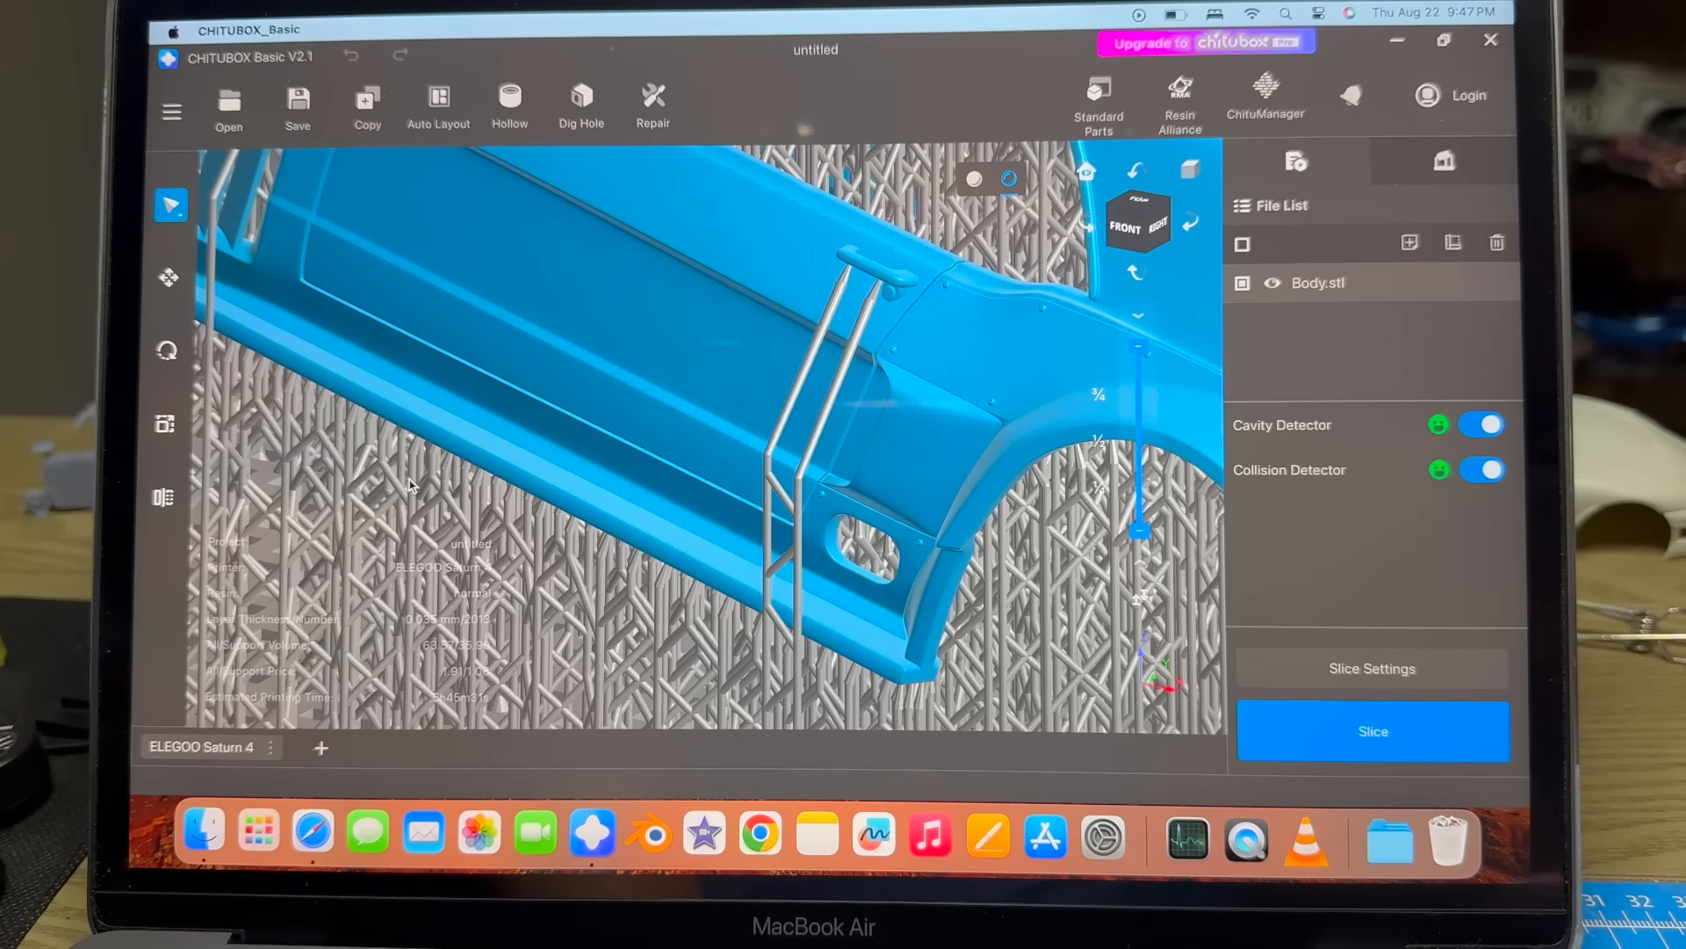
pyautogui.moveTo(646, 377); pyautogui.dragTo(431, 484)
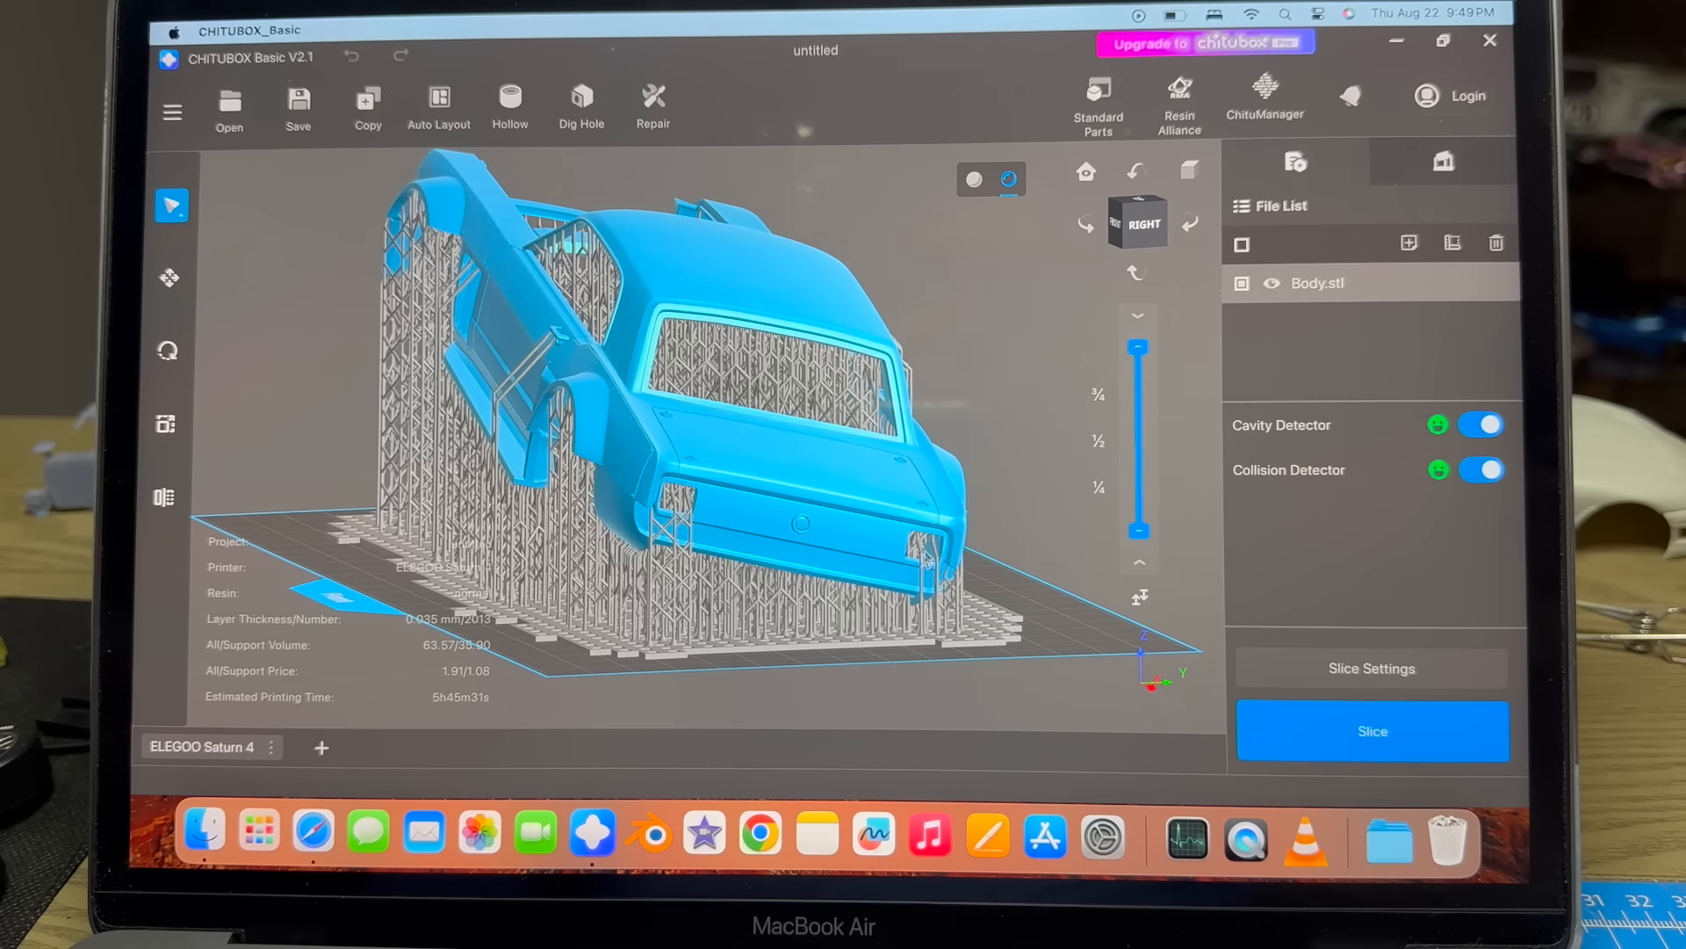
pyautogui.moveTo(807, 548)
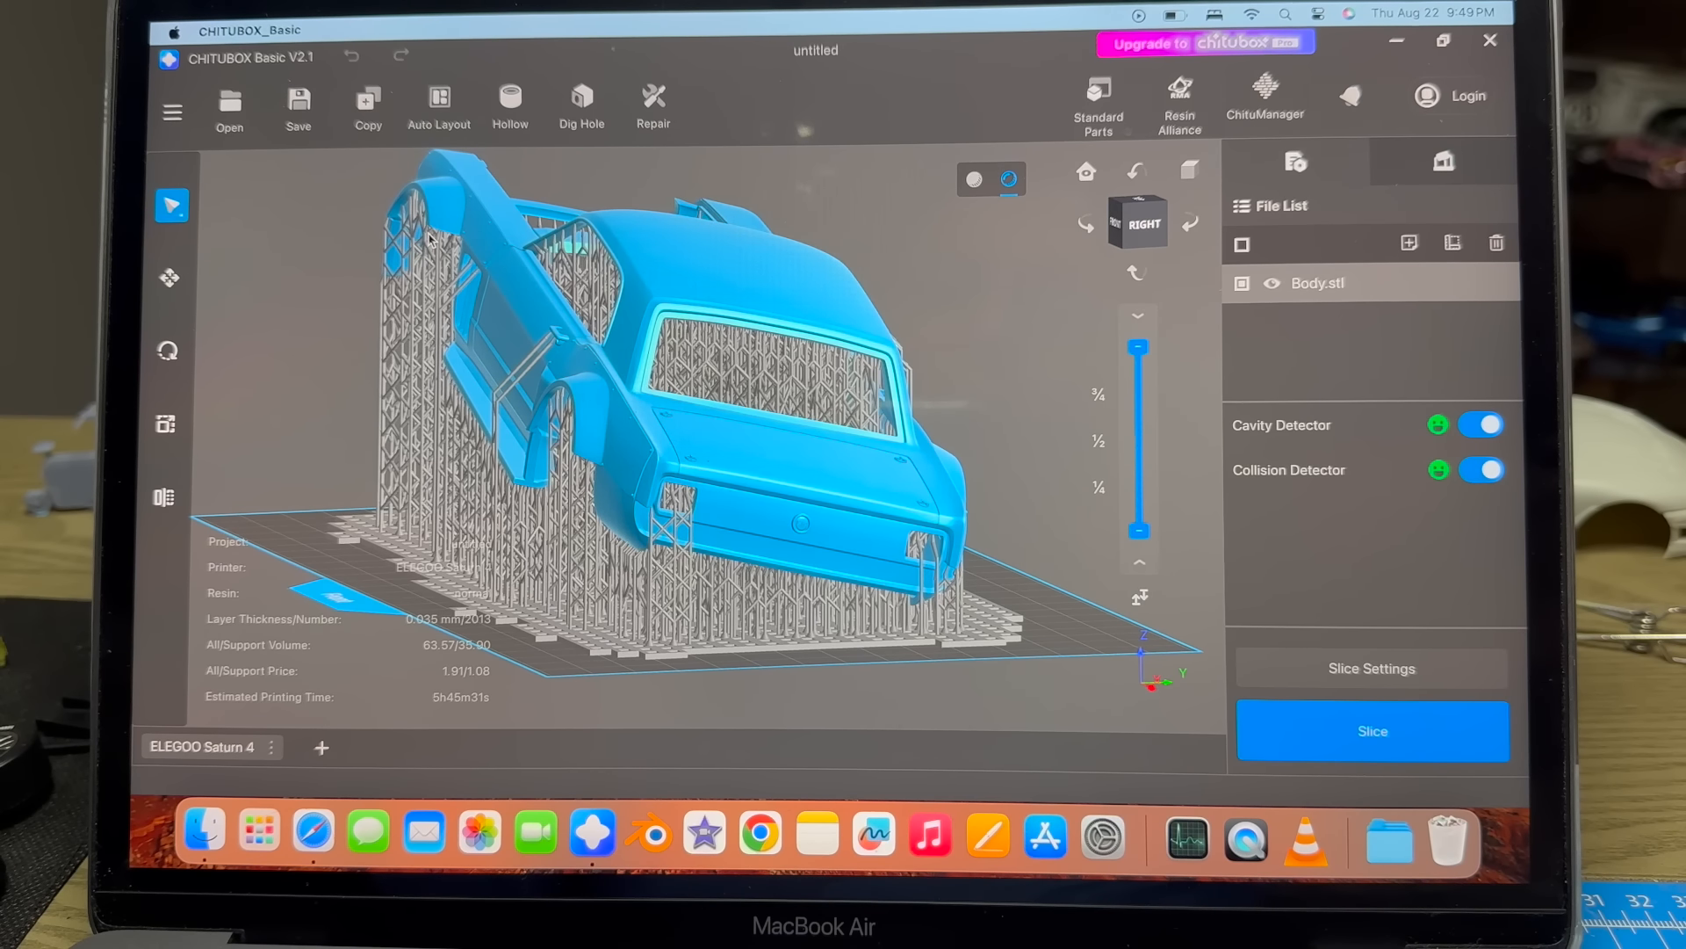
pyautogui.moveTo(828, 527)
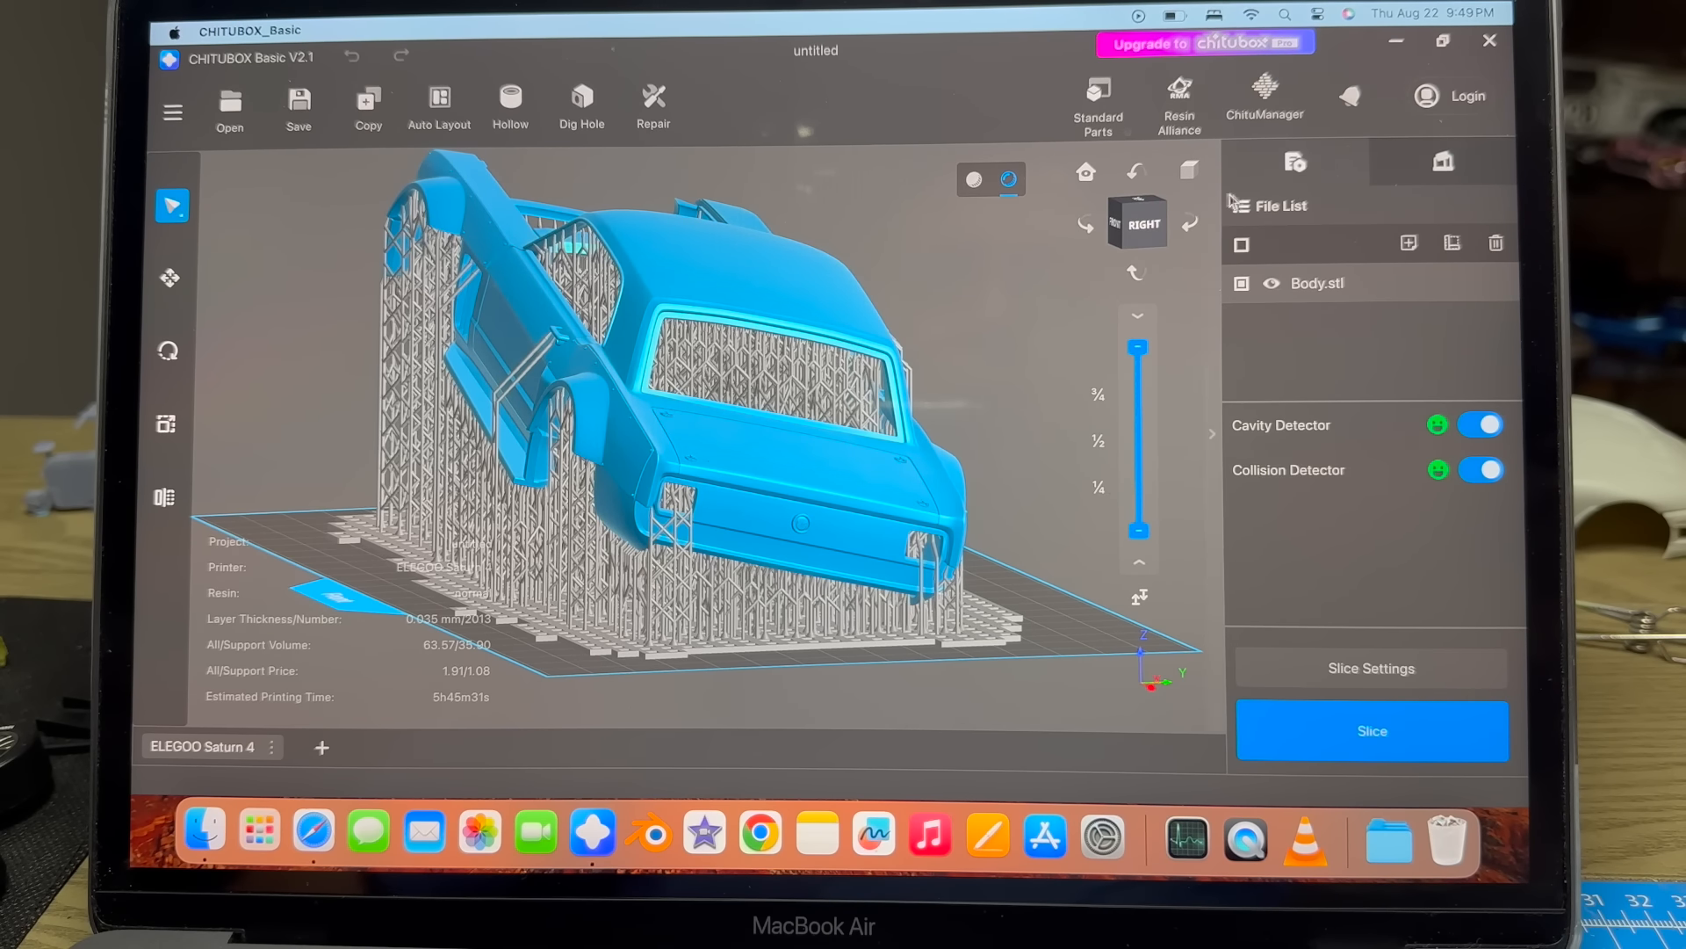
# Switch to the heavy support preset and regenerate +All auto supports under the flat body.
pyautogui.click(1441, 161)
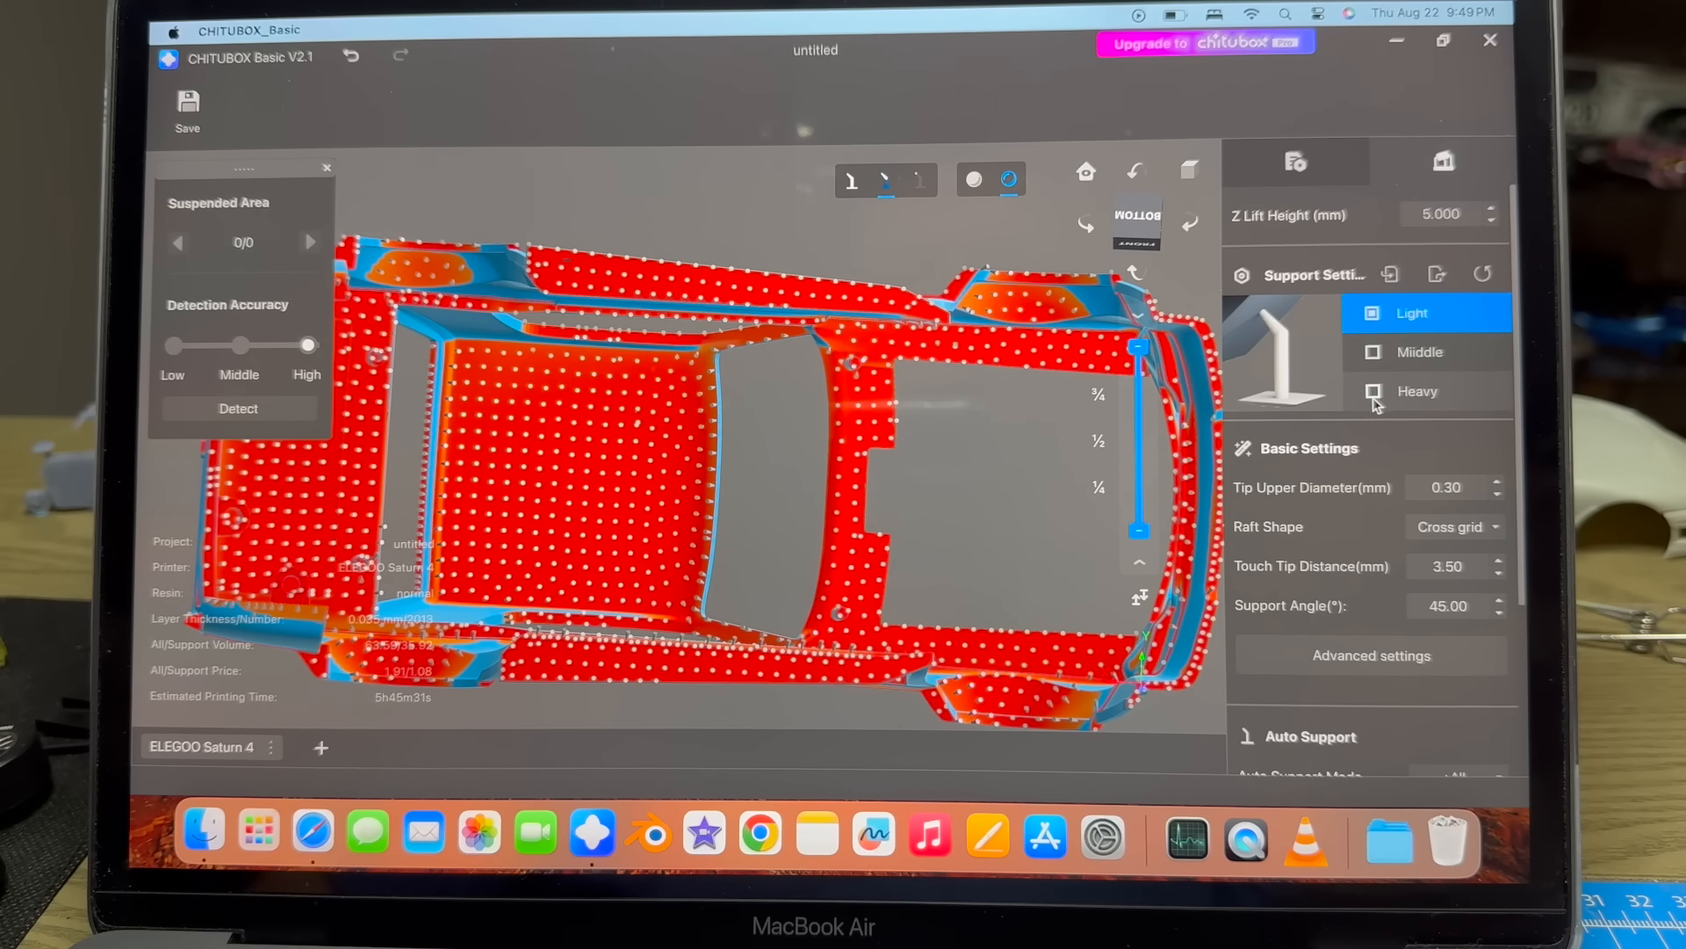
pyautogui.click(1418, 390)
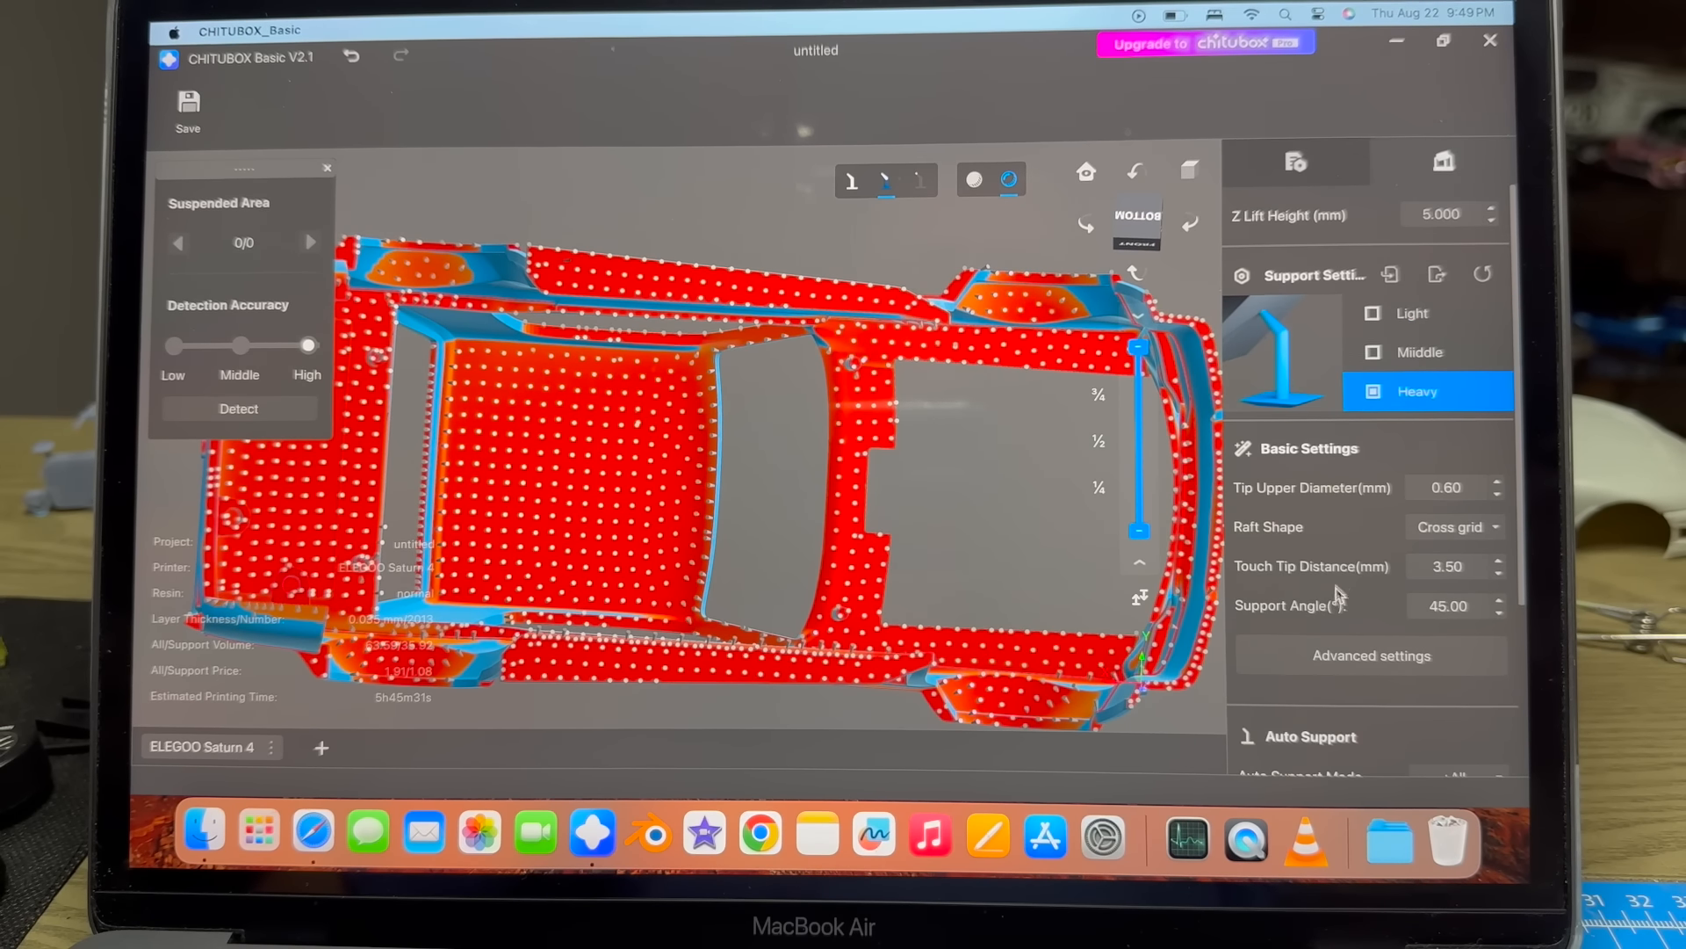
pyautogui.scroll(-3)
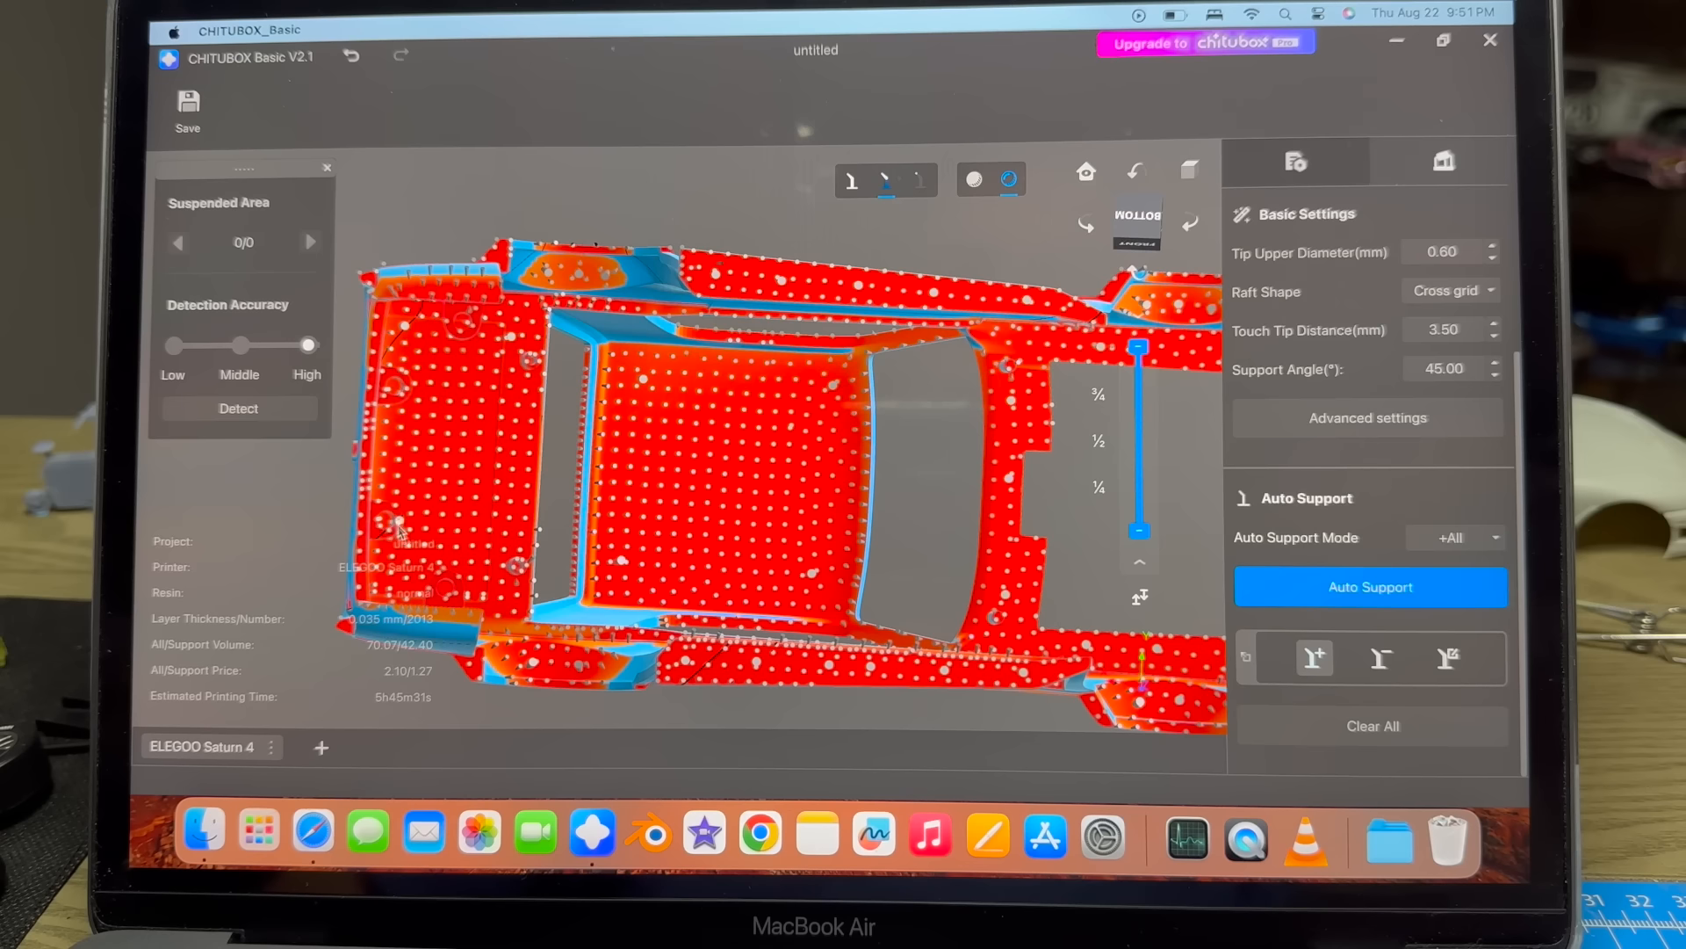
pyautogui.click(1370, 724)
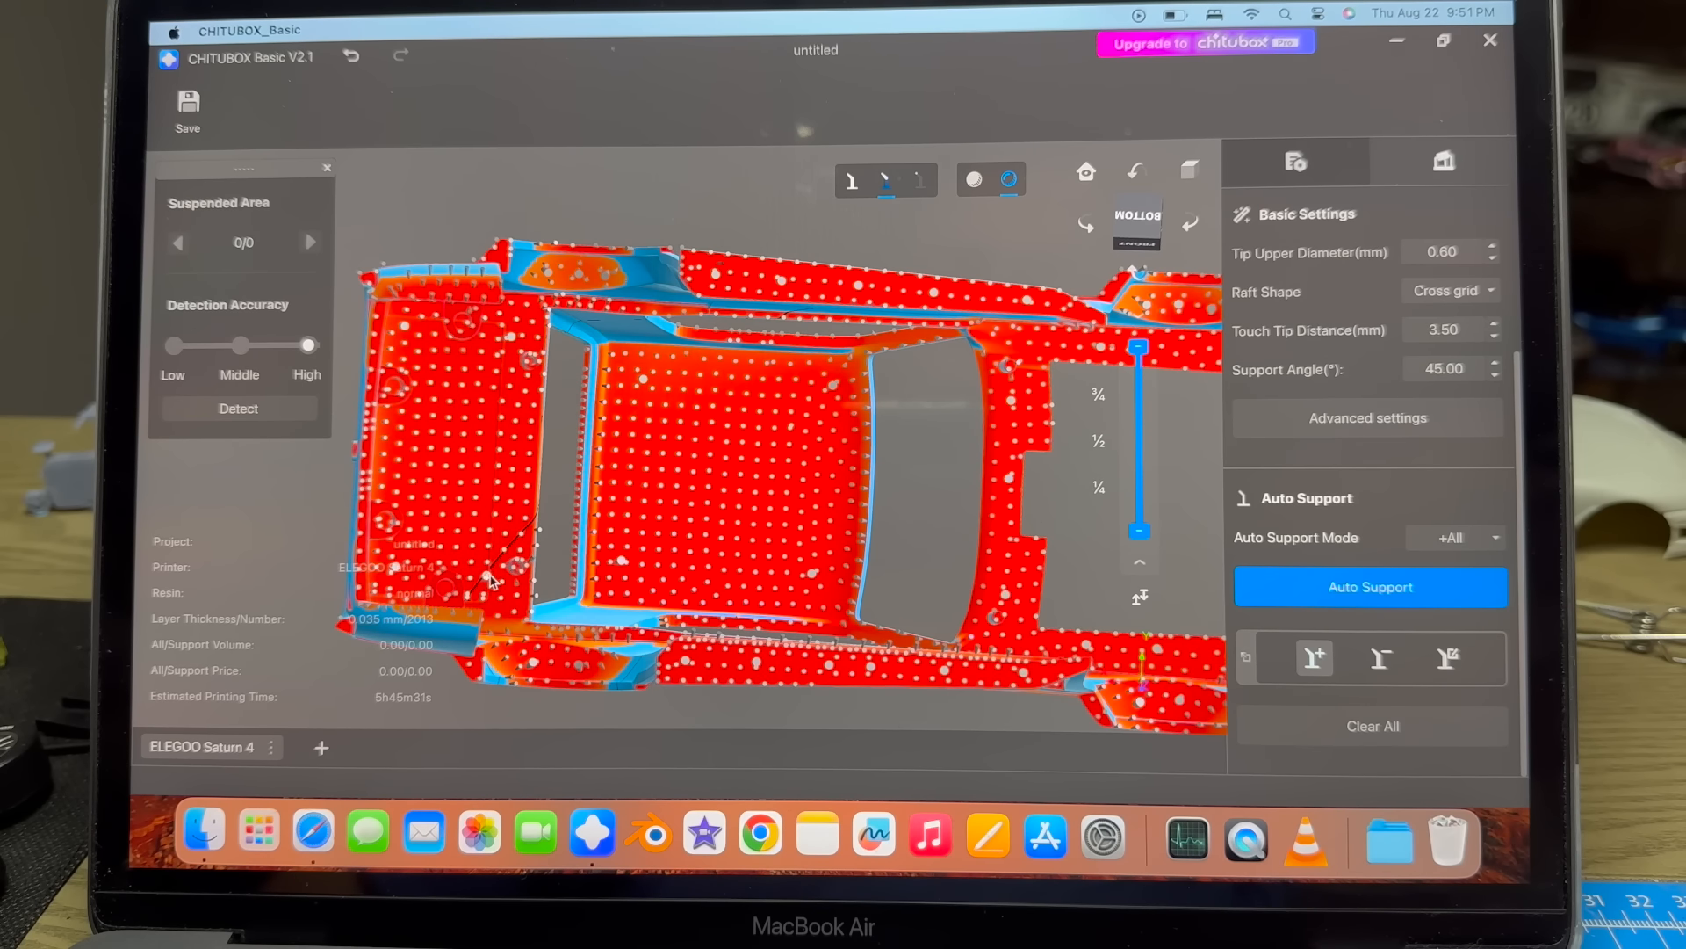
pyautogui.click(1371, 588)
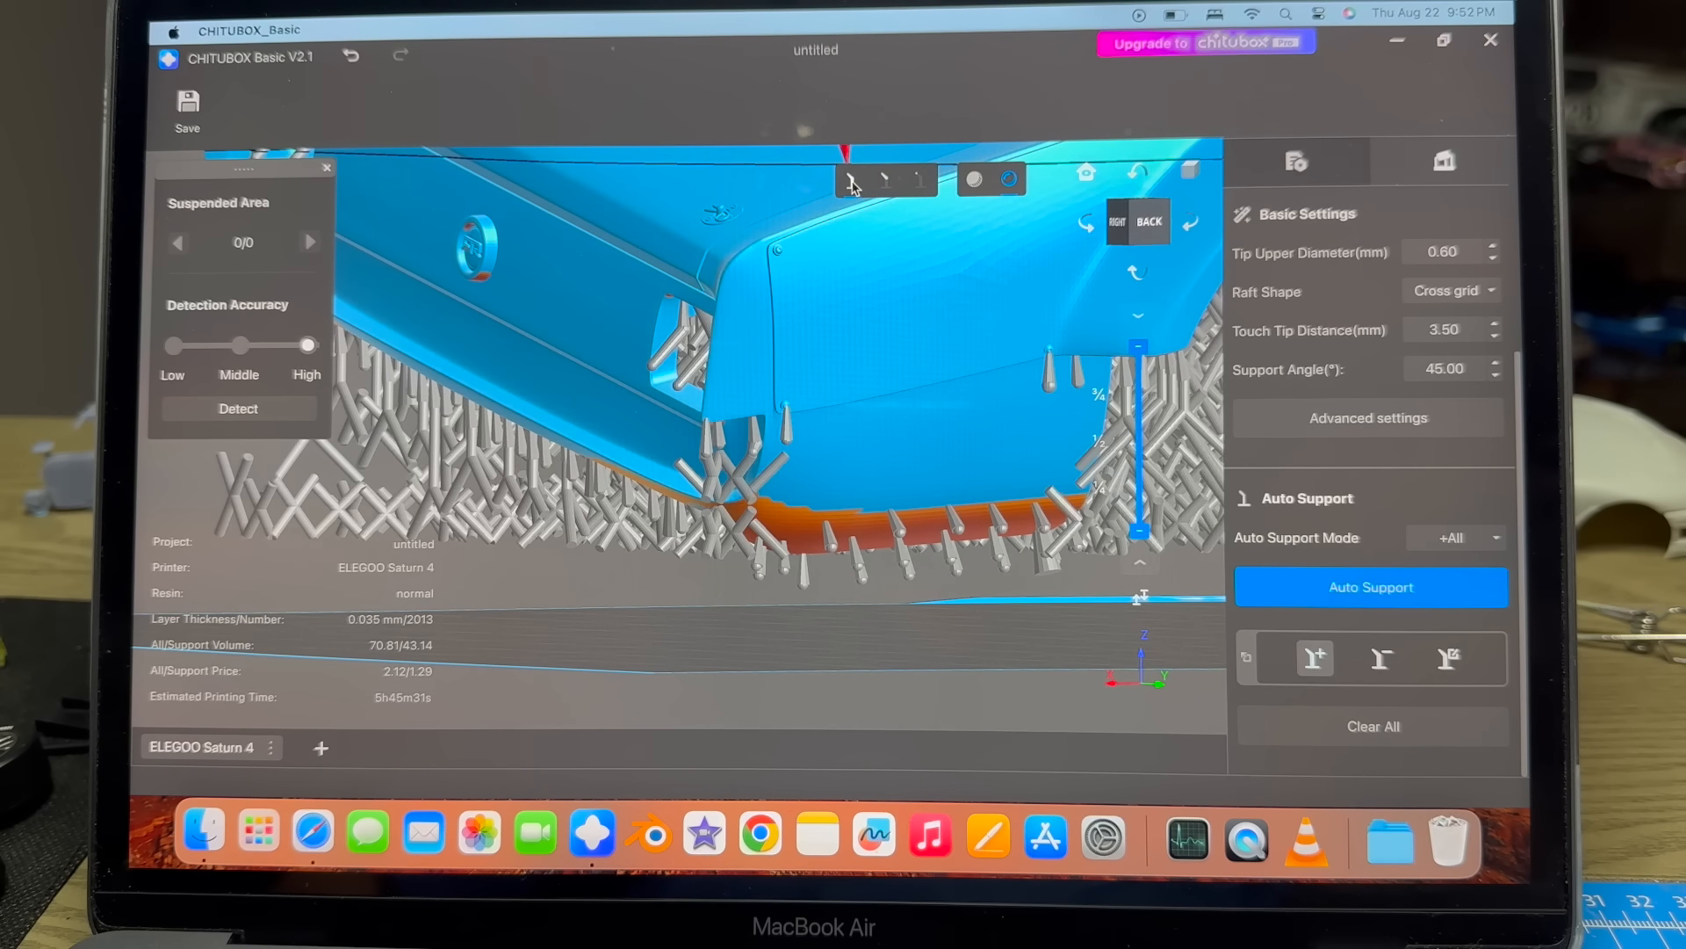
pyautogui.moveTo(935, 284)
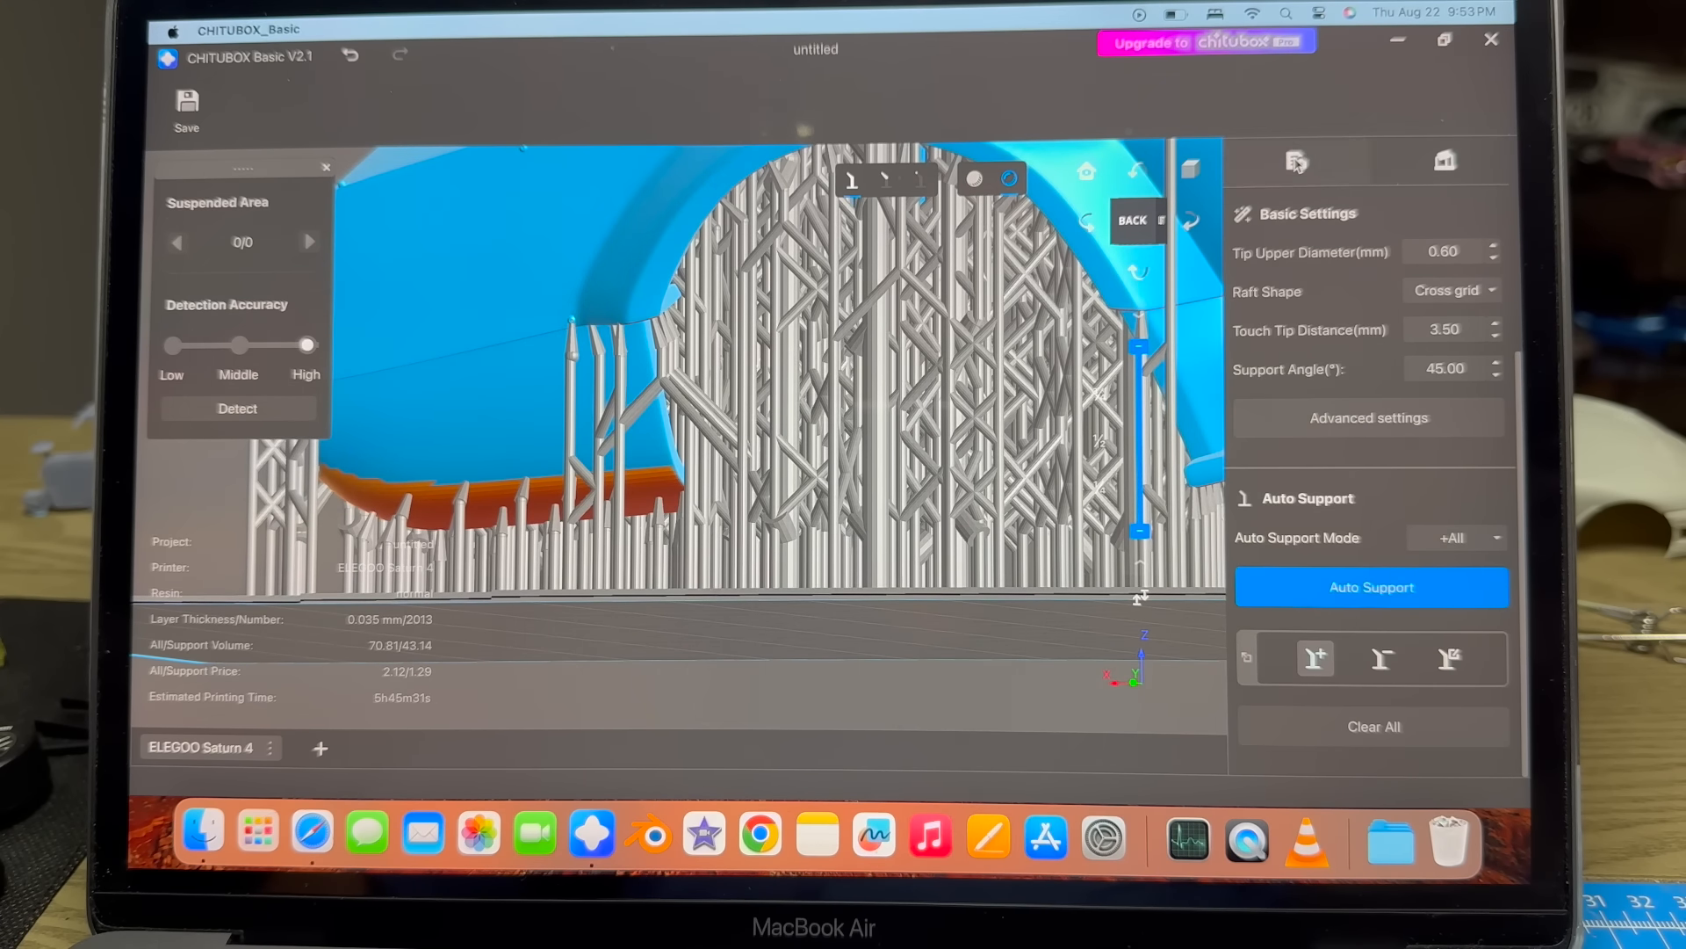
# Inspect the heavy supports beneath the body, then exit support editing via Select.
pyautogui.click(1295, 161)
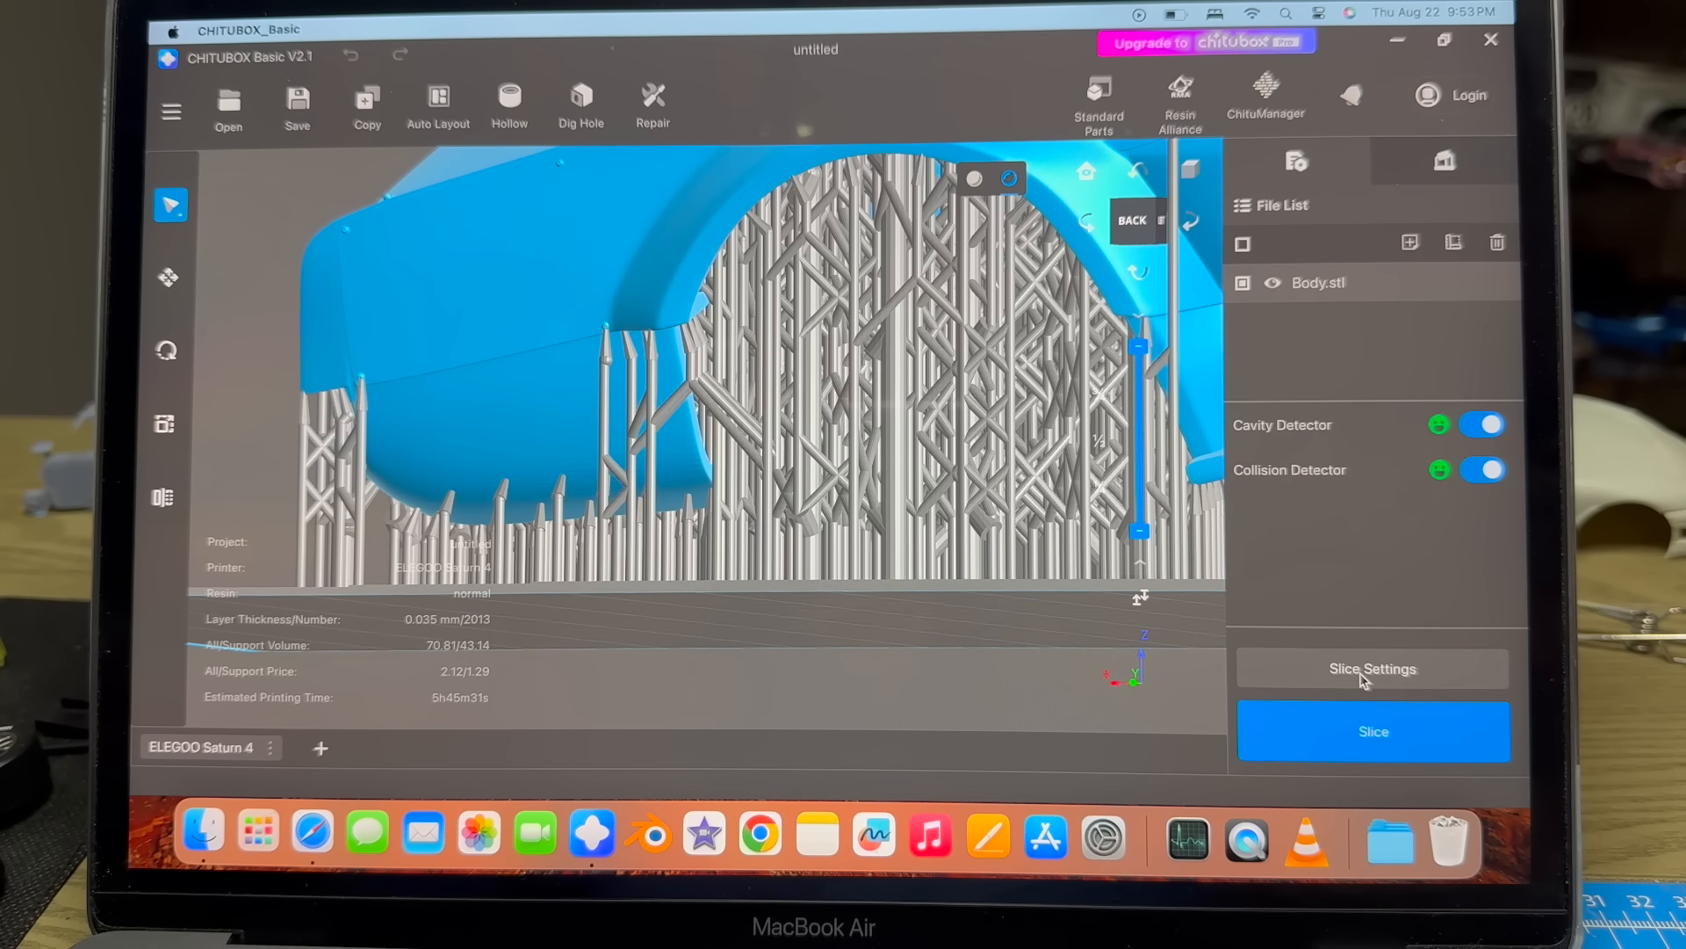
# Review the Saturn 4 resin and exposure values in Slice Settings and apply them.
pyautogui.click(1374, 667)
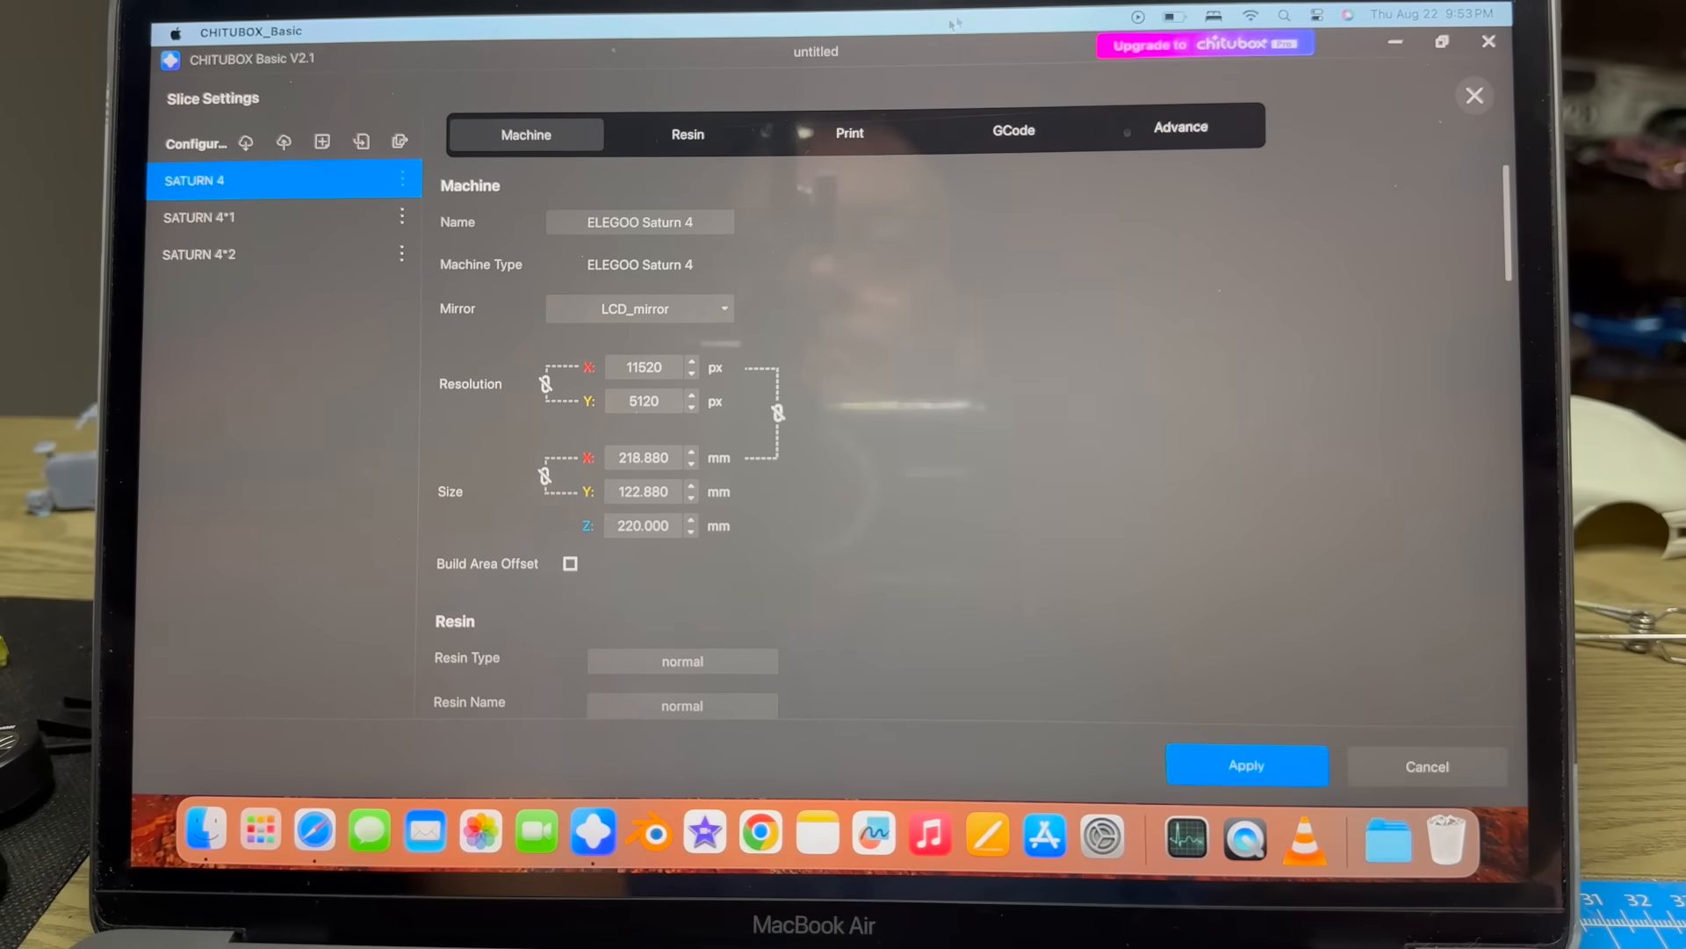
pyautogui.click(686, 133)
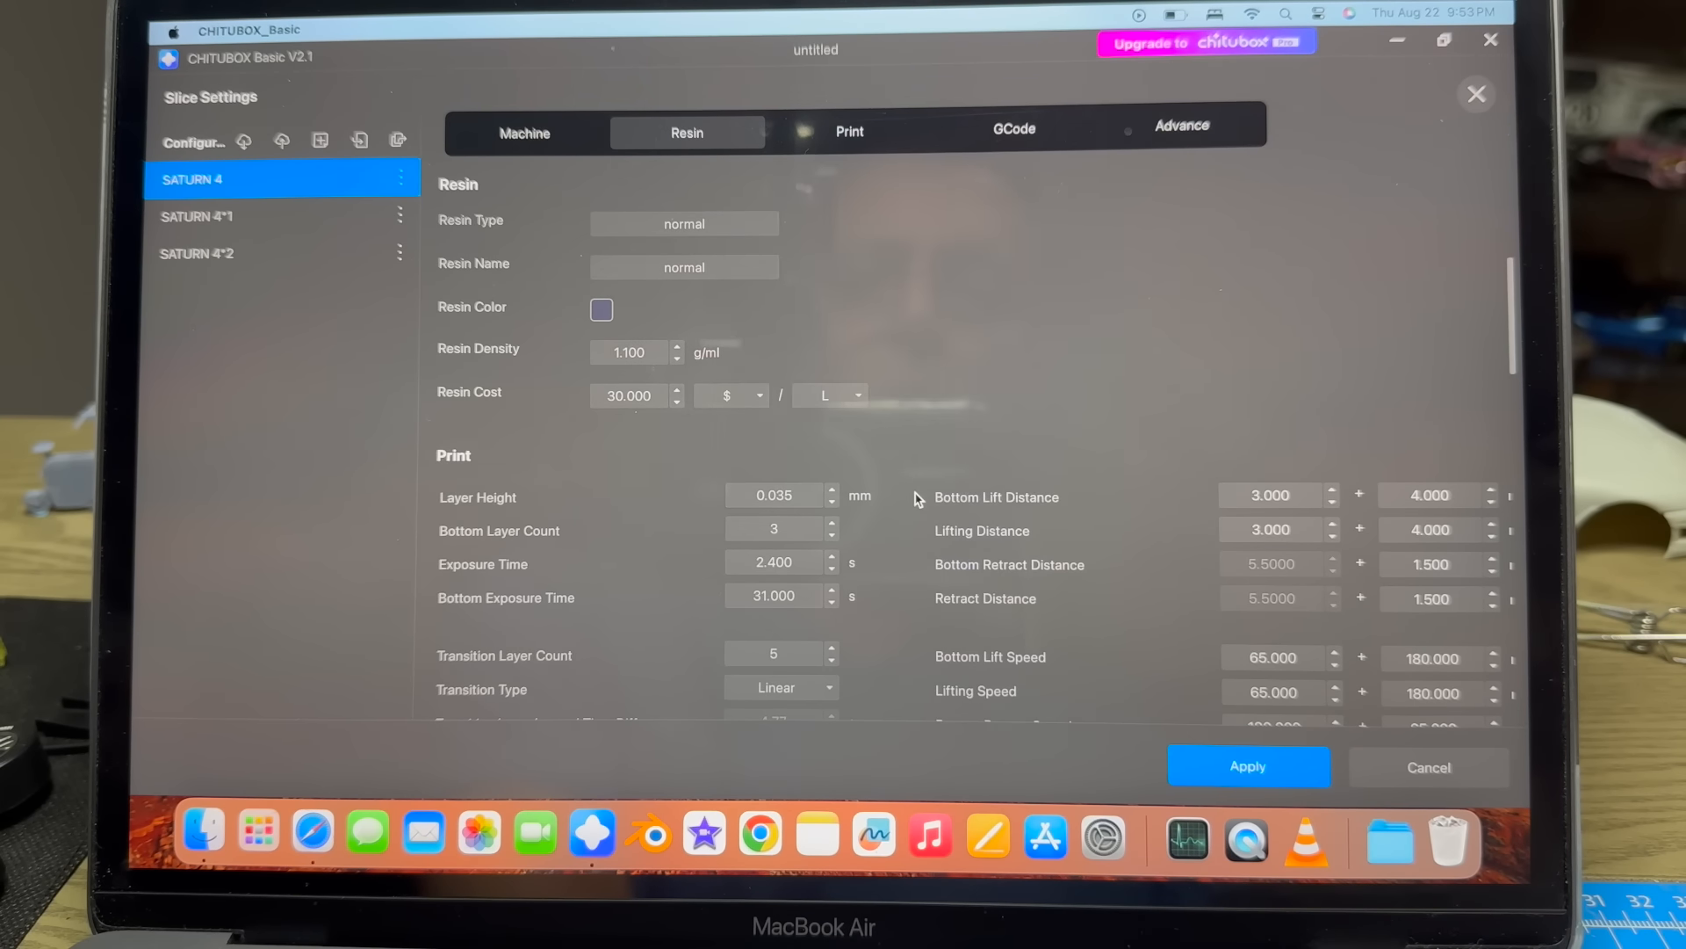
pyautogui.scroll(-3)
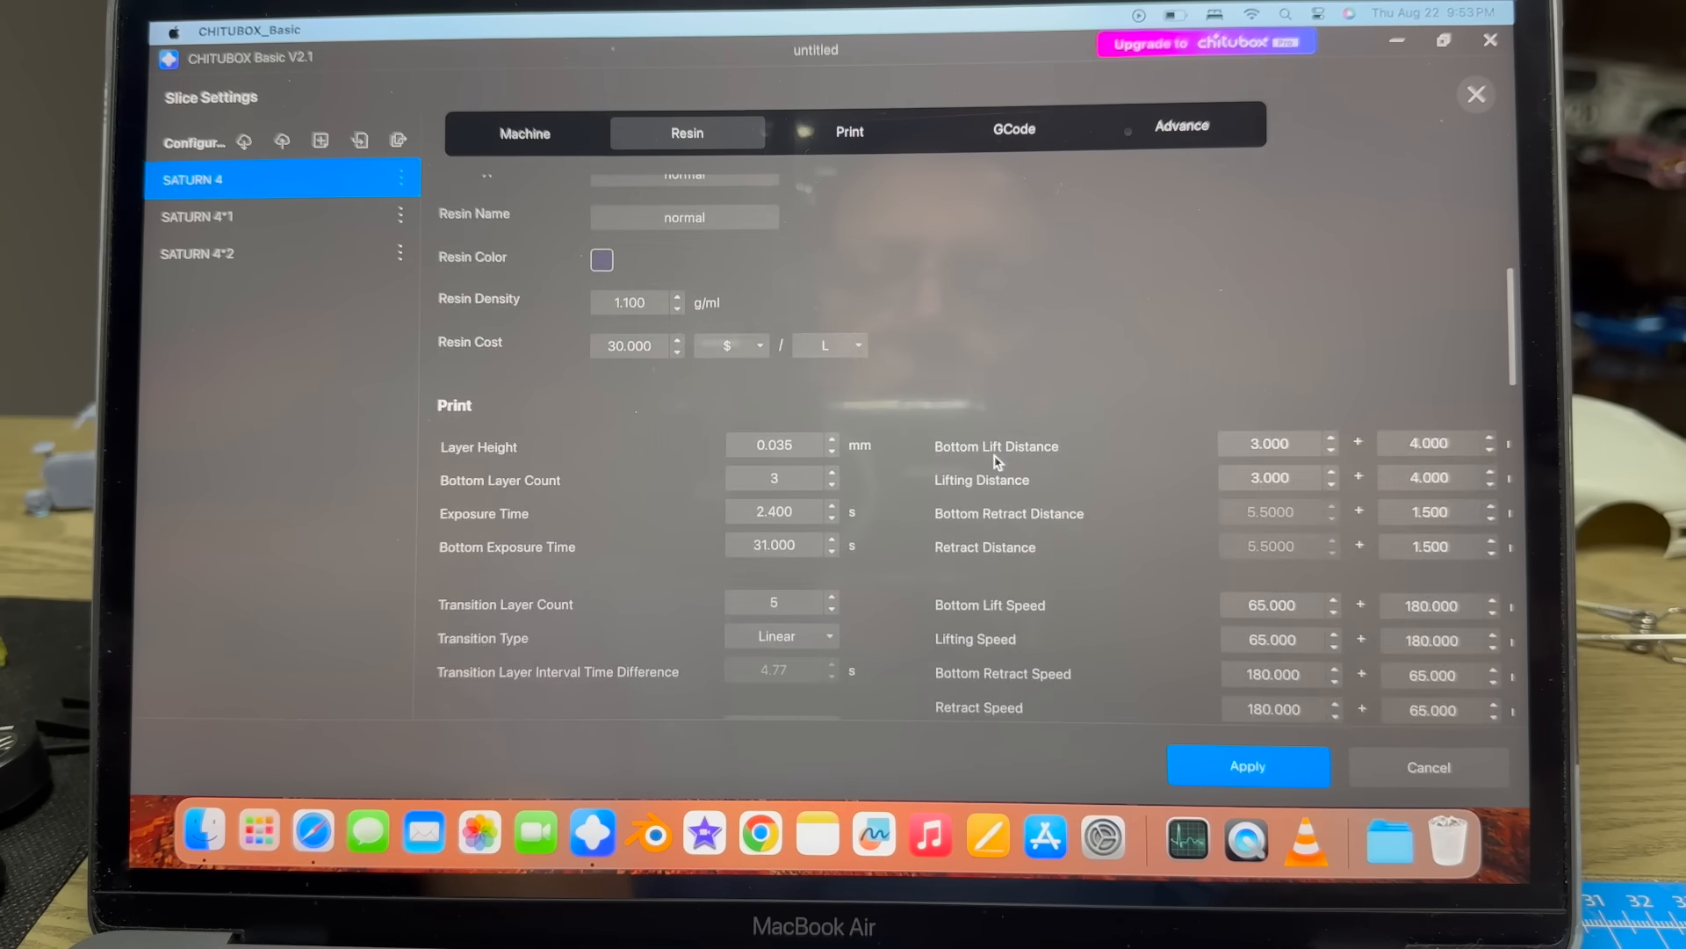
pyautogui.scroll(-3)
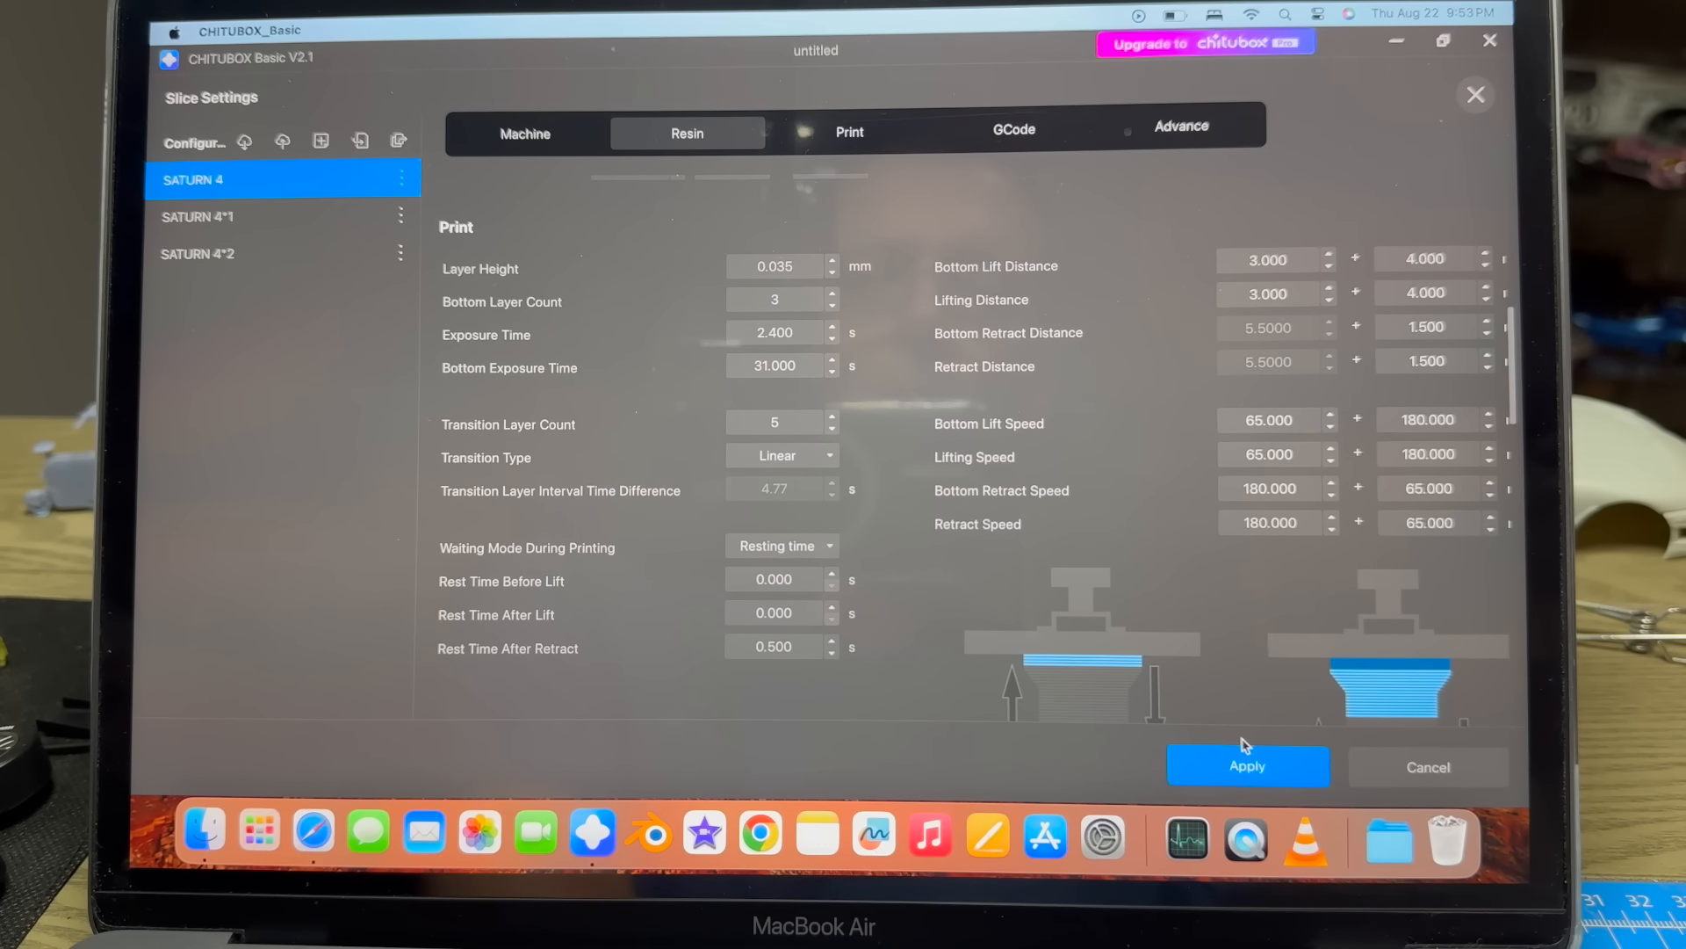
pyautogui.click(1246, 766)
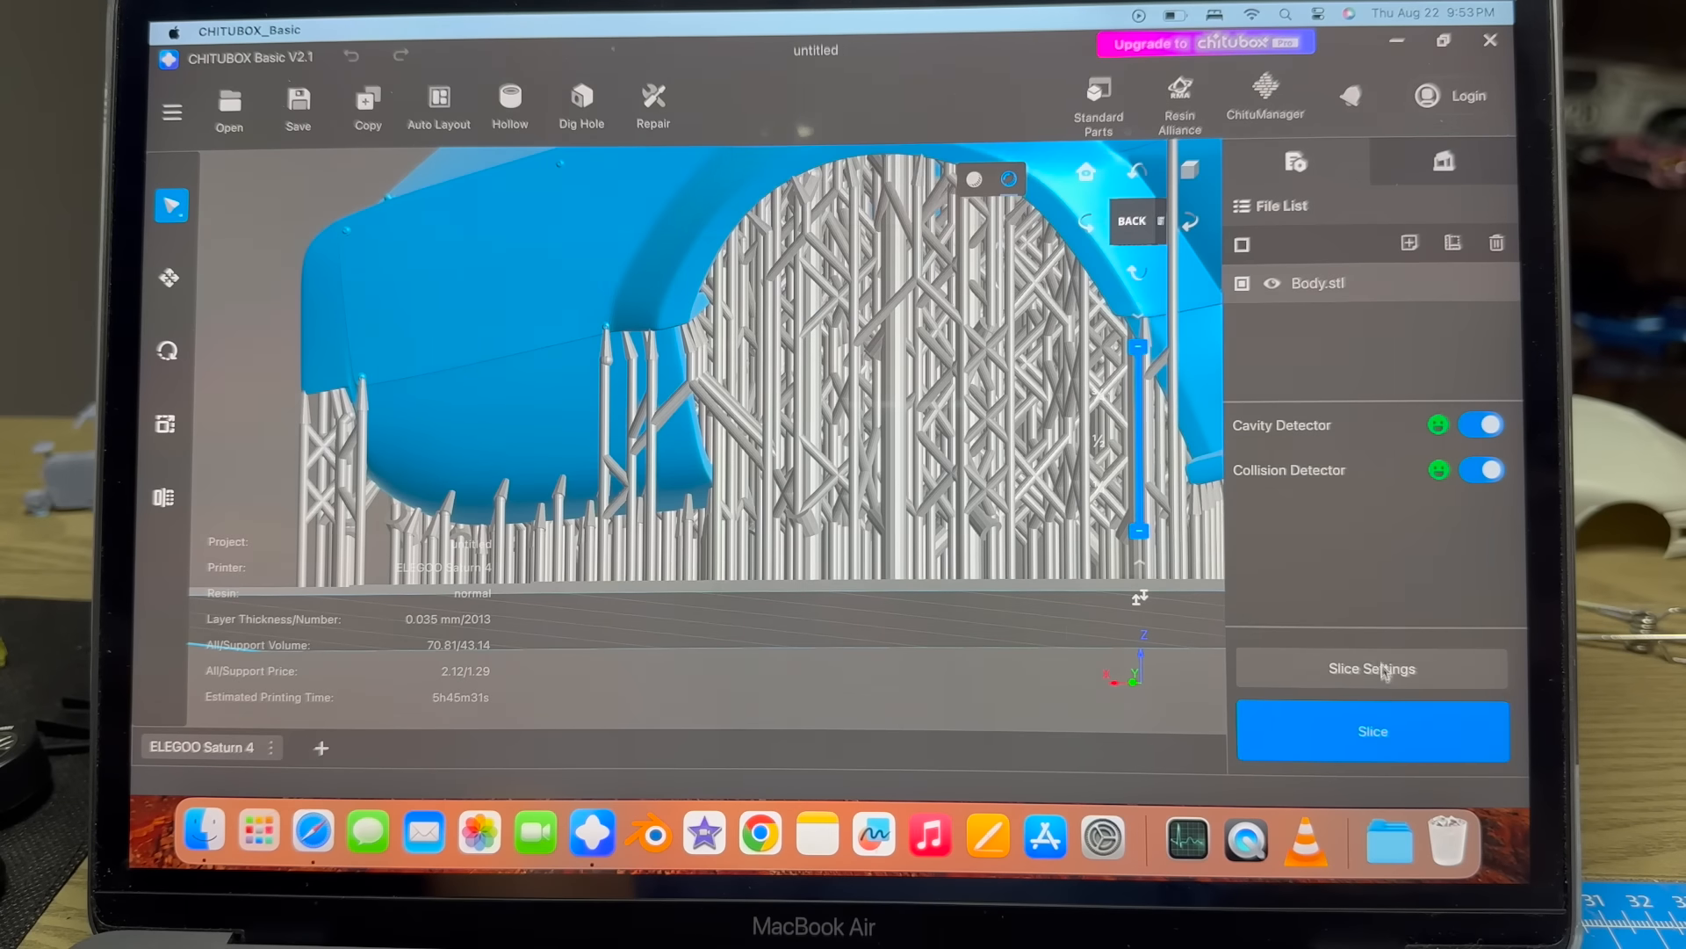
pyautogui.click(1372, 732)
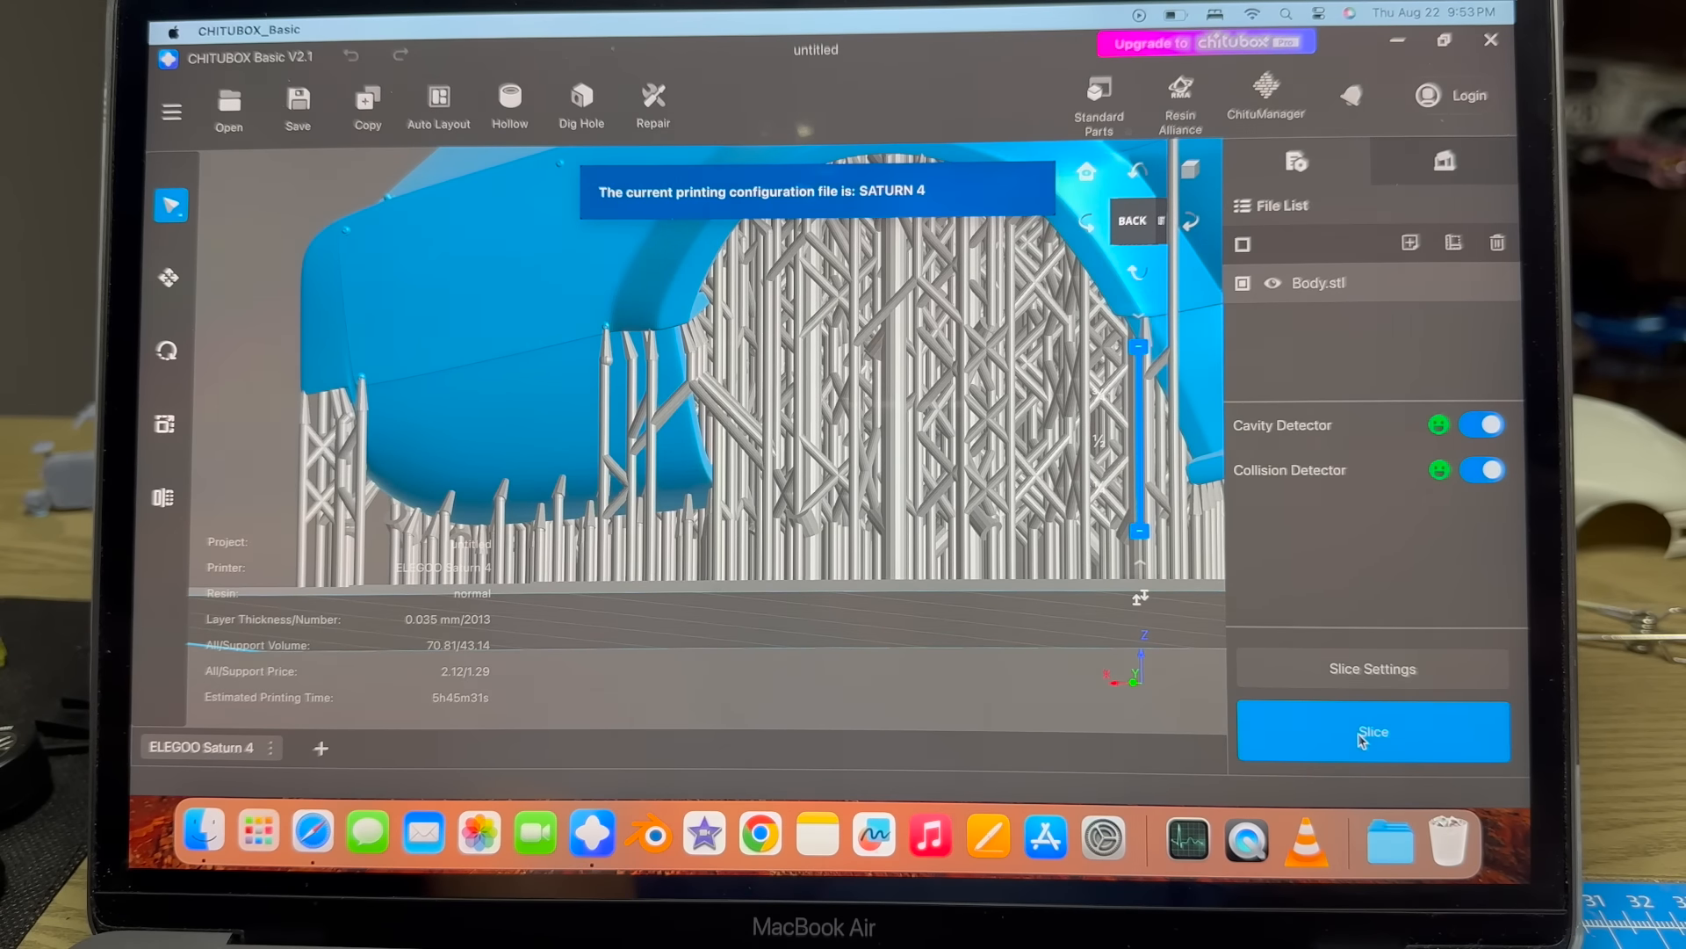
# Slice the supported body: 2013 layers, 66.03 ml, about 5h45m print time.
pyautogui.click(1372, 732)
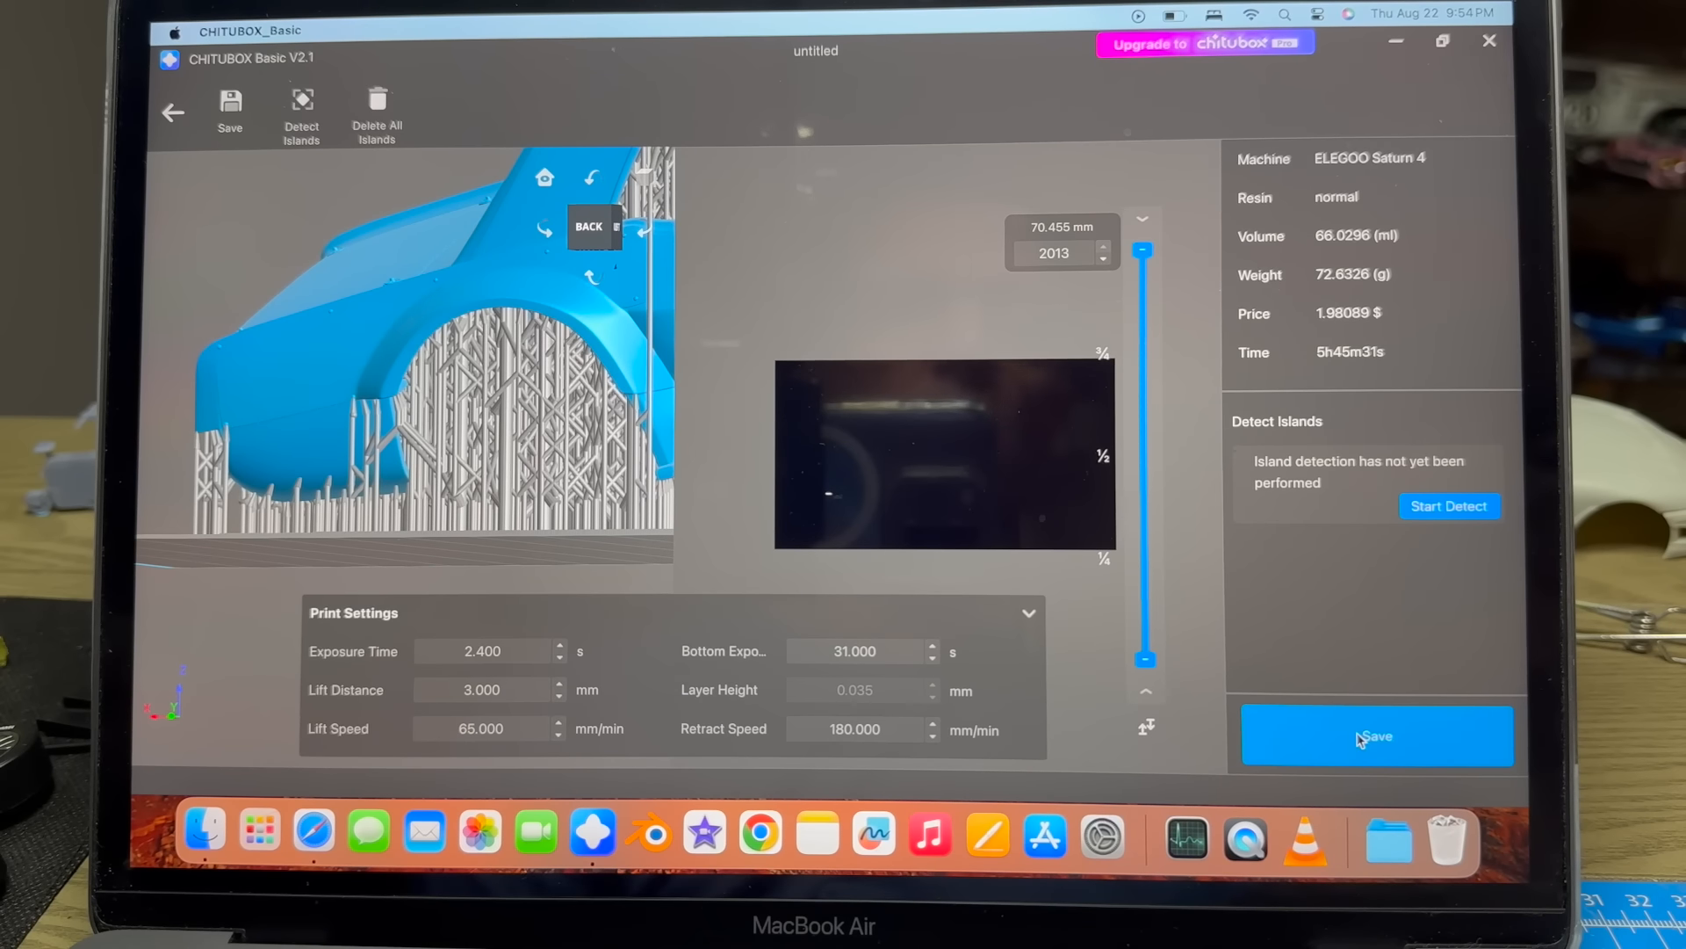
pyautogui.moveTo(1322, 358)
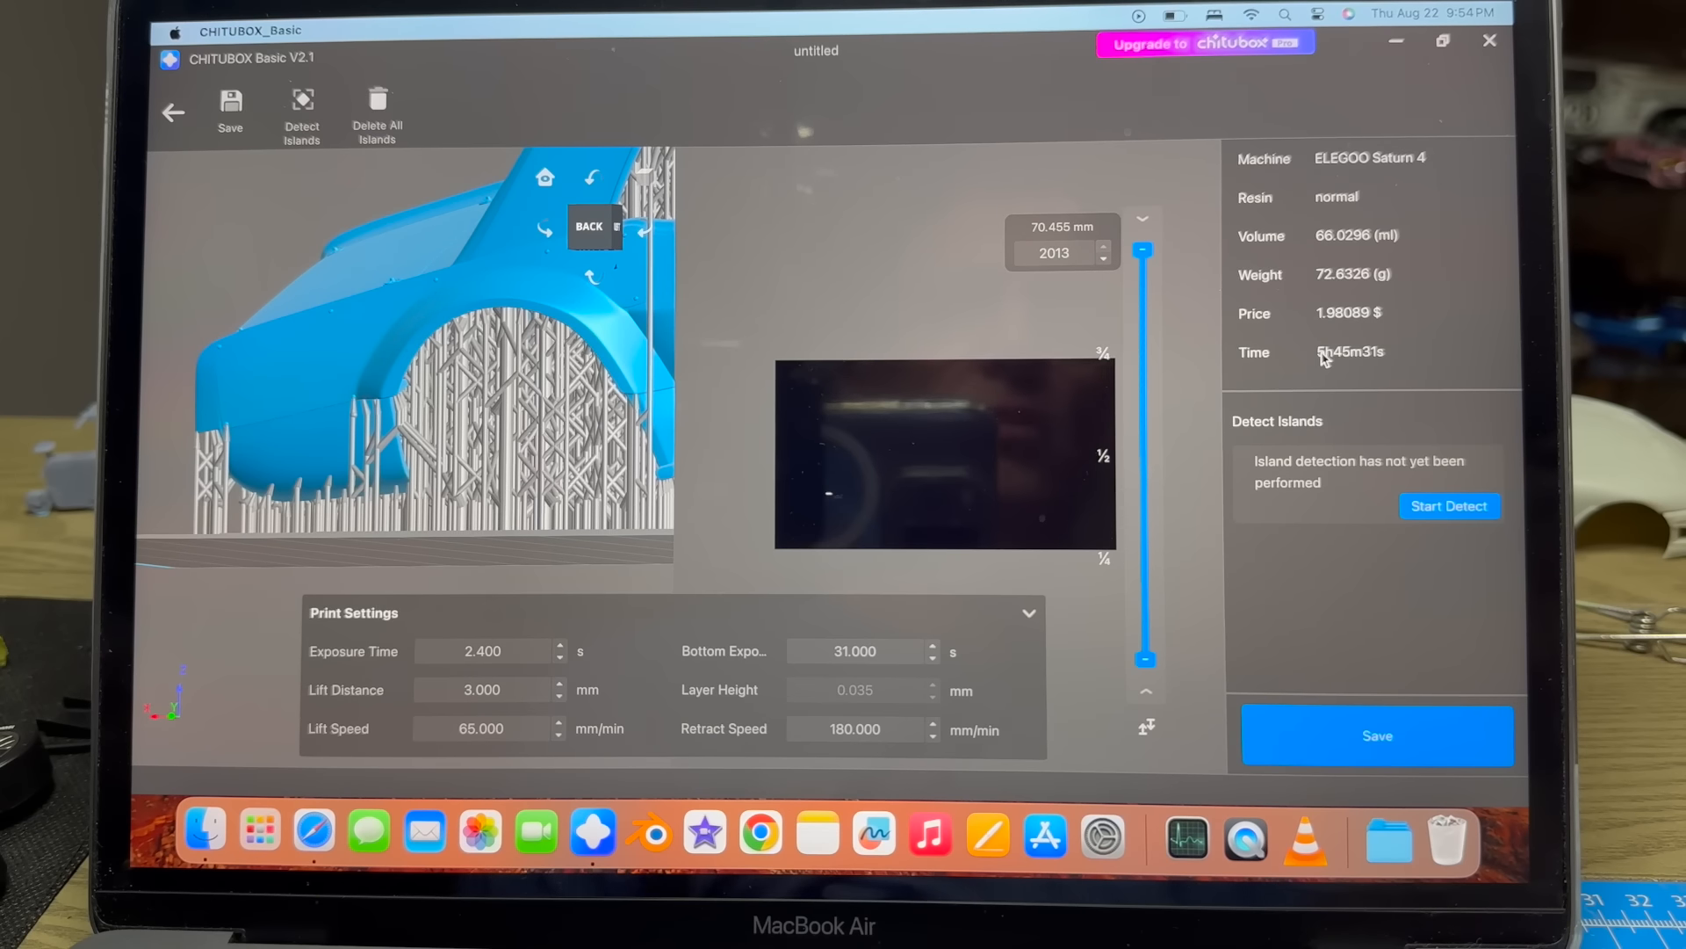
pyautogui.moveTo(1247, 377)
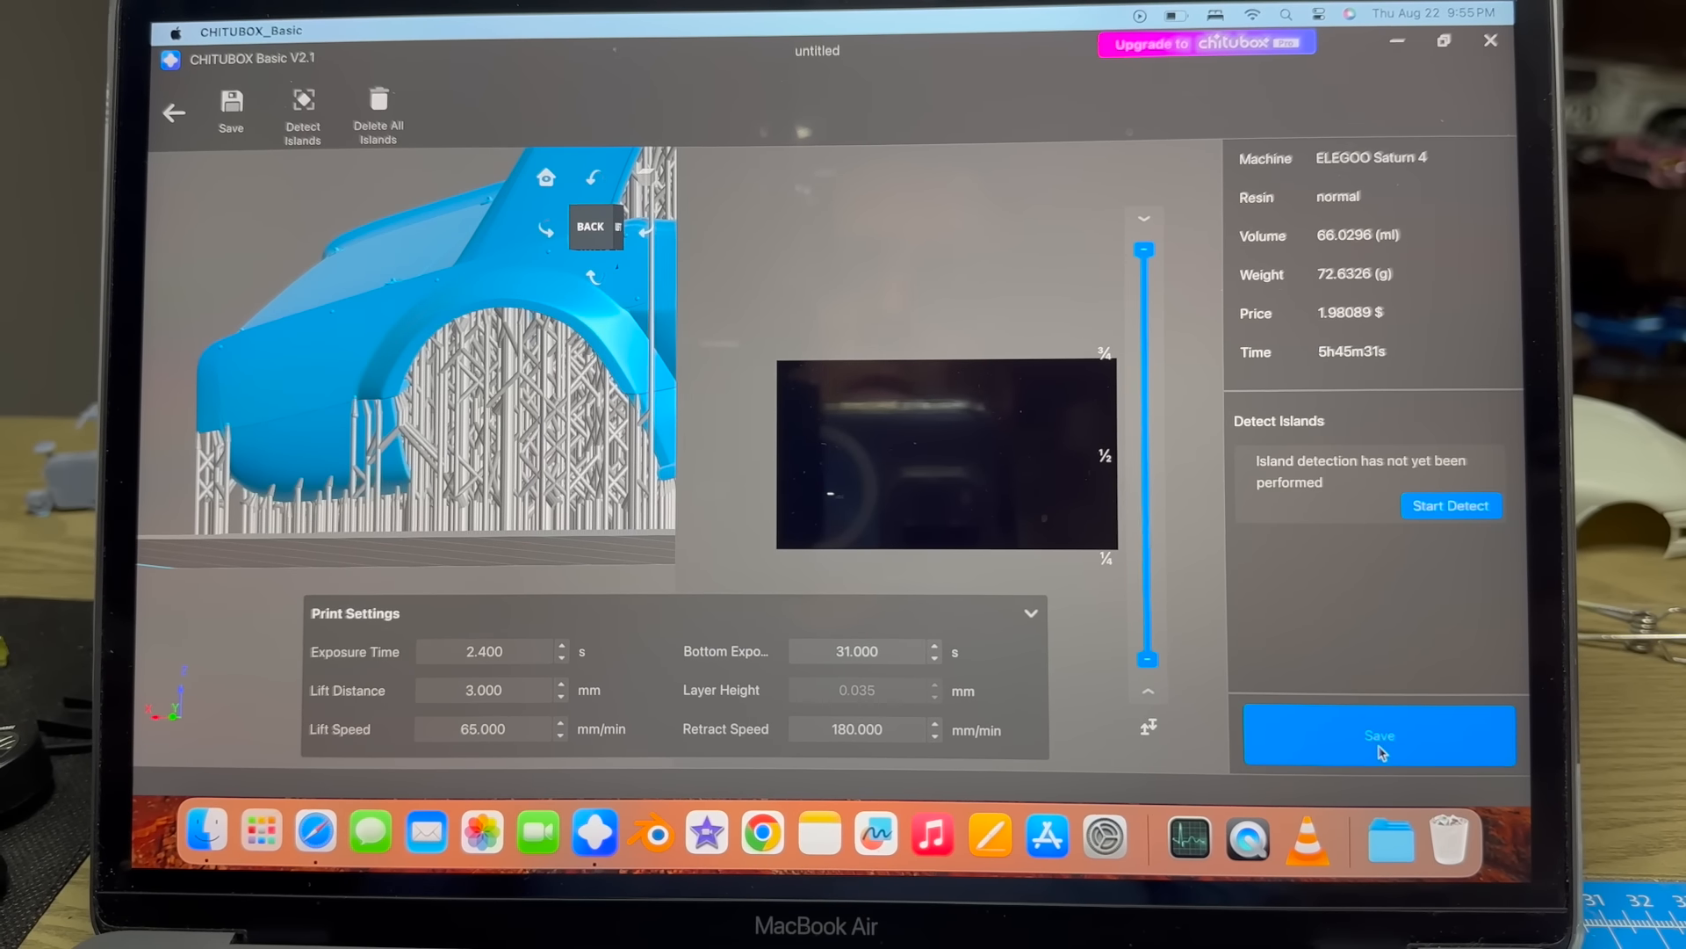
# Save the sliced file to the NO NAME drive as 'Hoonicorn angled'.
pyautogui.click(1380, 736)
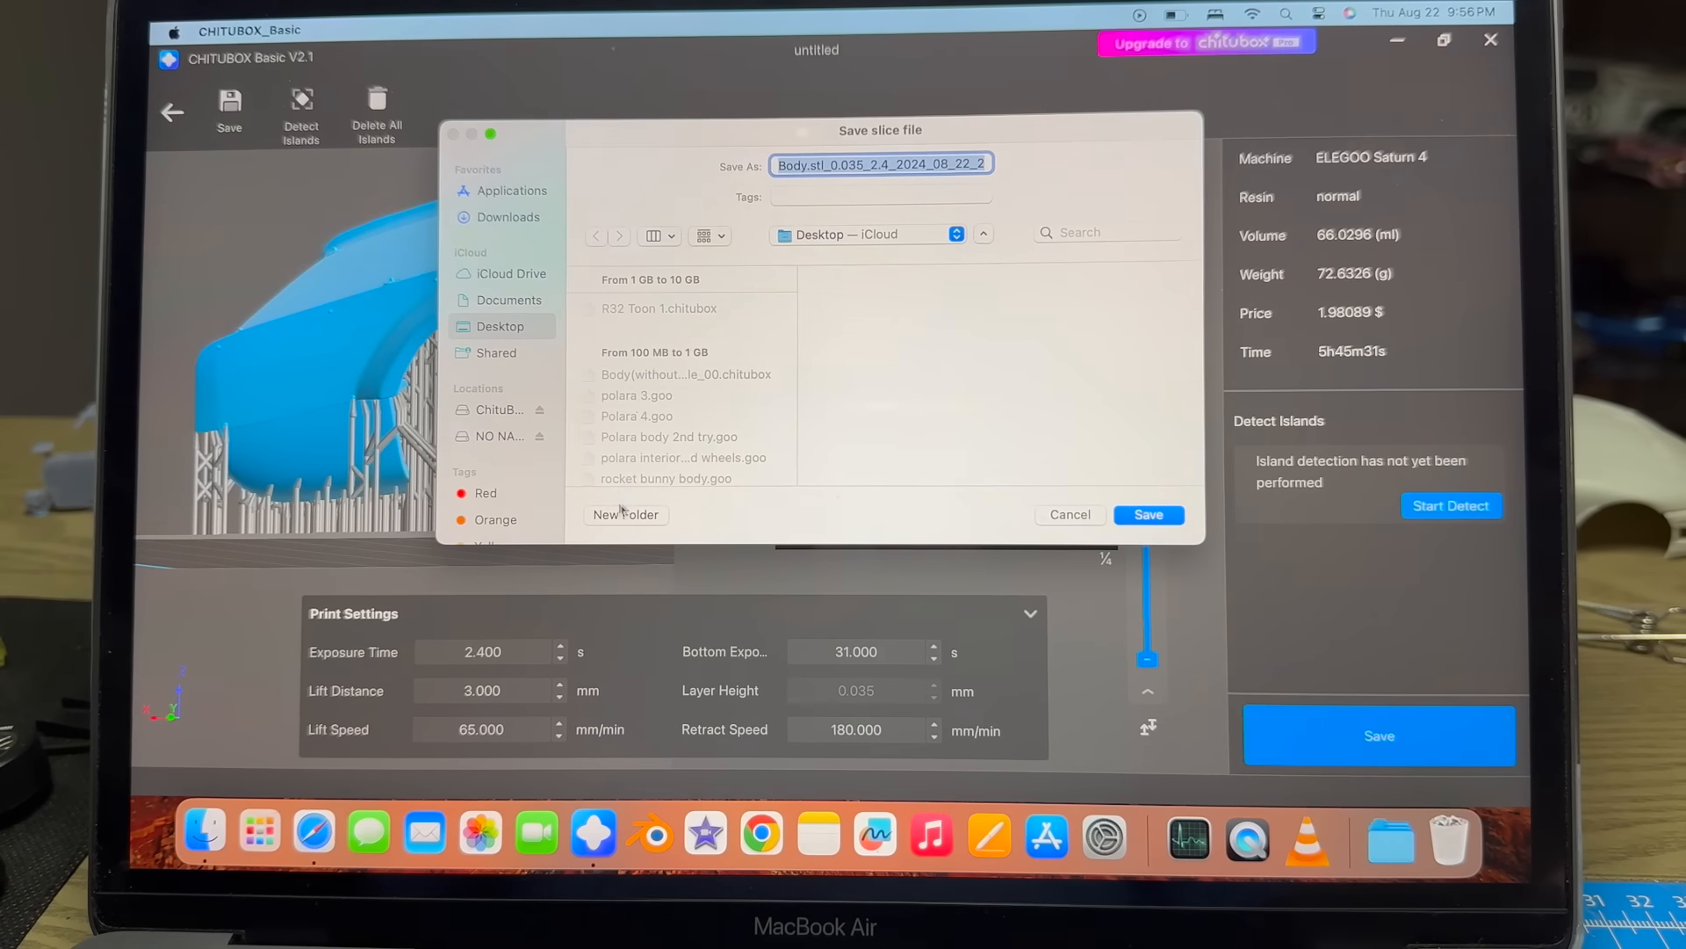
pyautogui.click(494, 436)
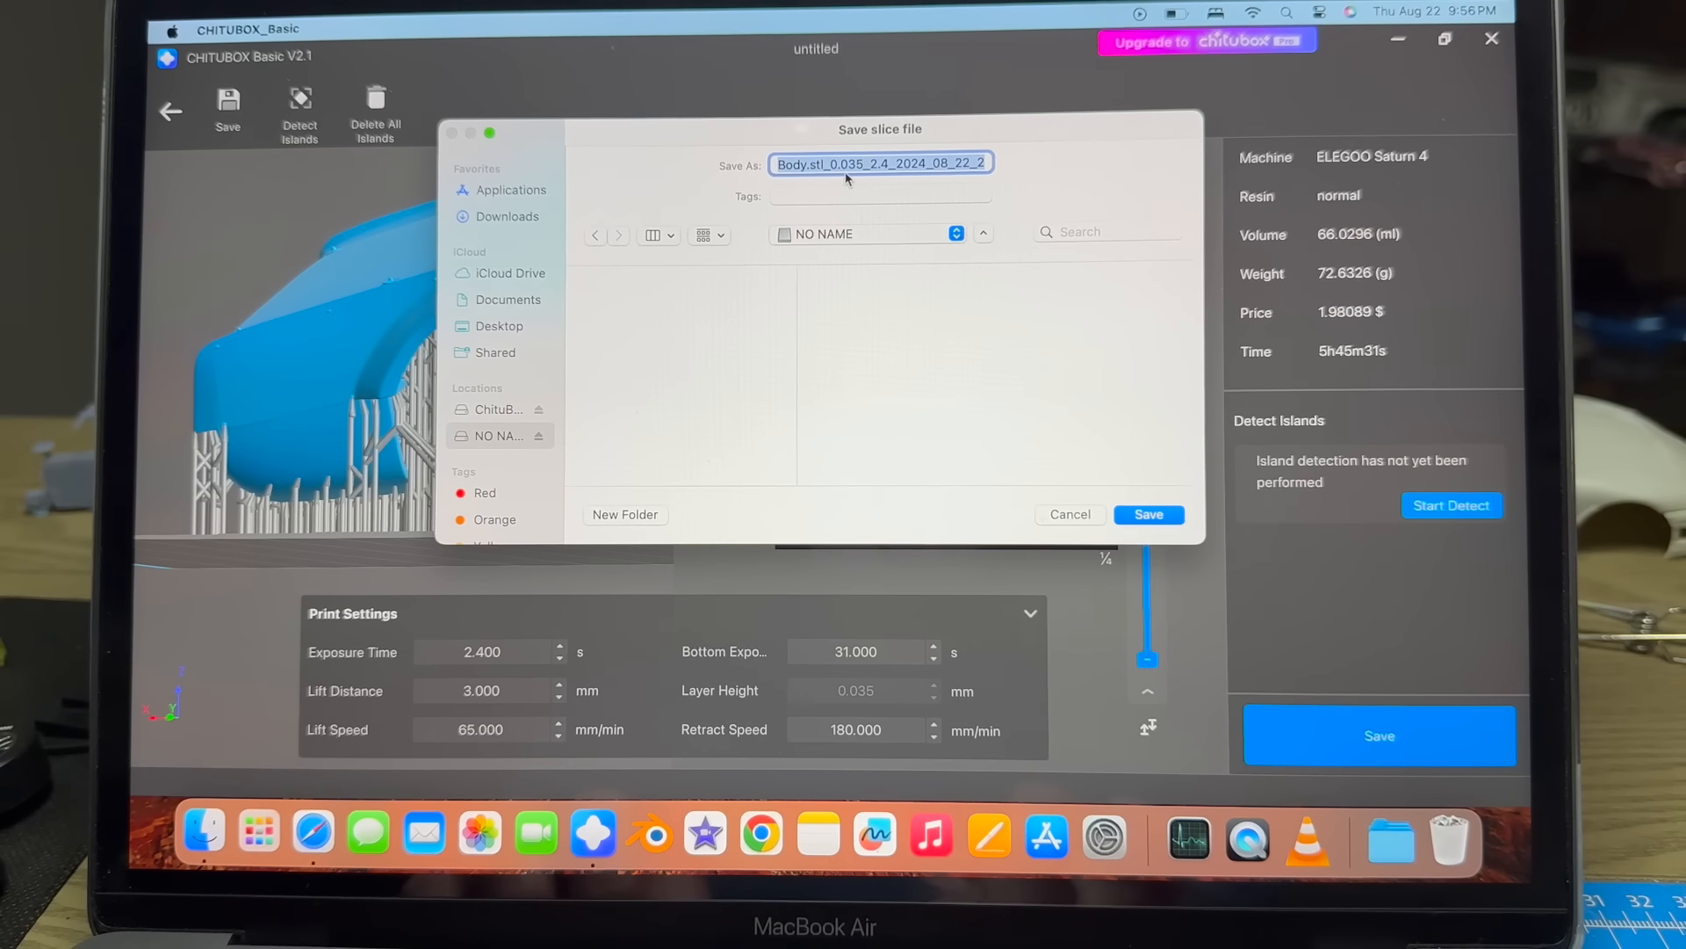
pyautogui.write('Hooni')
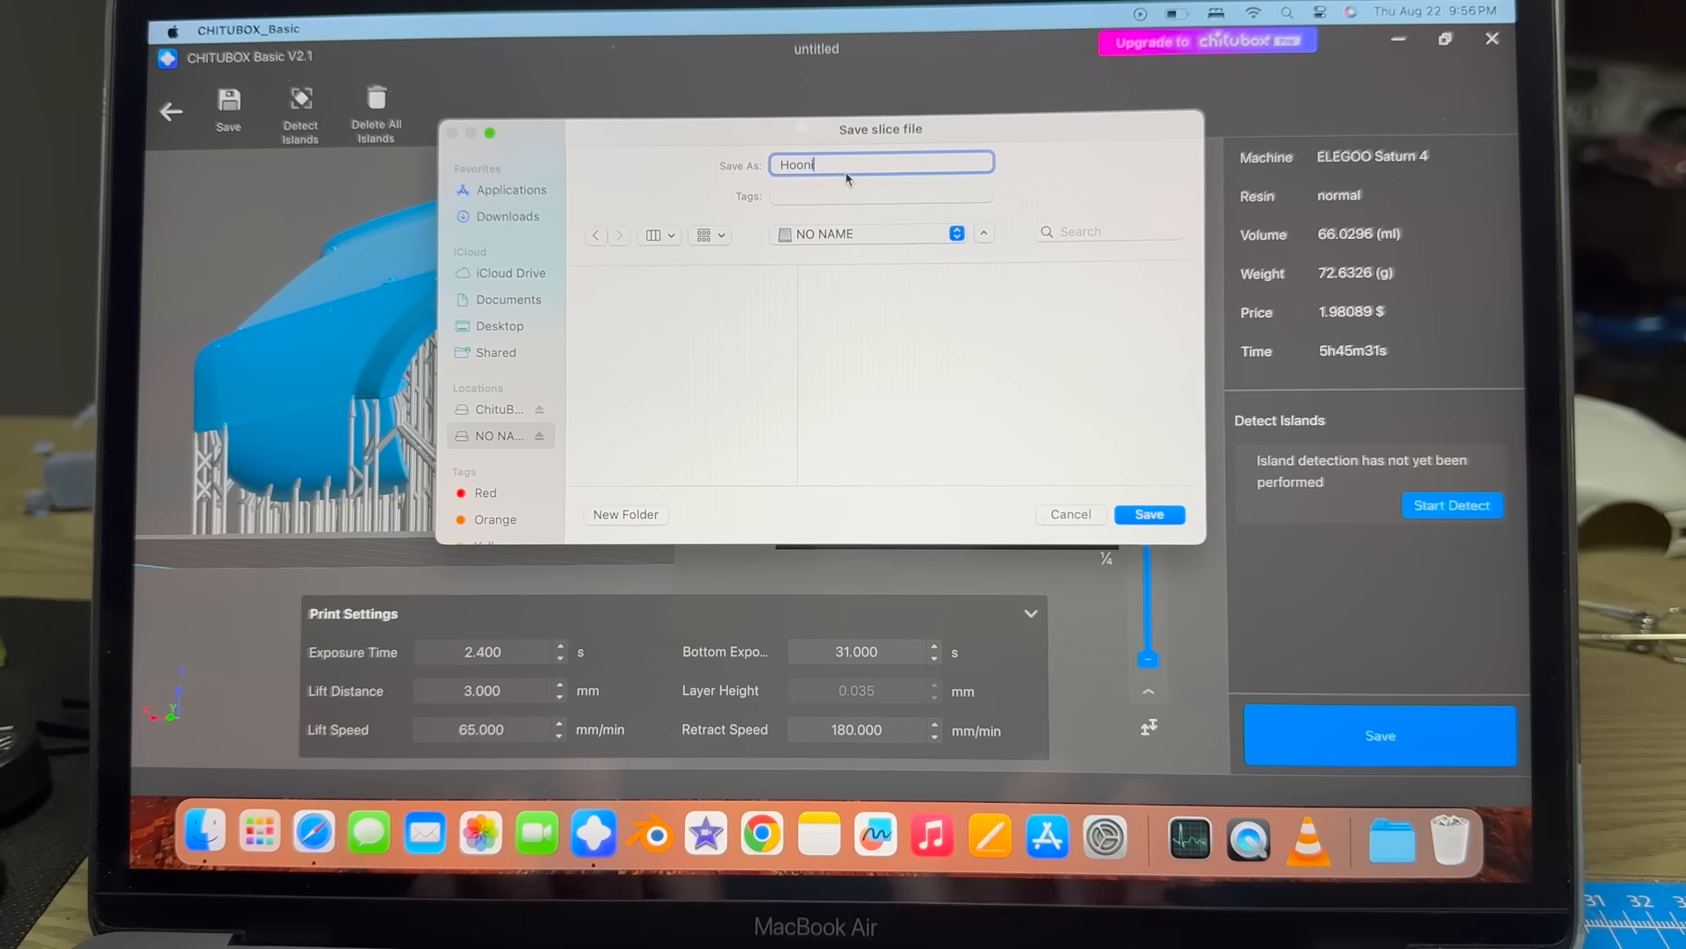
pyautogui.write('corn')
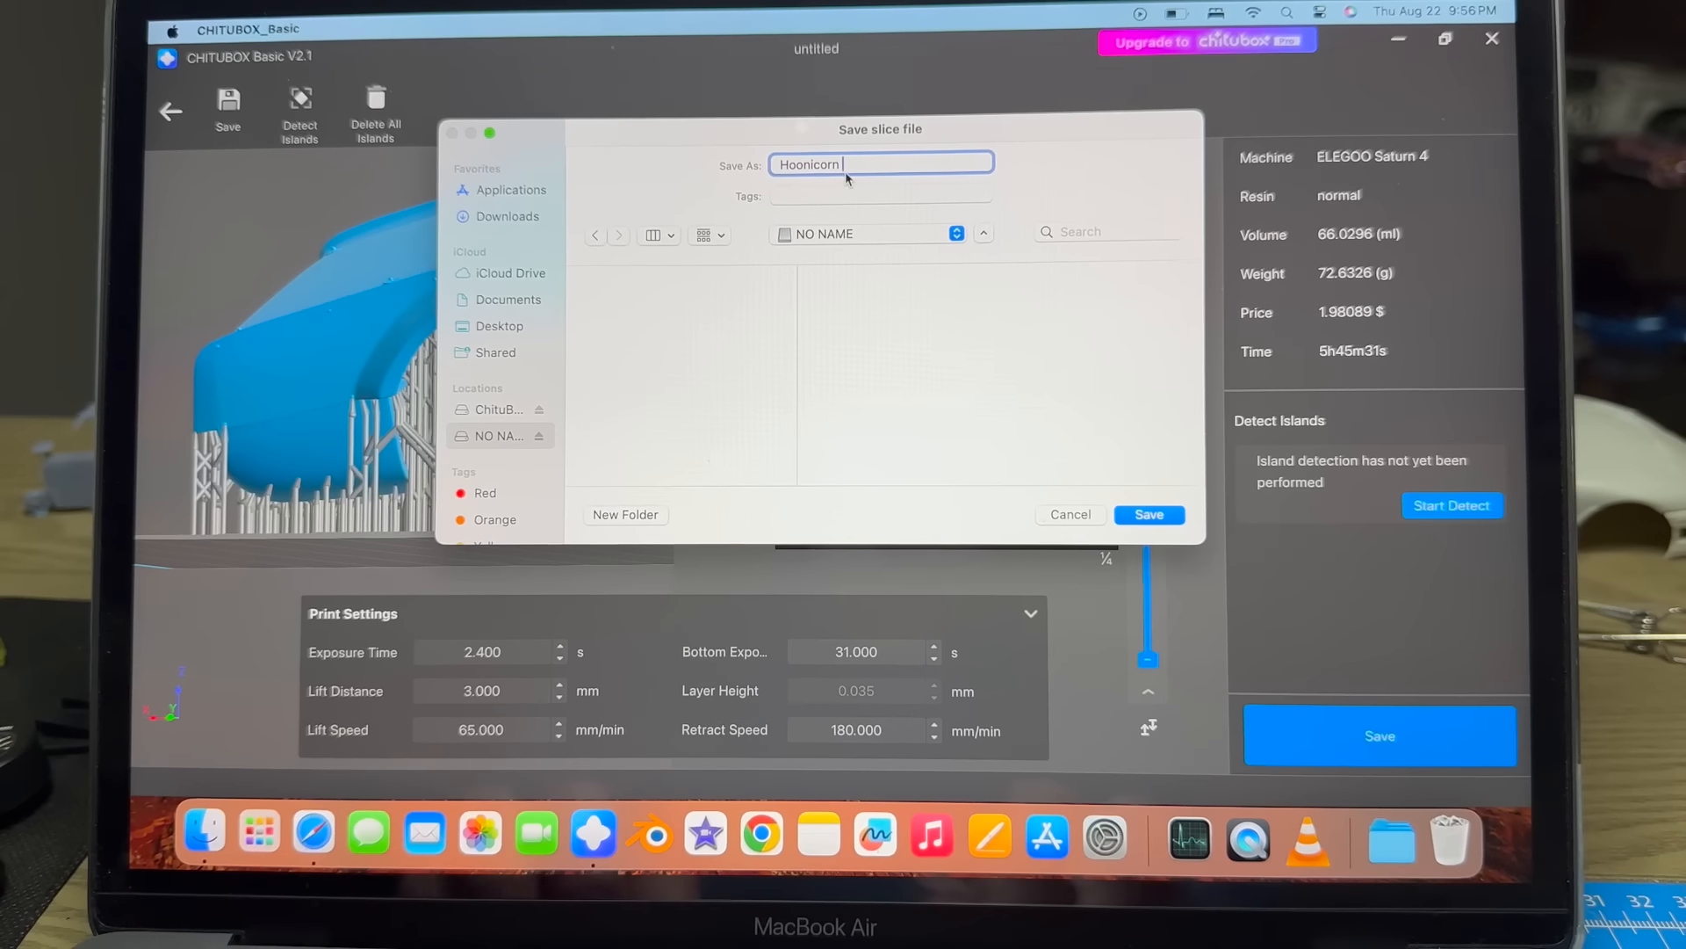
pyautogui.write('angled')
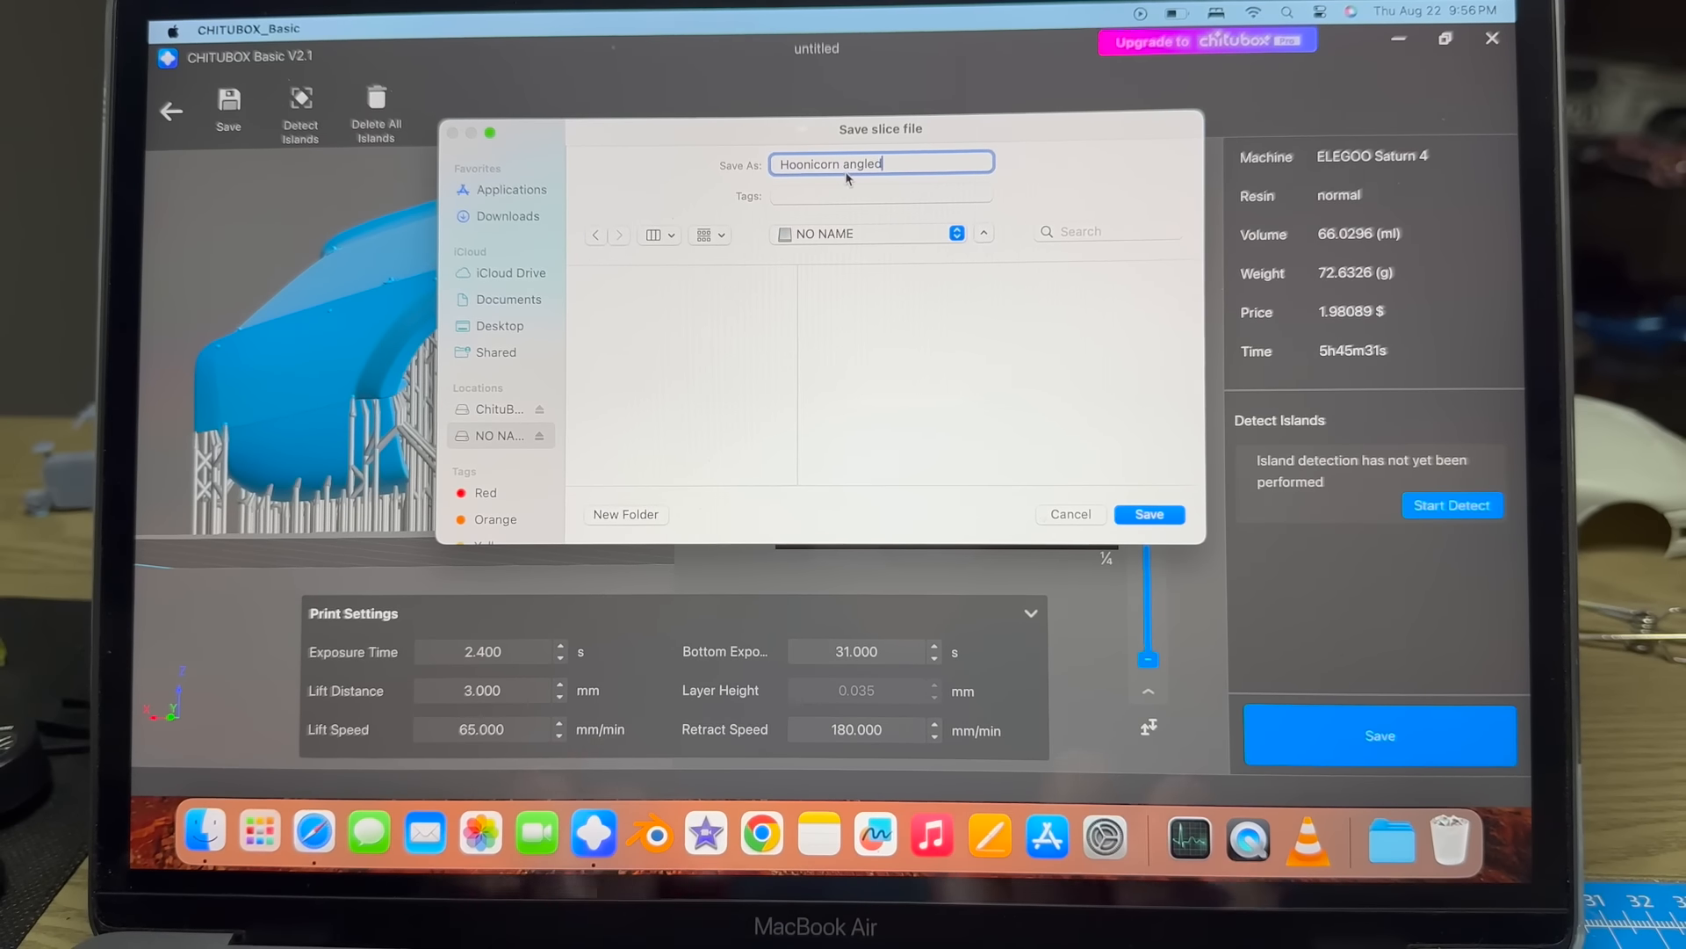
pyautogui.click(1148, 514)
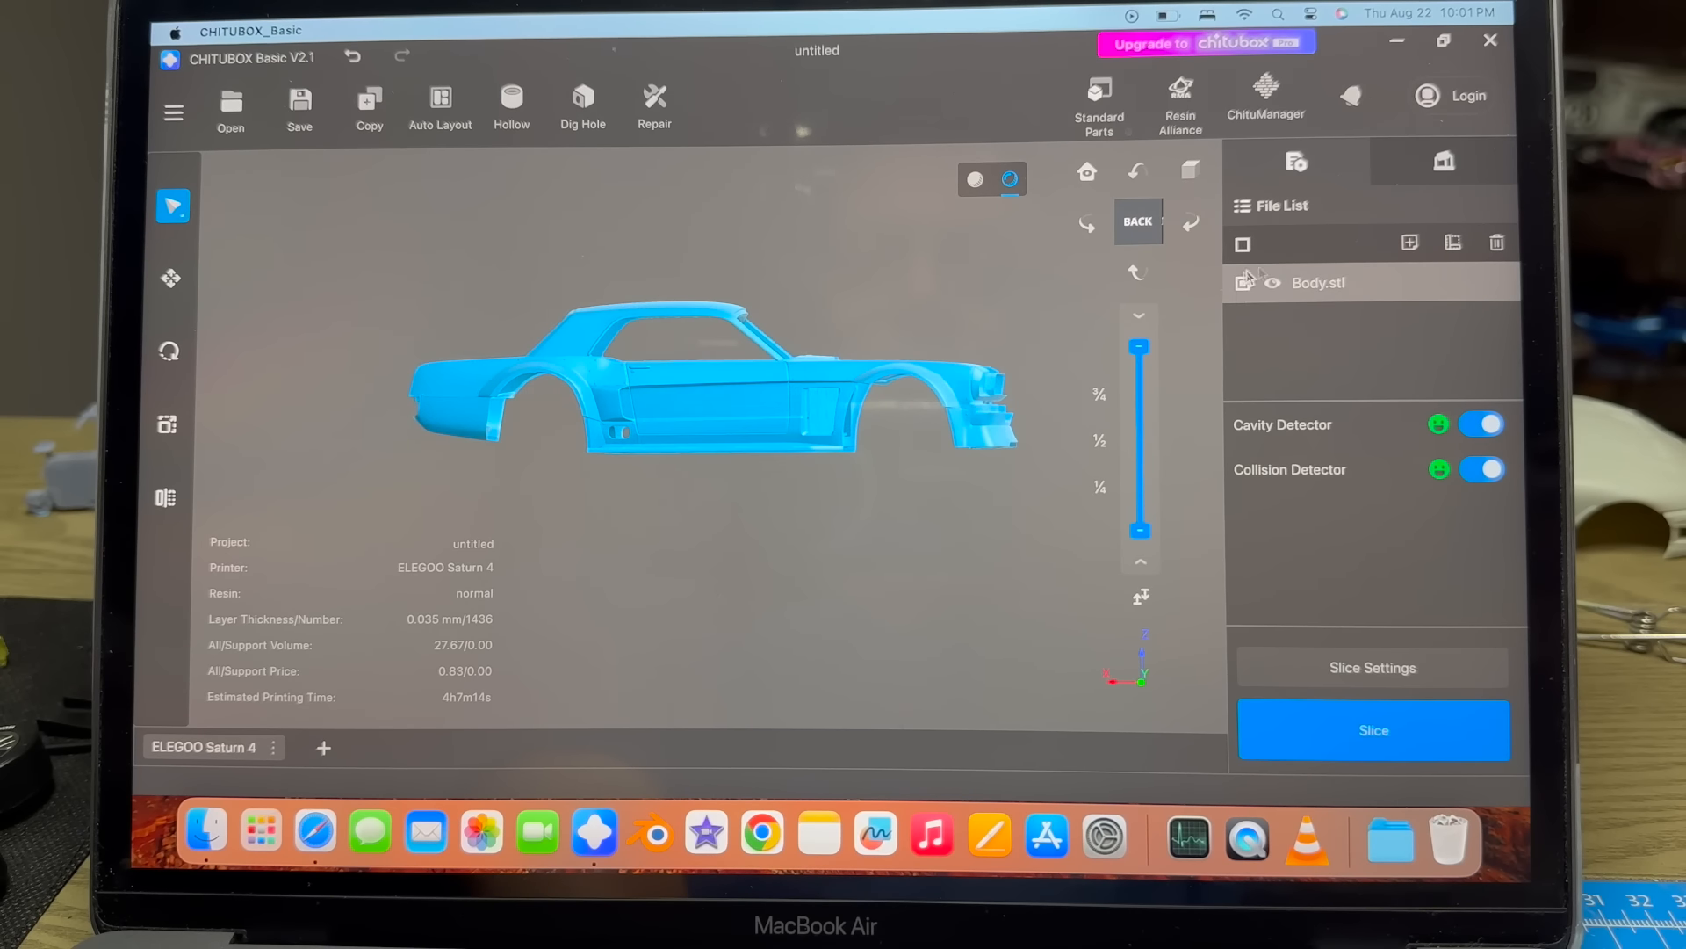
# Delete Body.stl from the File List and load the body model again.
pyautogui.click(1496, 242)
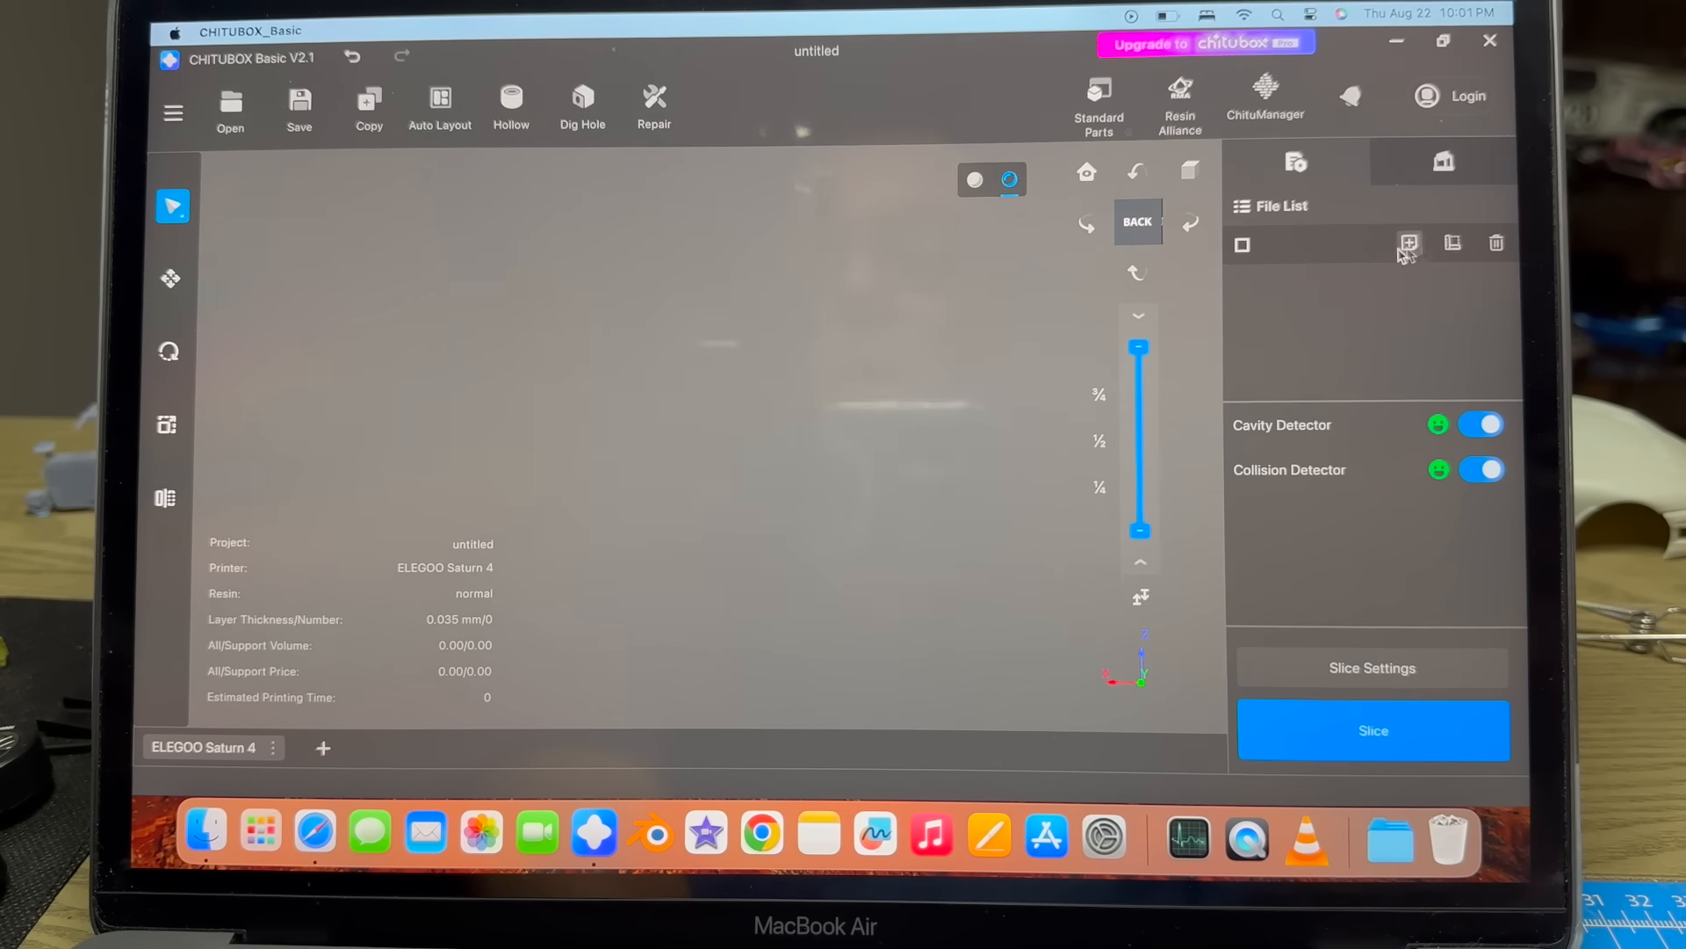
pyautogui.click(1408, 242)
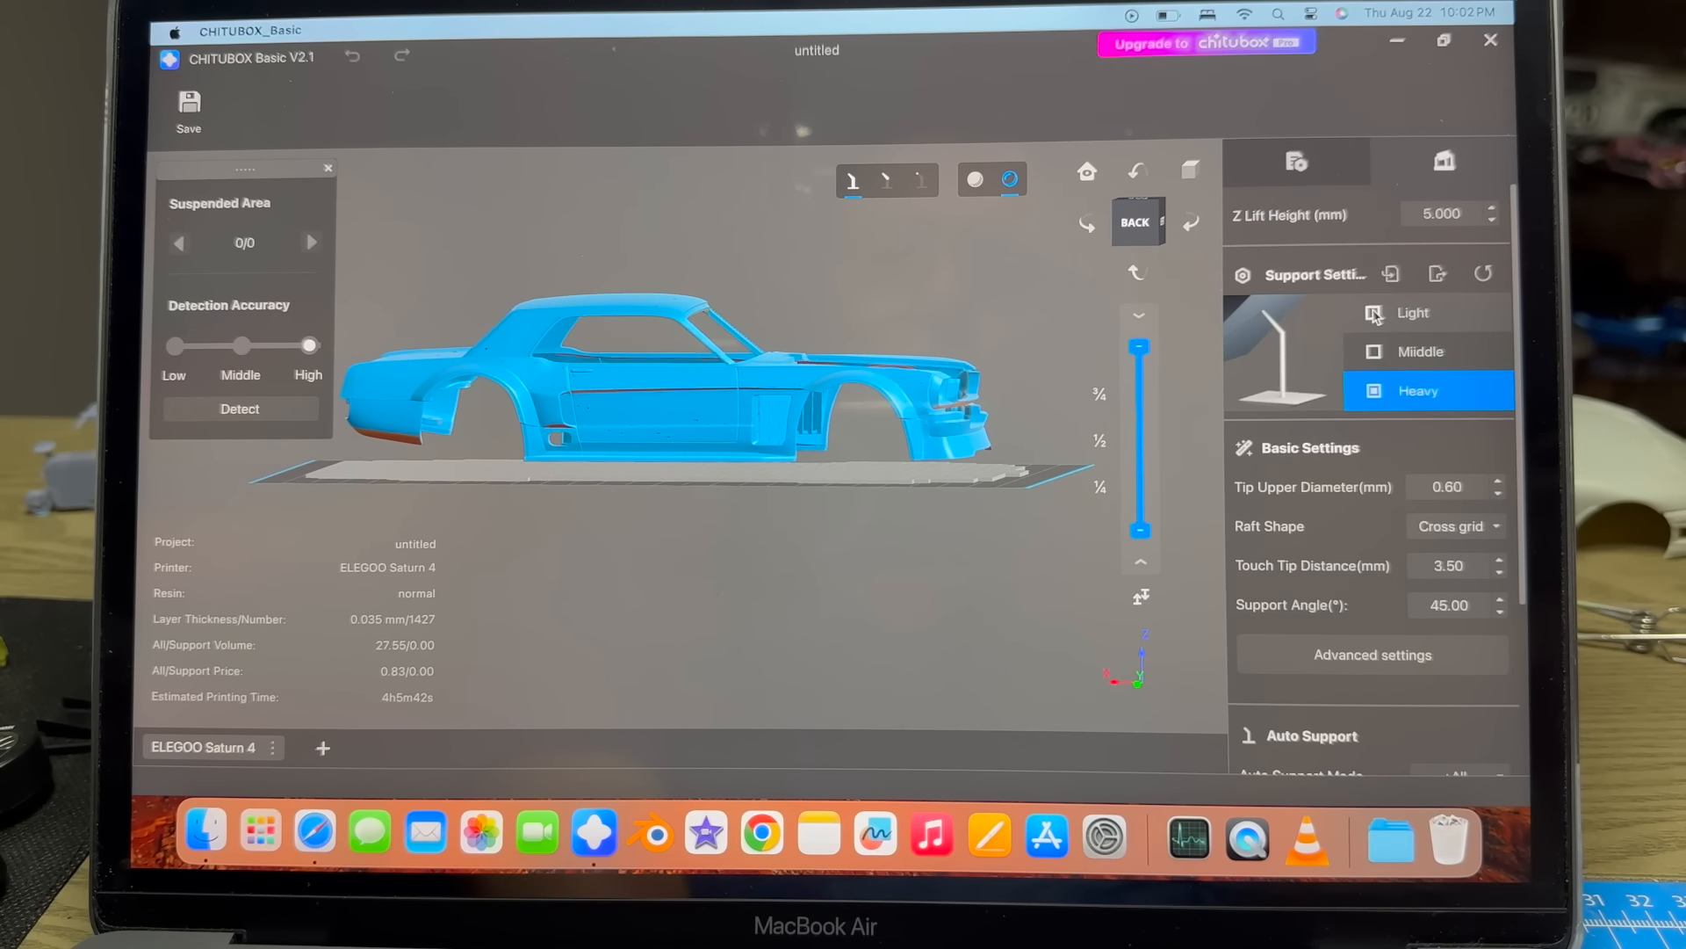
# Auto-generate supports under the flat Body.stl, giving about 27.35 support volume.
pyautogui.click(1371, 586)
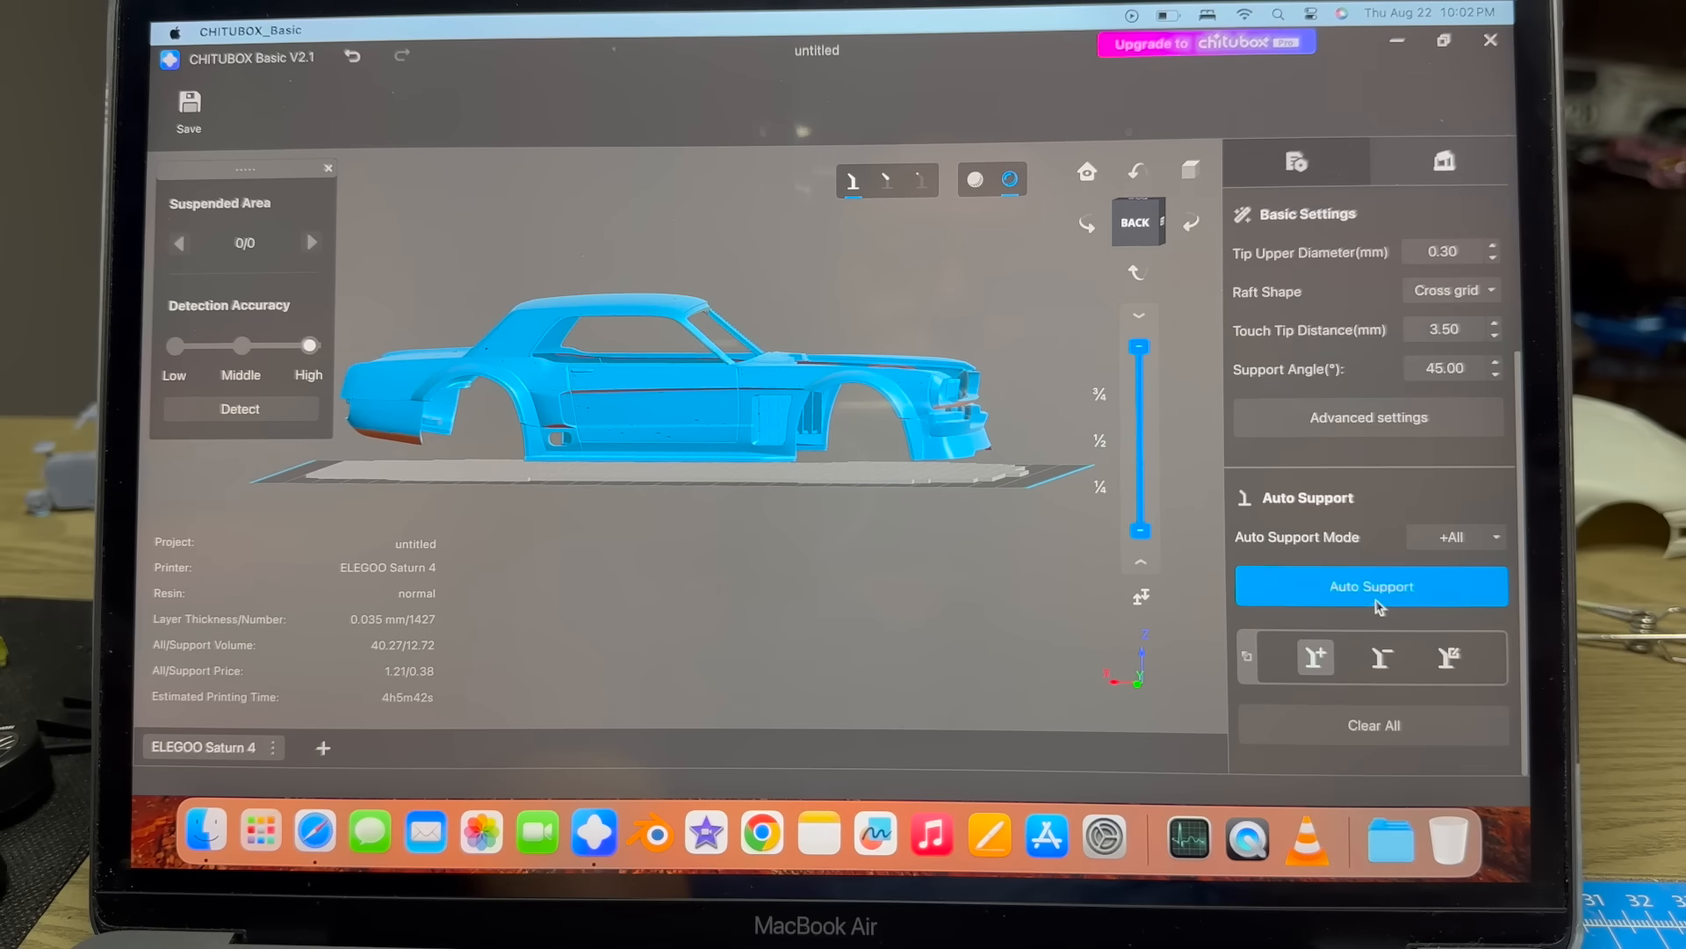
pyautogui.click(1371, 586)
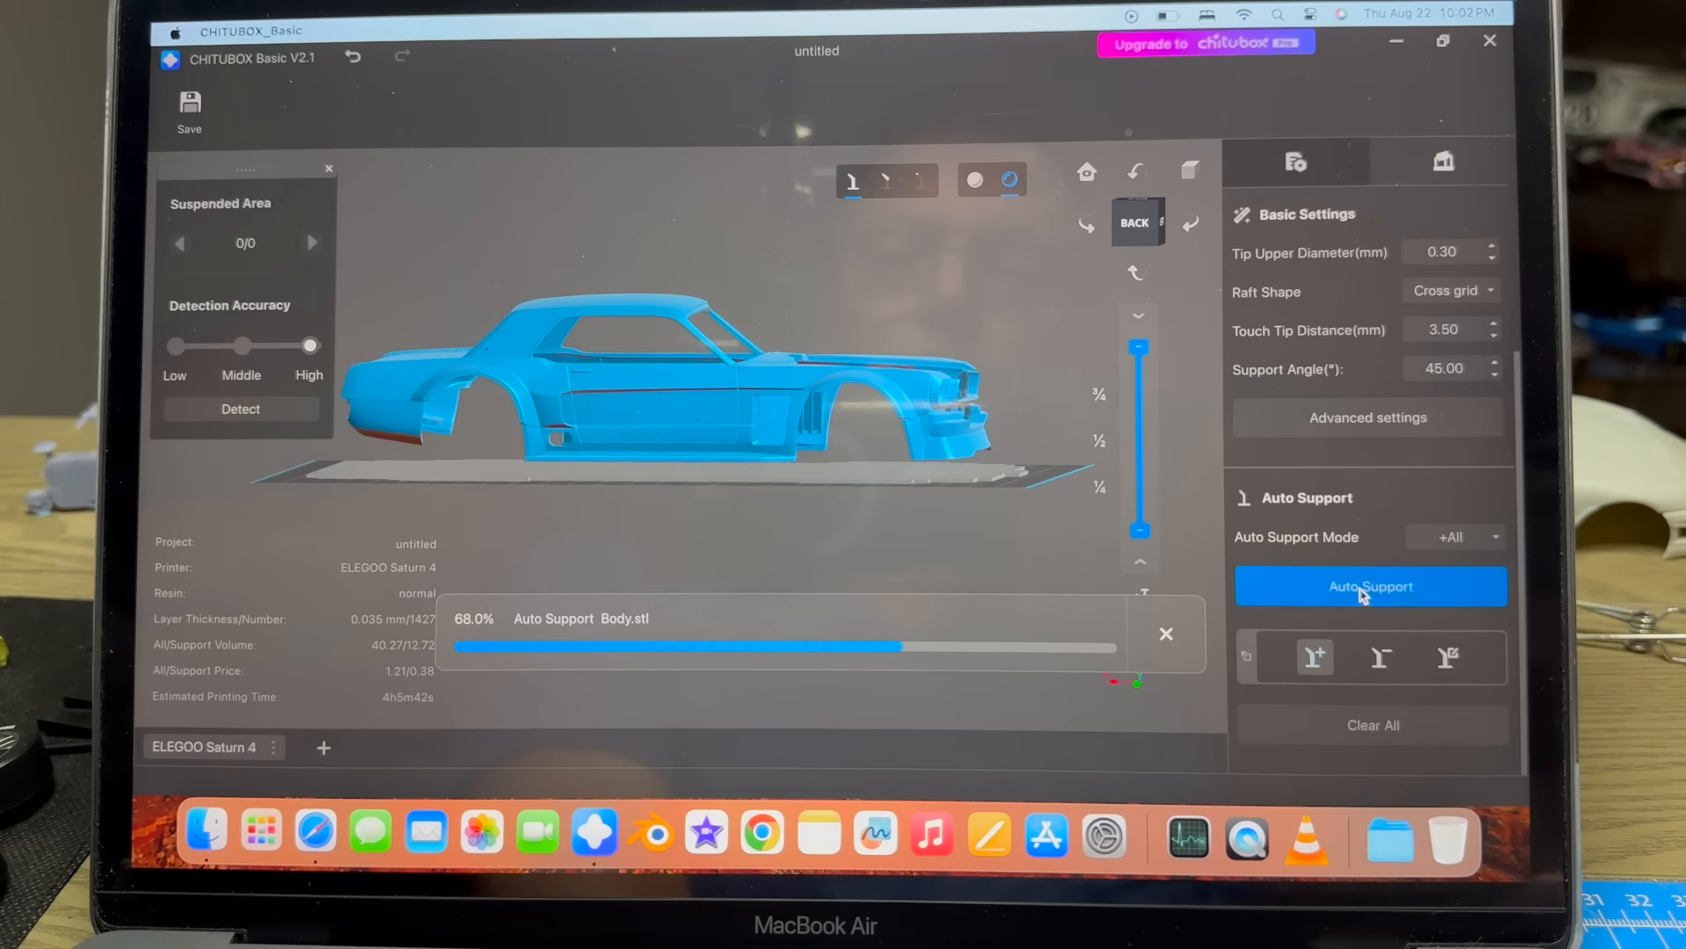
pyautogui.click(1370, 586)
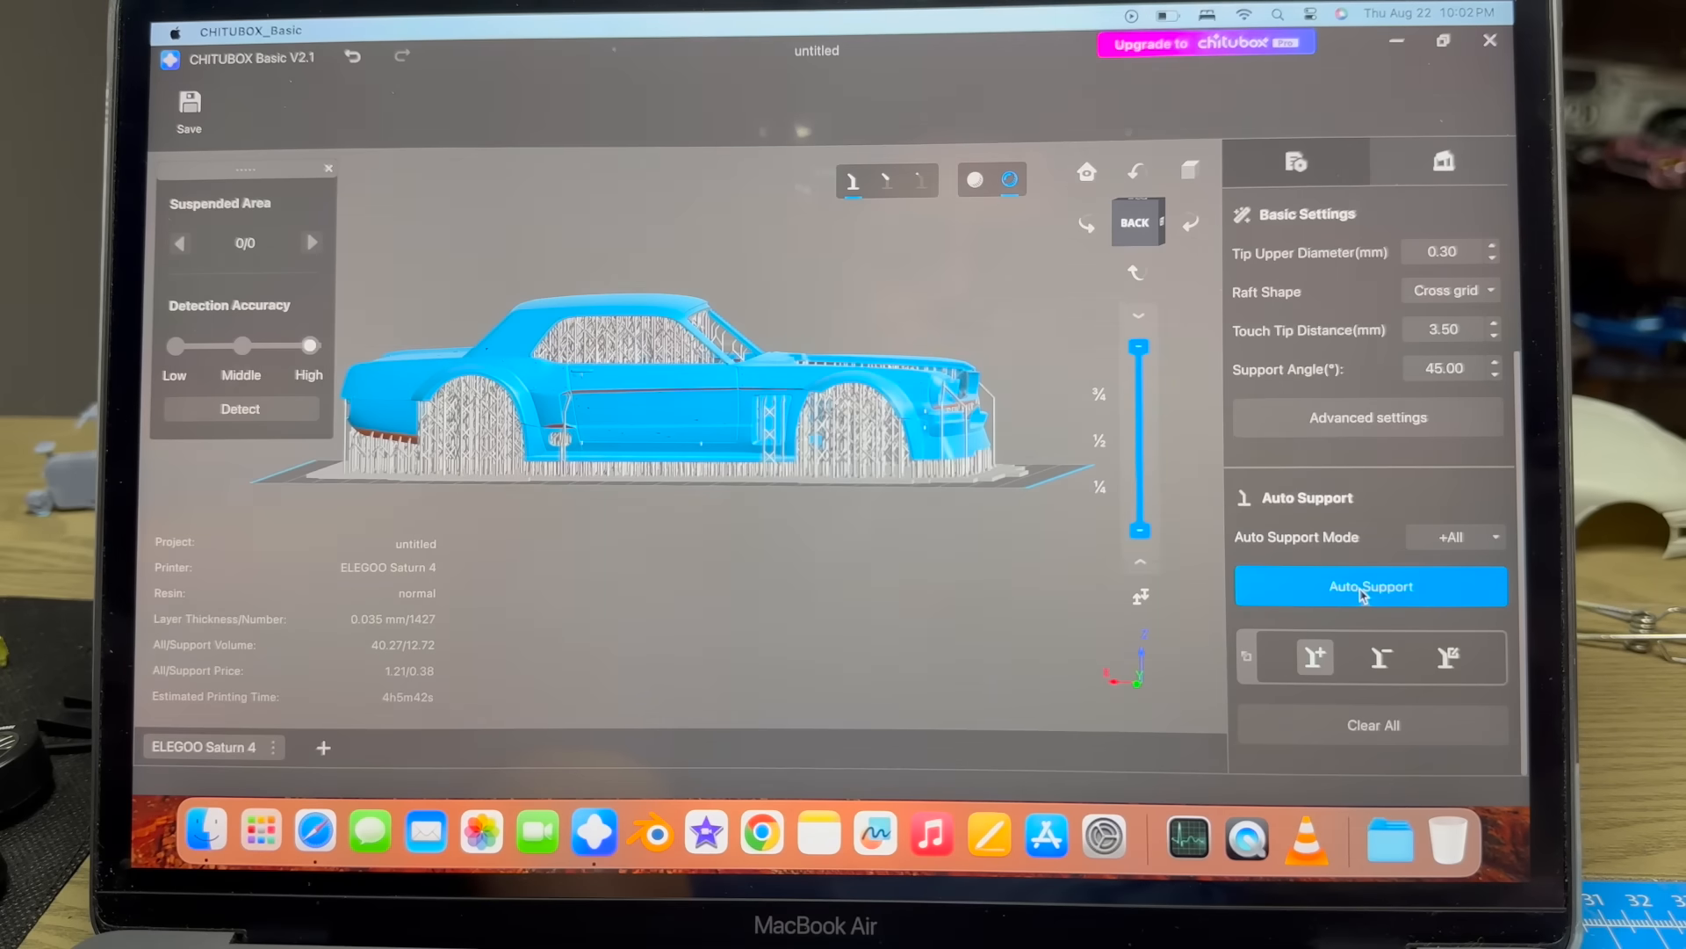
pyautogui.click(1370, 585)
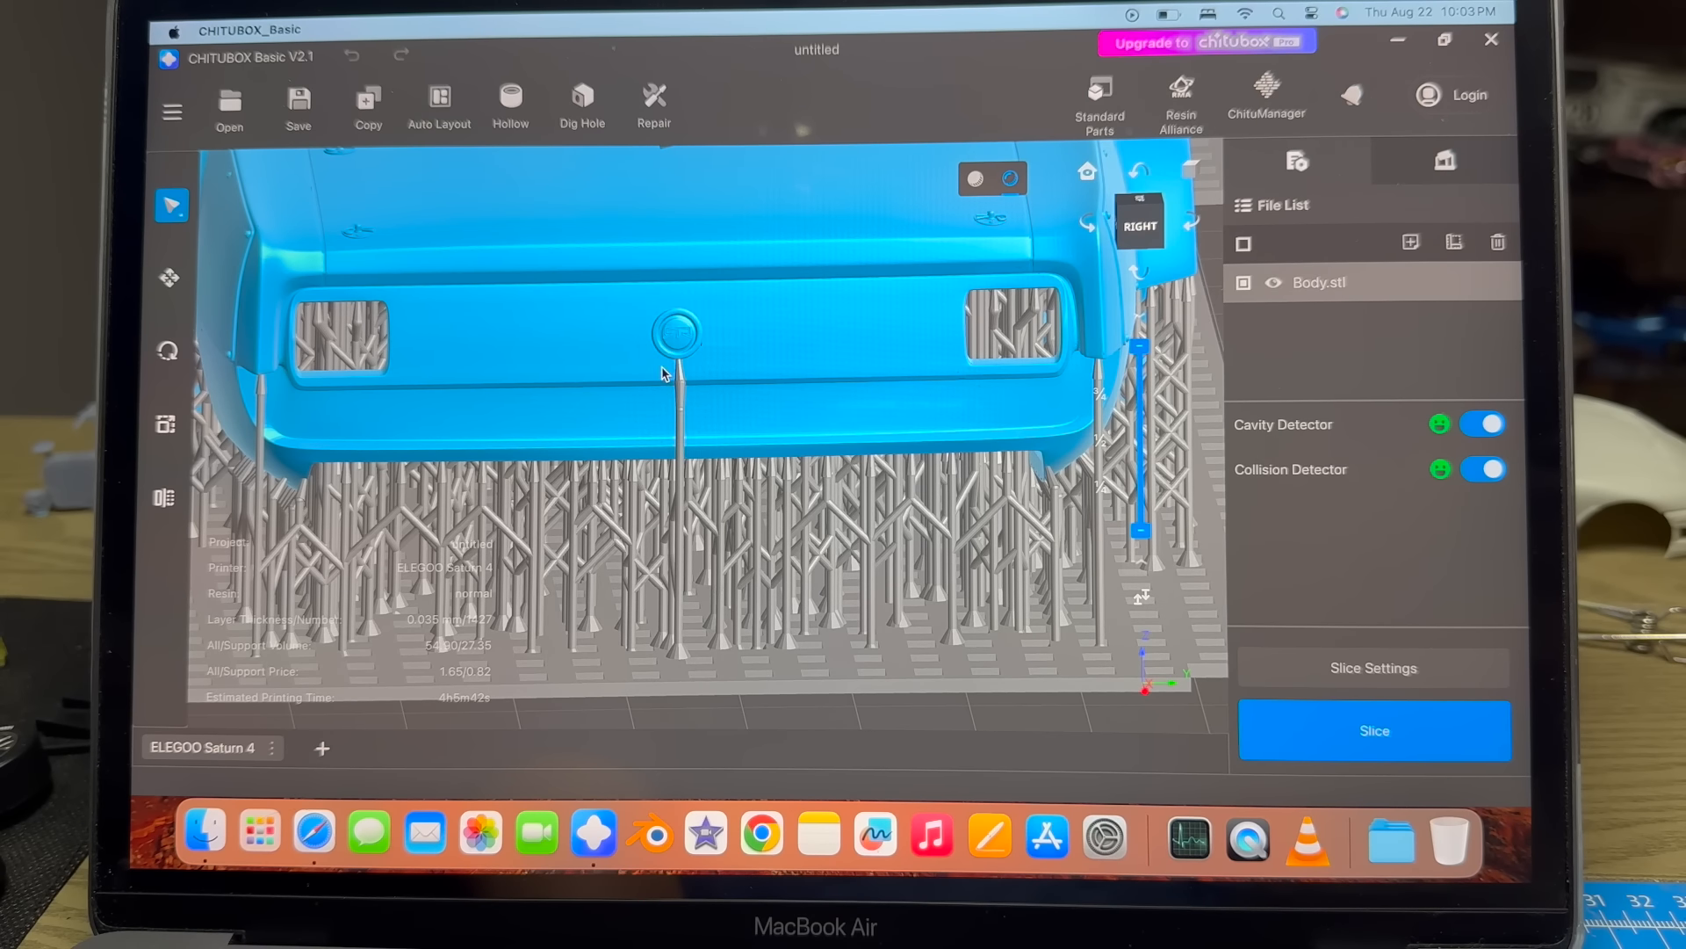
# Zoom the view to inspect the auto-supported flat body.
pyautogui.scroll(3)
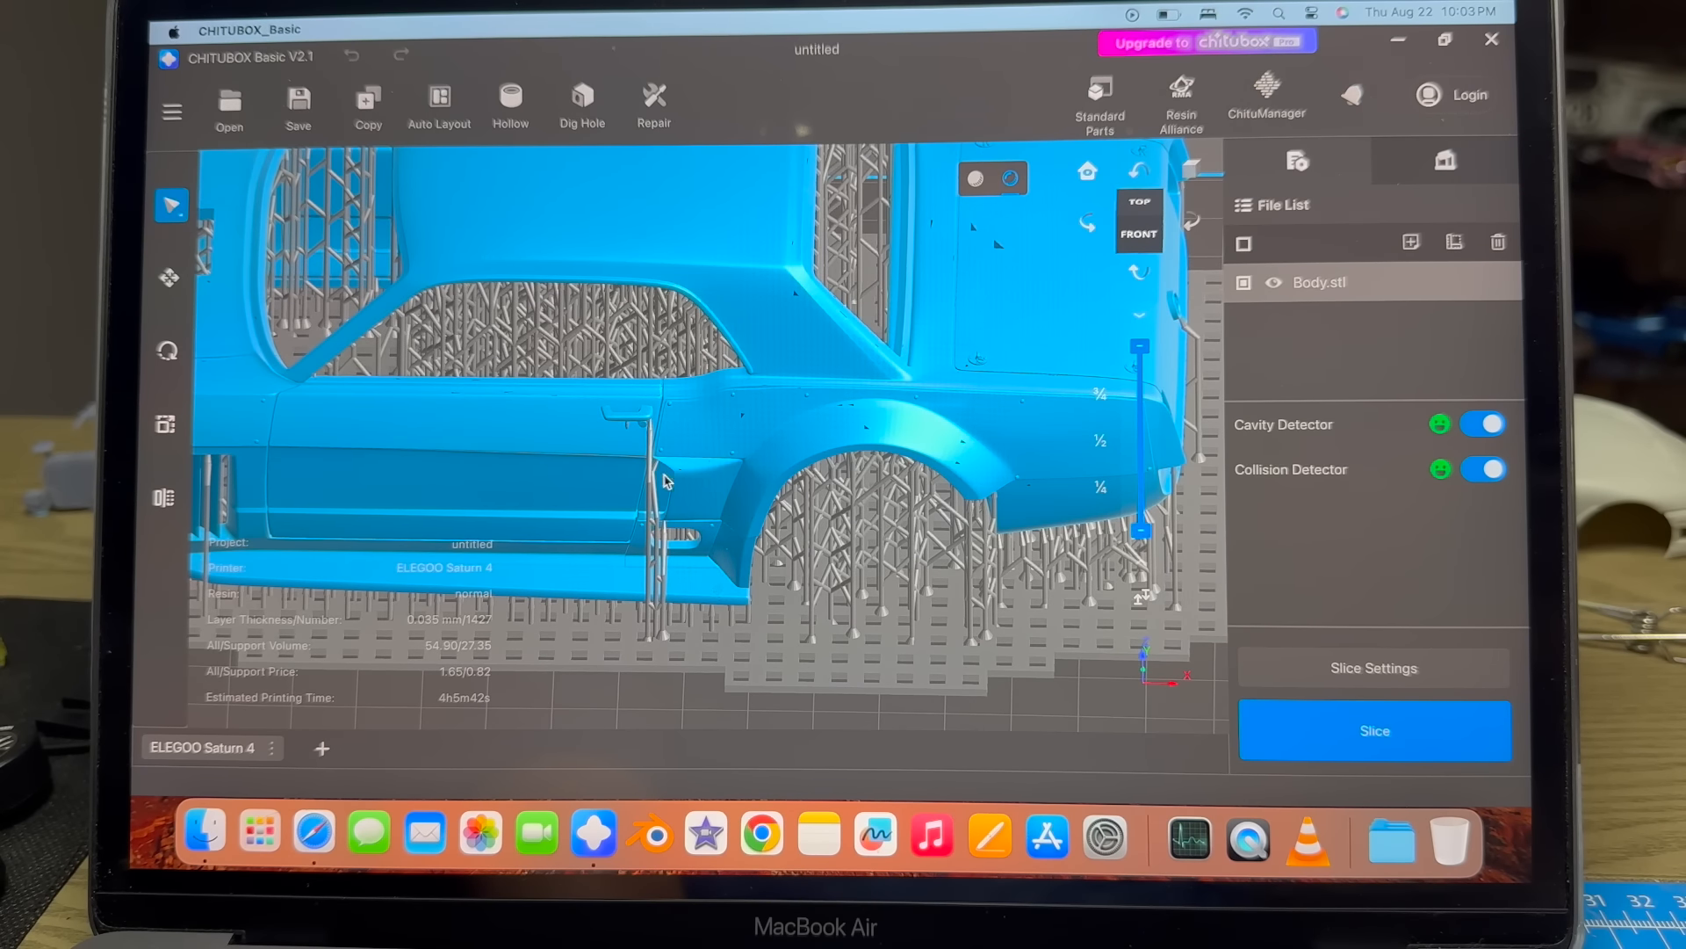
pyautogui.moveTo(666, 517)
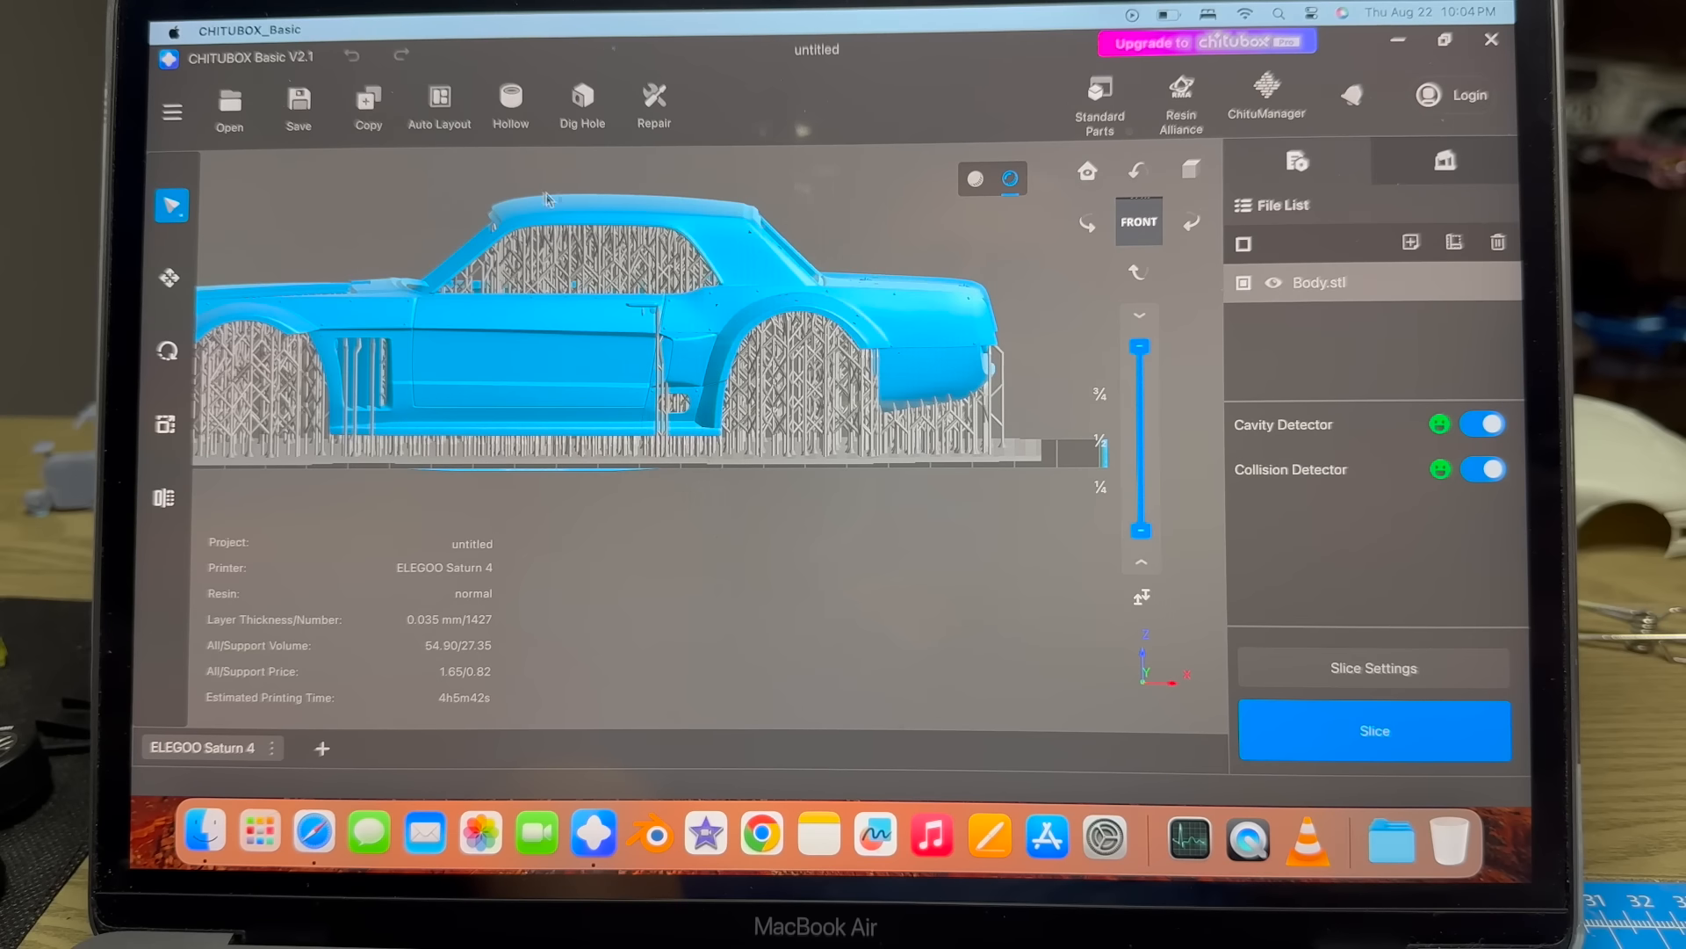
pyautogui.moveTo(226, 322)
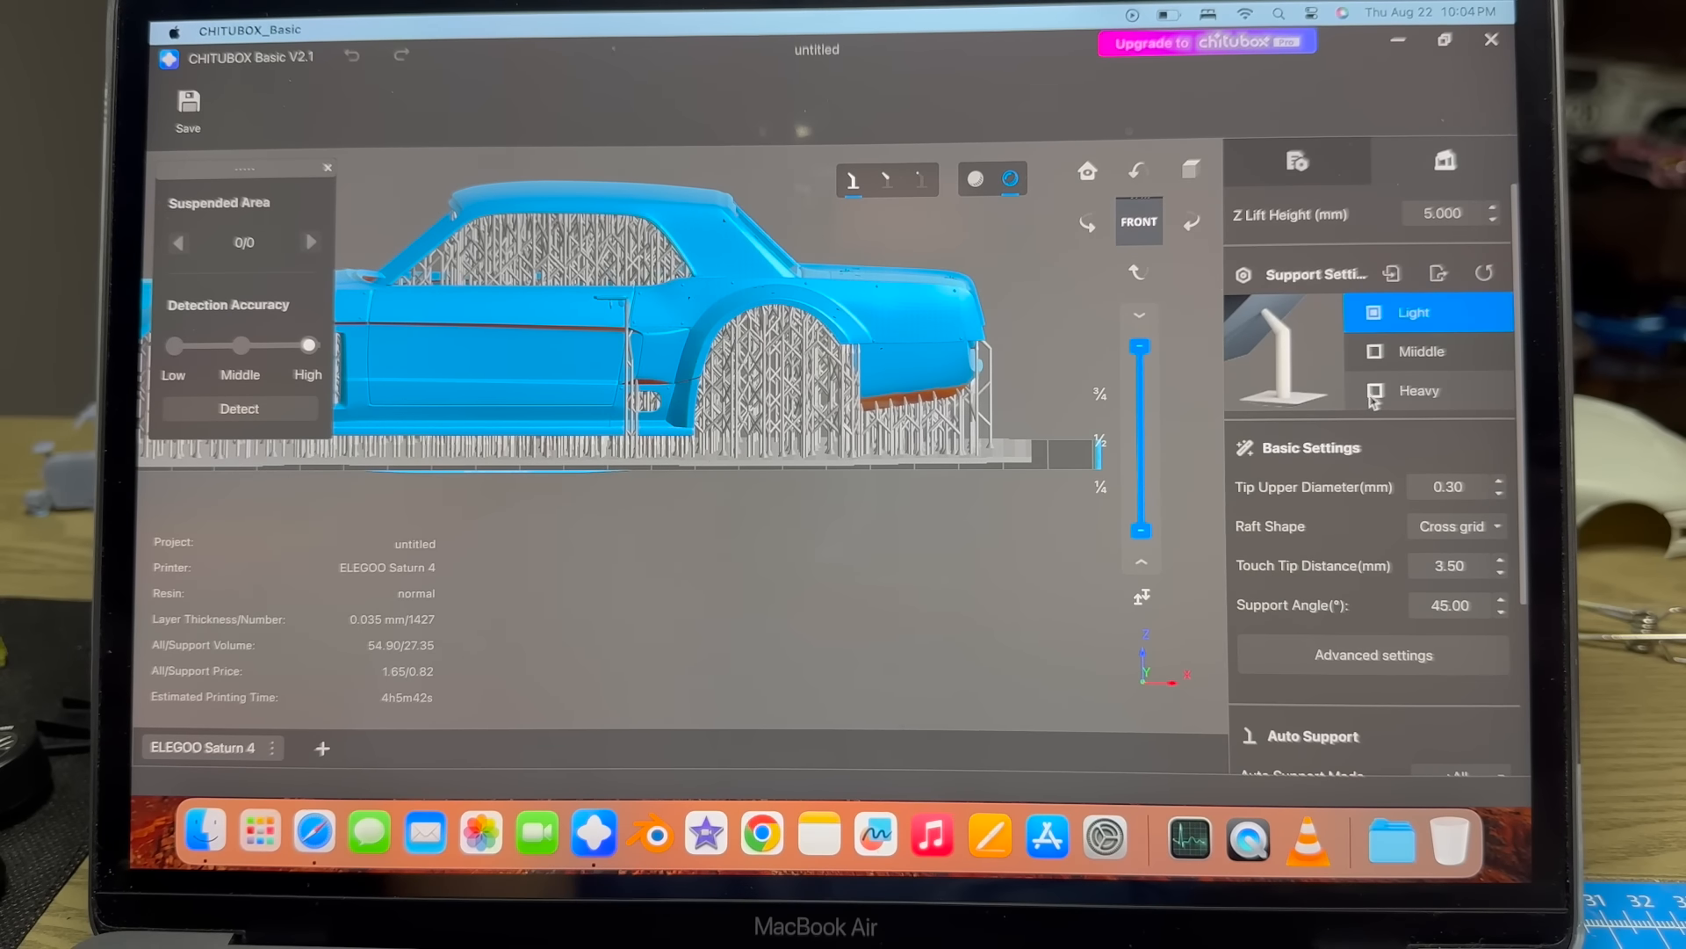
# Choose the Heavy support preset, raising support volume to 32.93.
pyautogui.click(1418, 390)
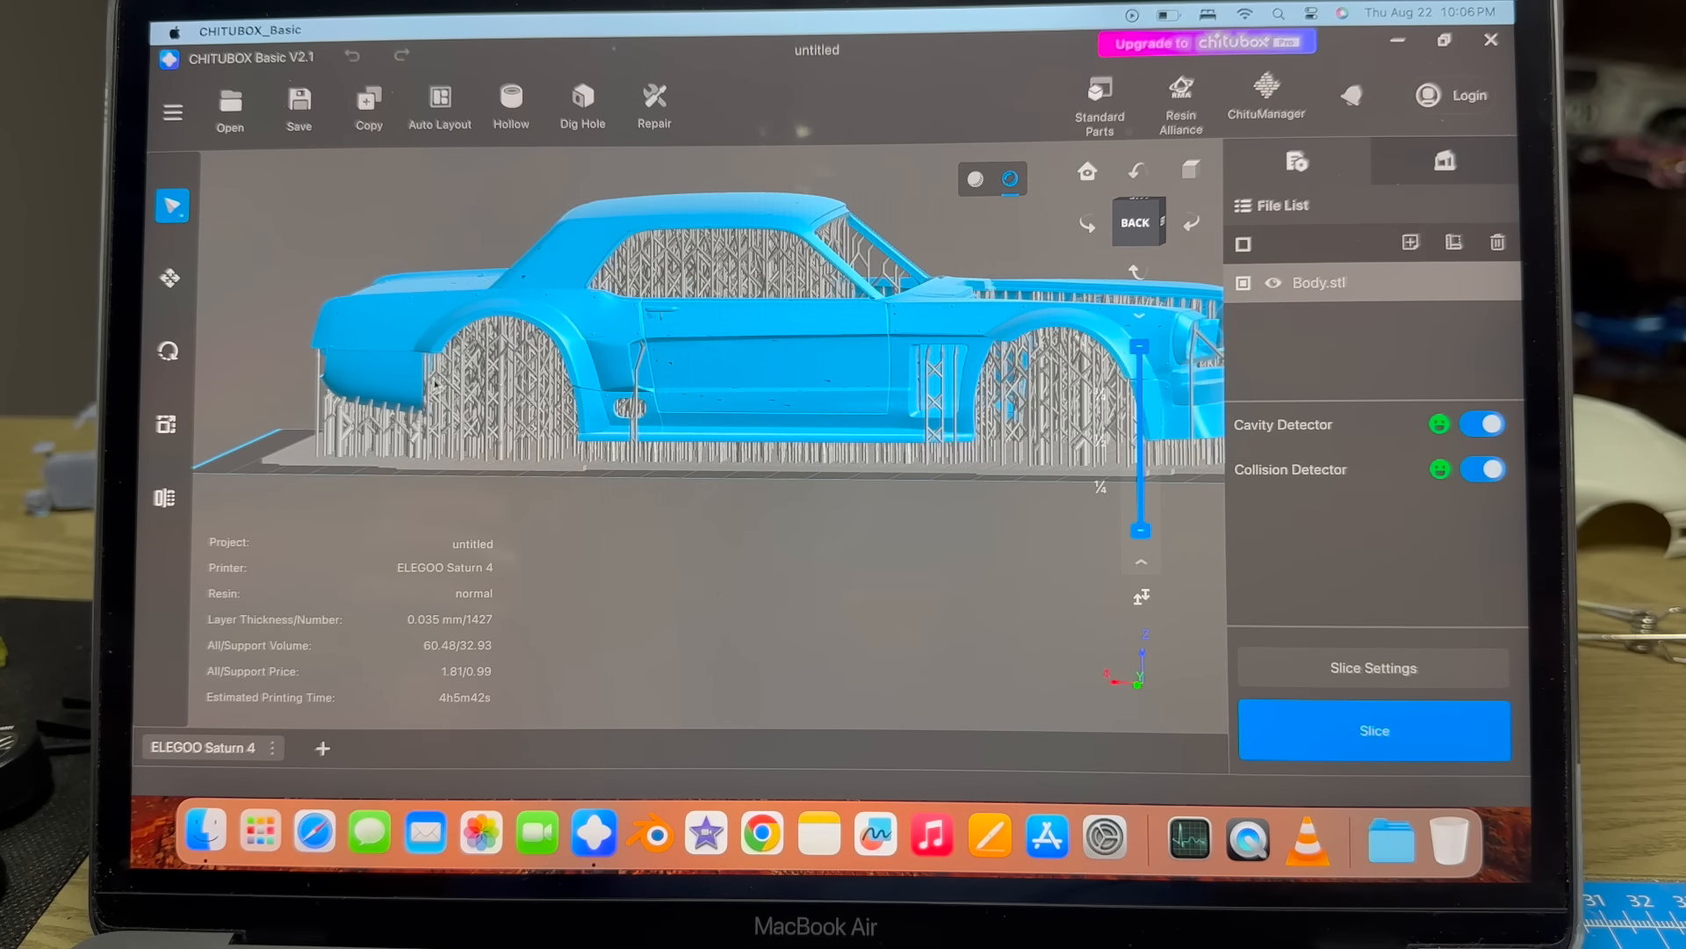
# Repair Body.stl and slice it, yielding 57.74 ml and about 4h5m.
pyautogui.click(653, 104)
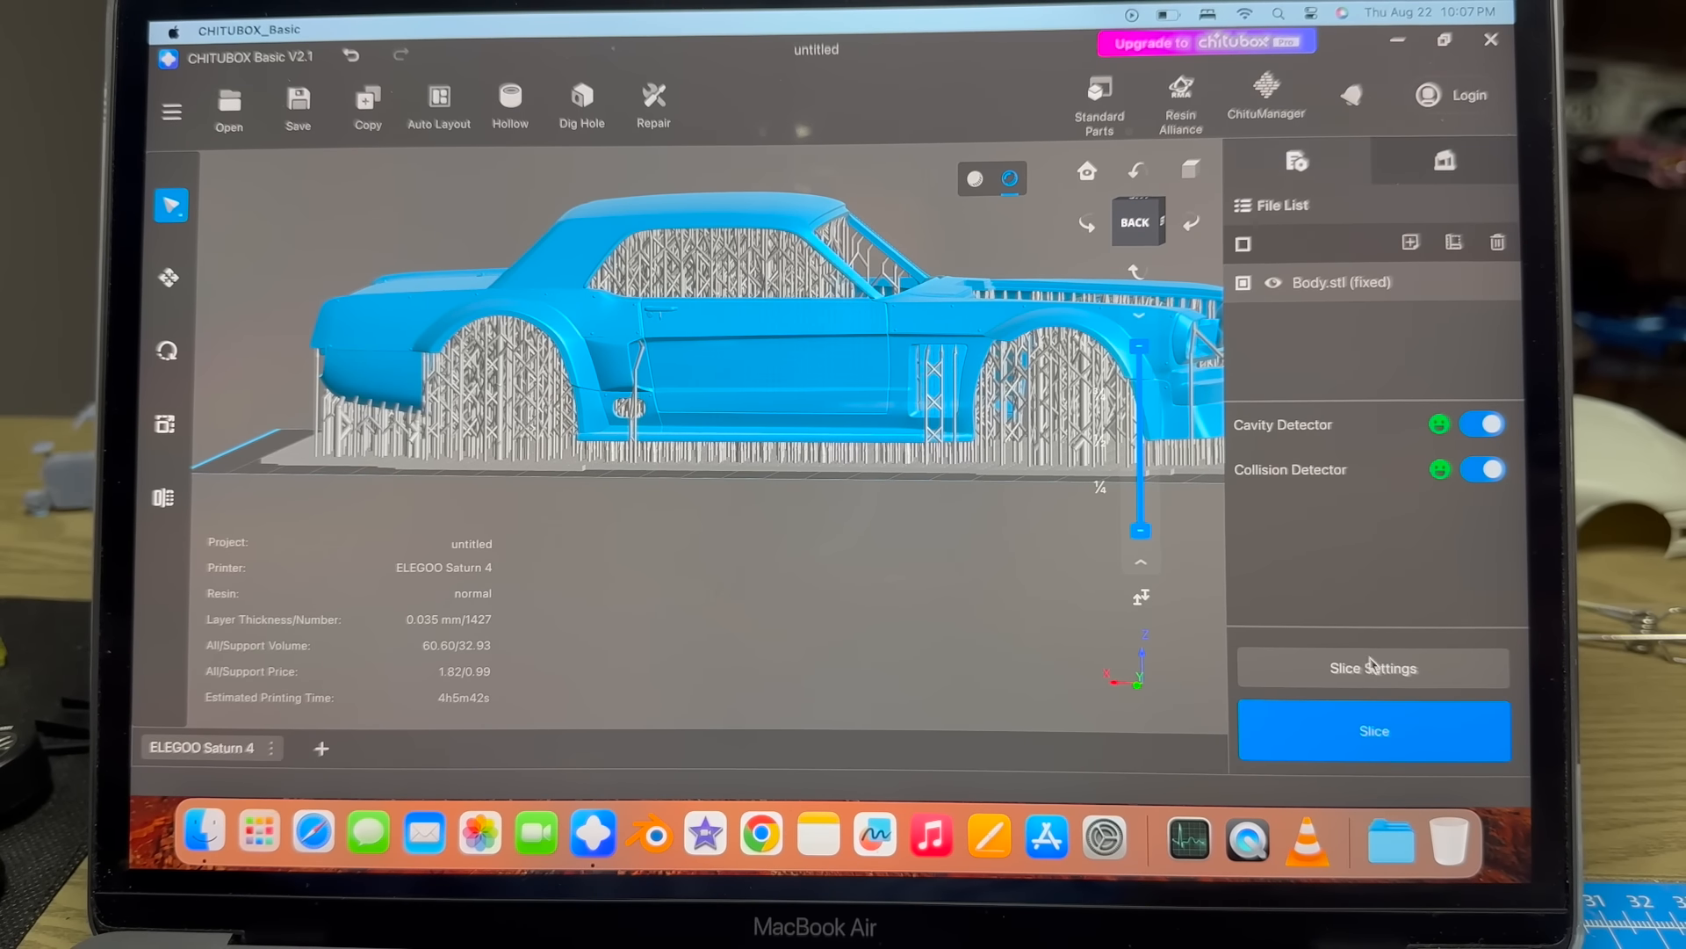
pyautogui.click(1373, 730)
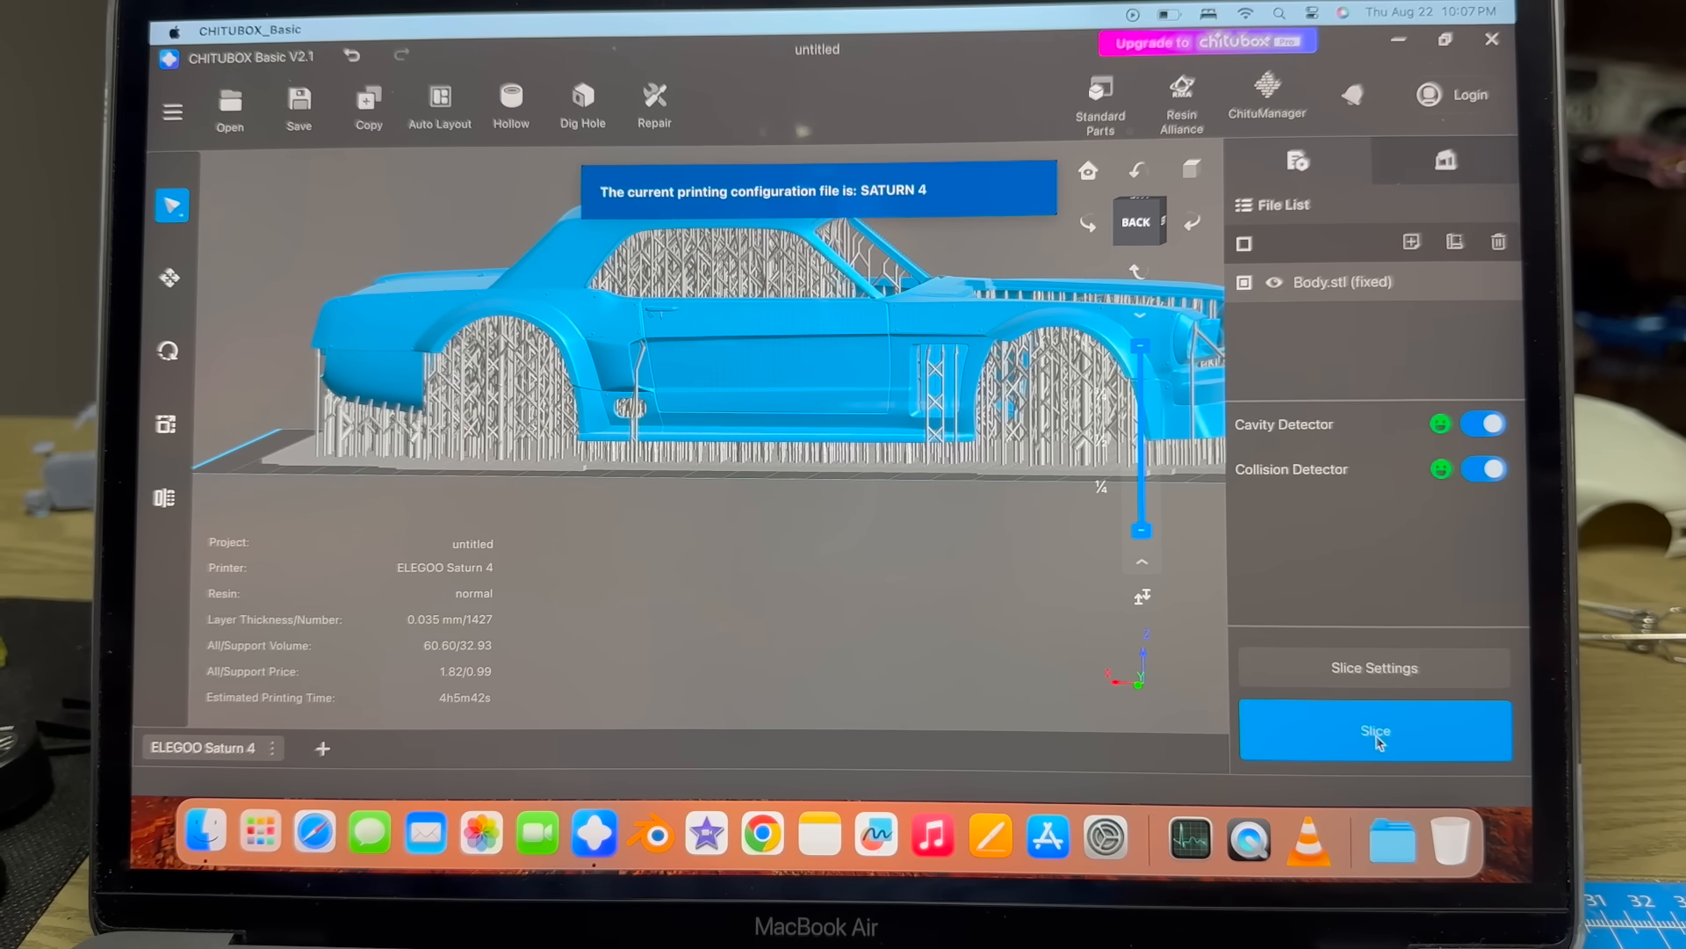
pyautogui.click(1374, 730)
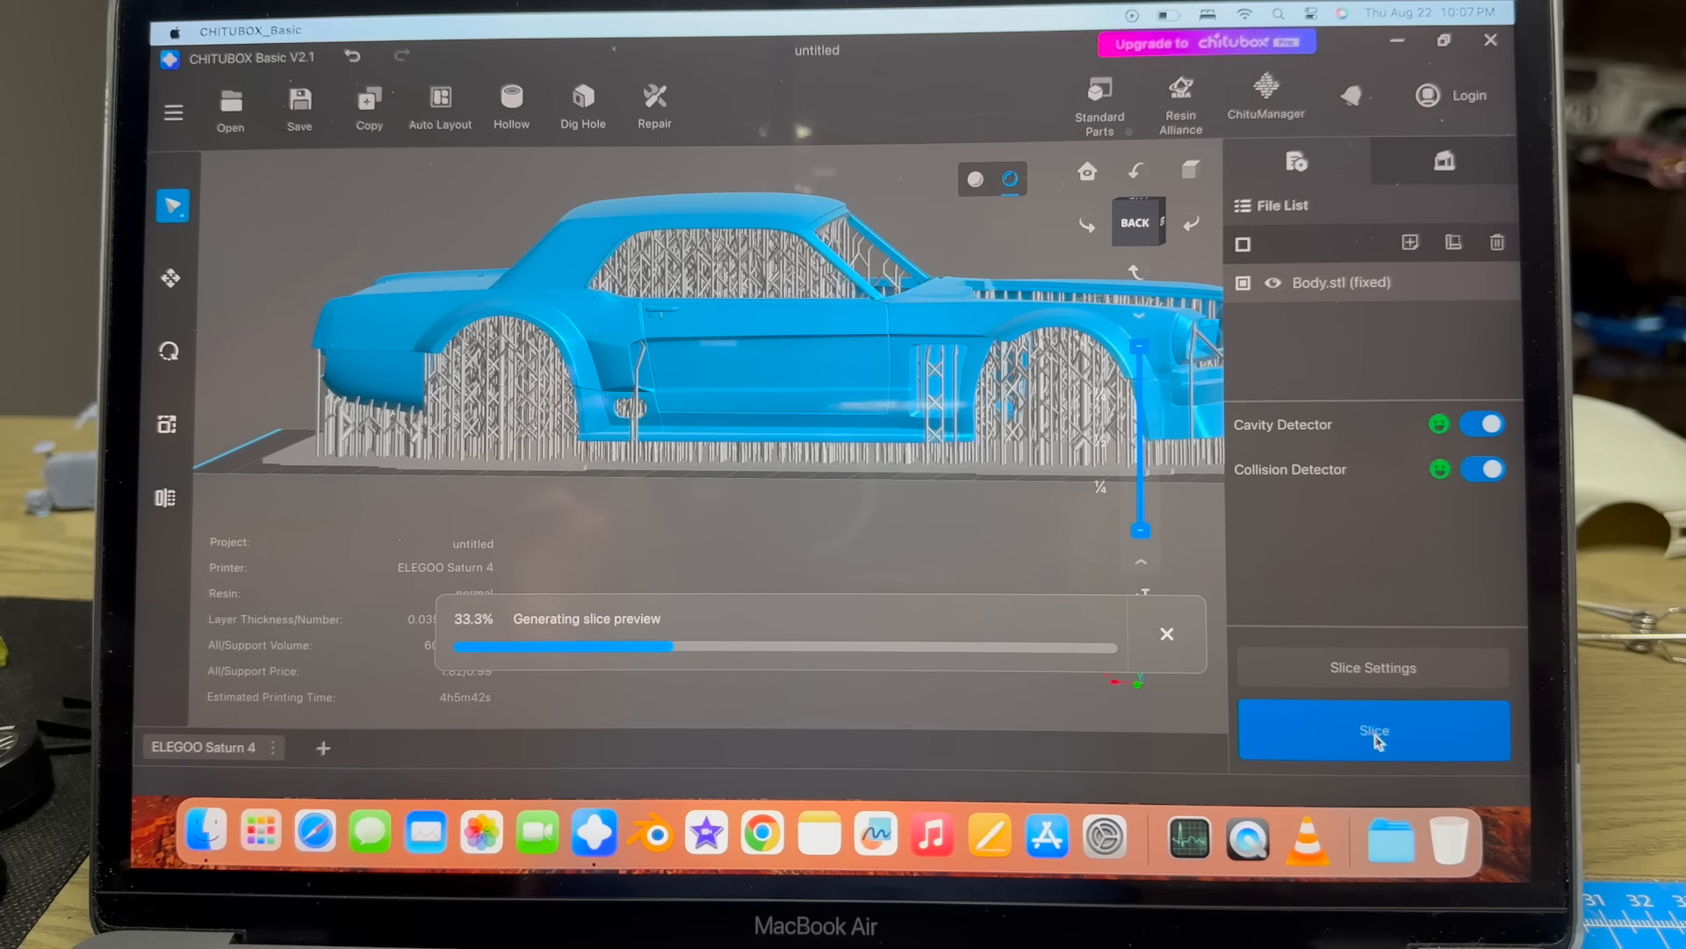
pyautogui.click(1374, 729)
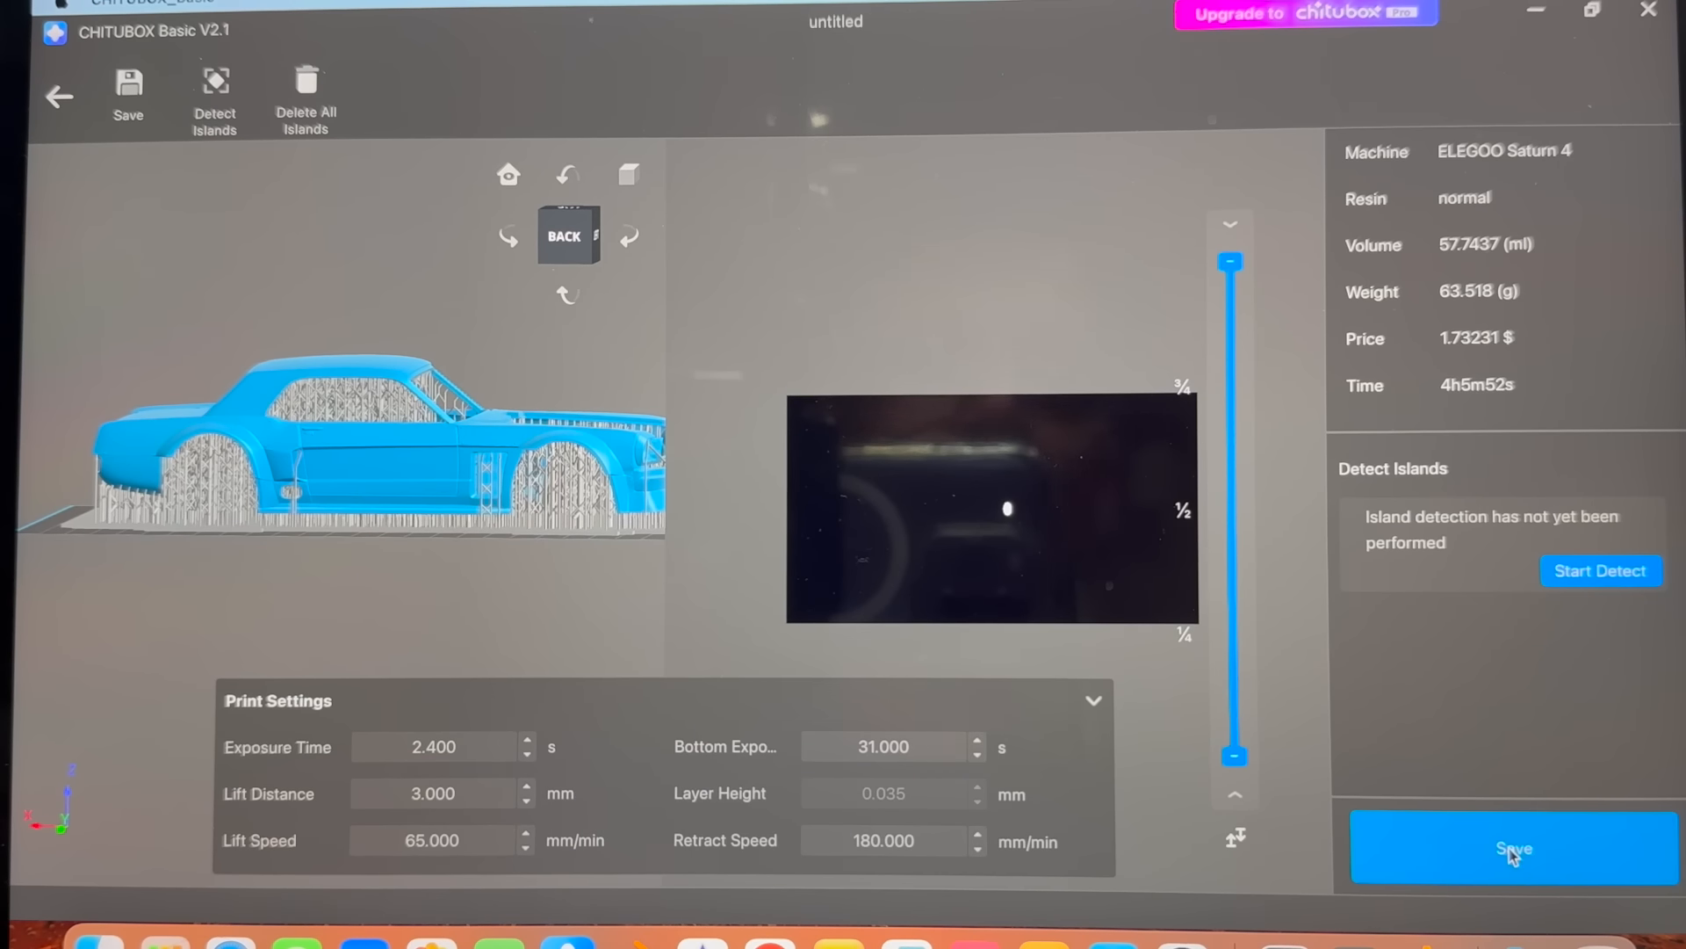
pyautogui.moveTo(1471, 390)
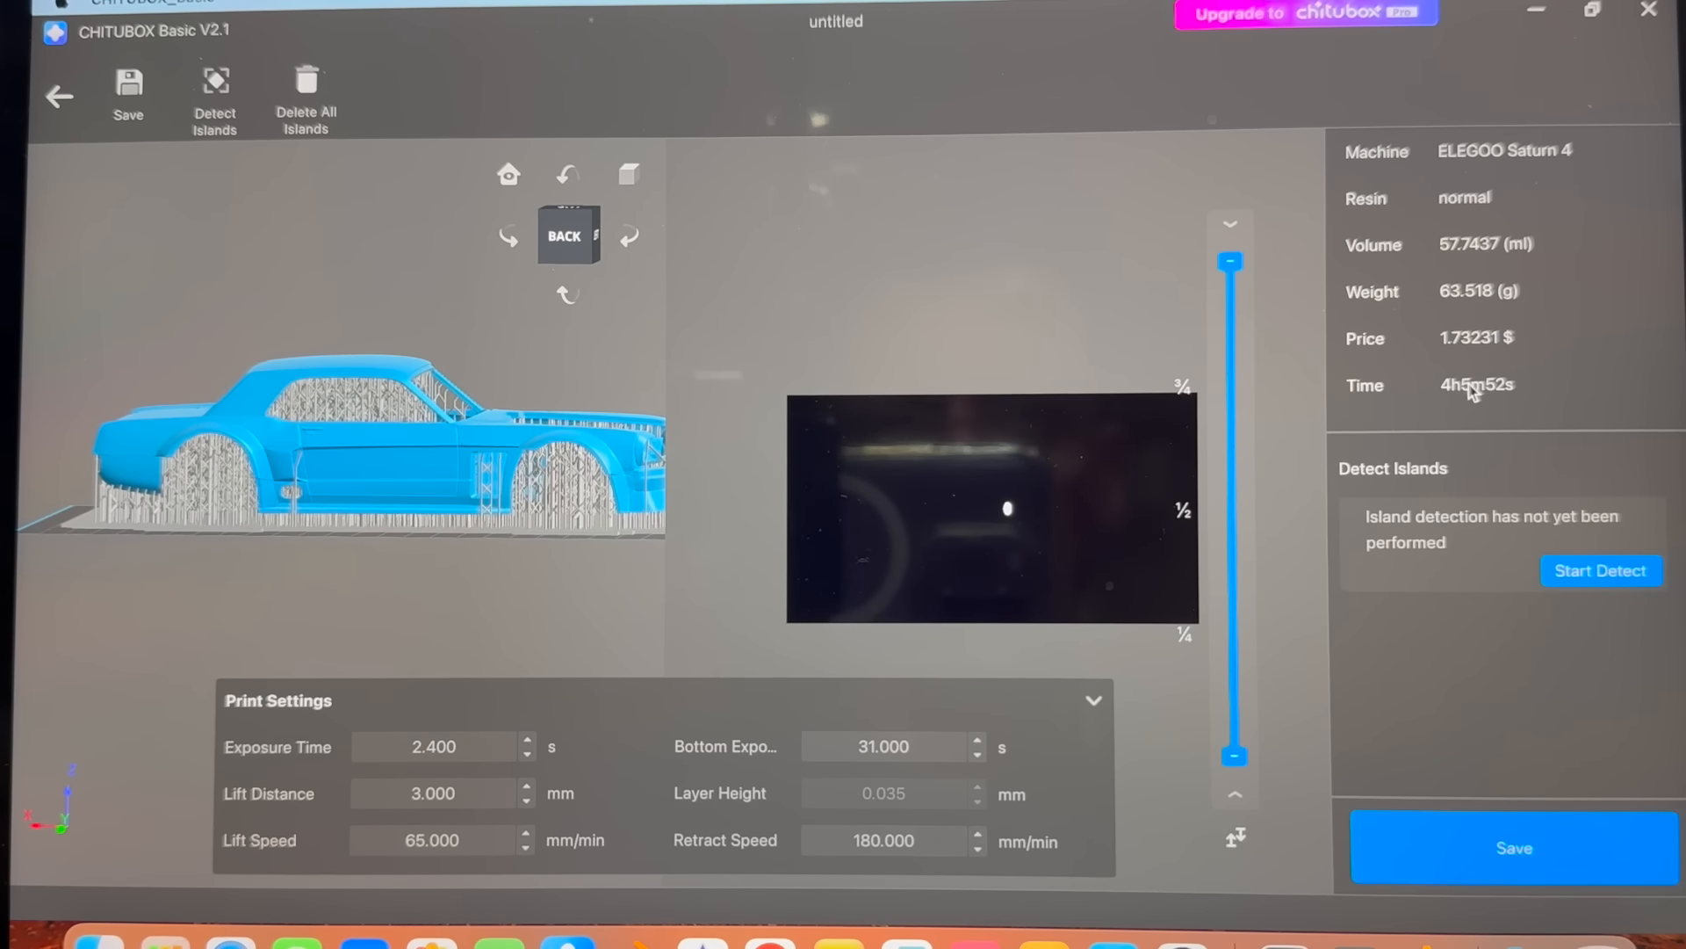
pyautogui.moveTo(1458, 417)
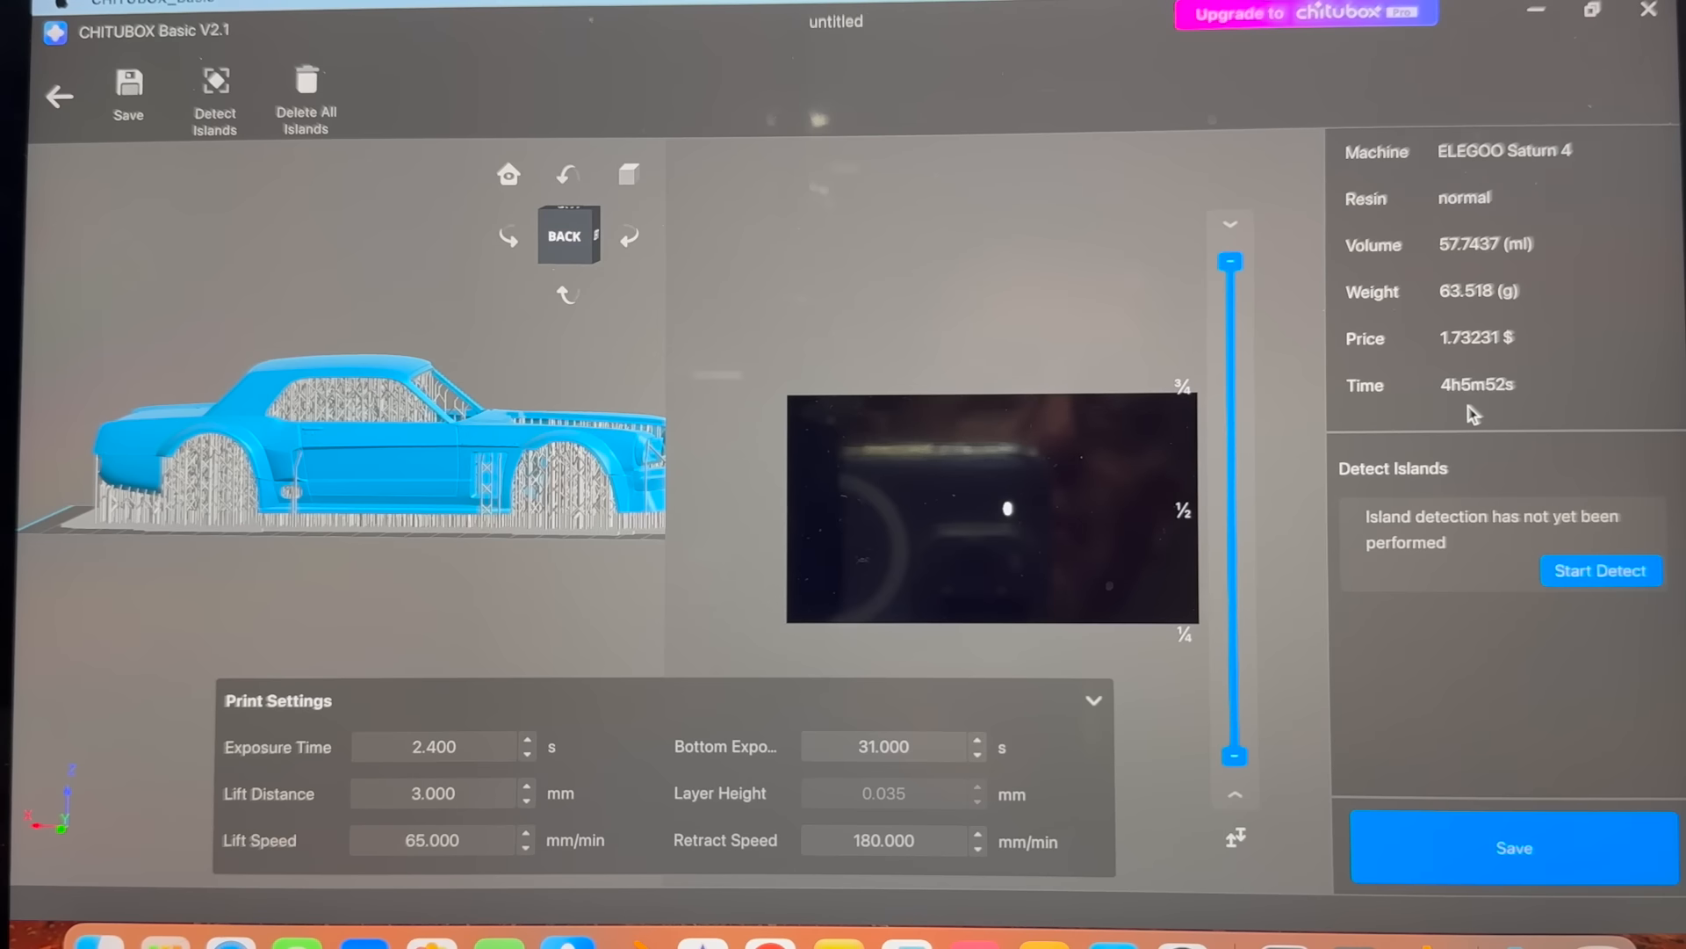
pyautogui.moveTo(1484, 421)
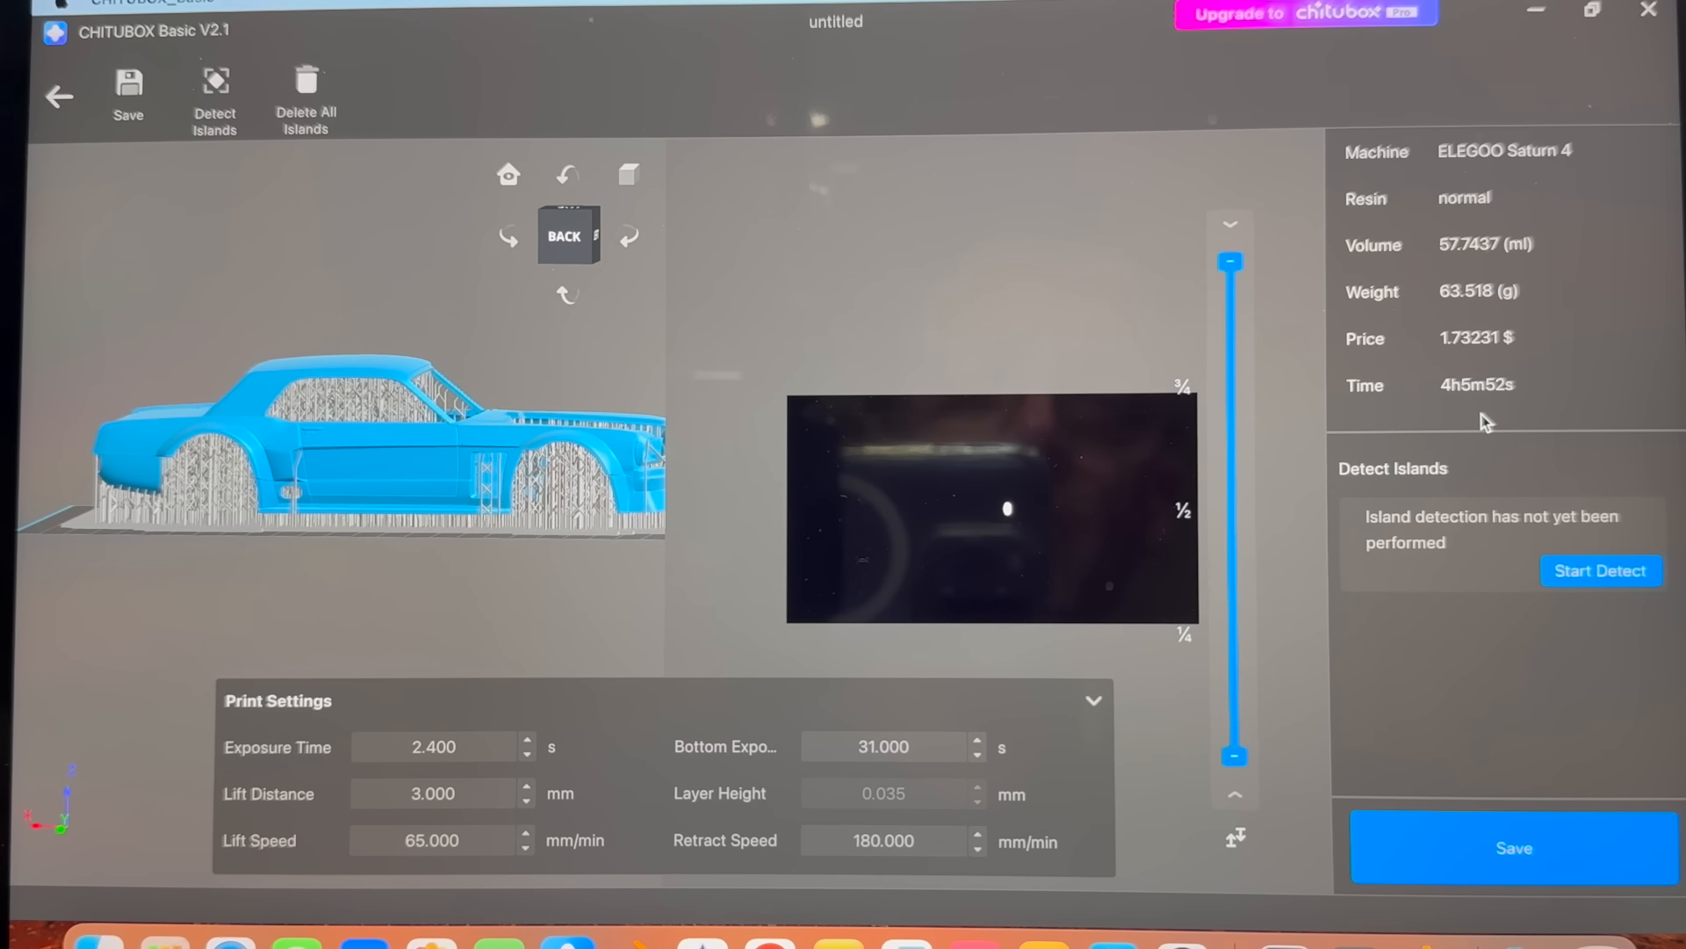
pyautogui.moveTo(1514, 848)
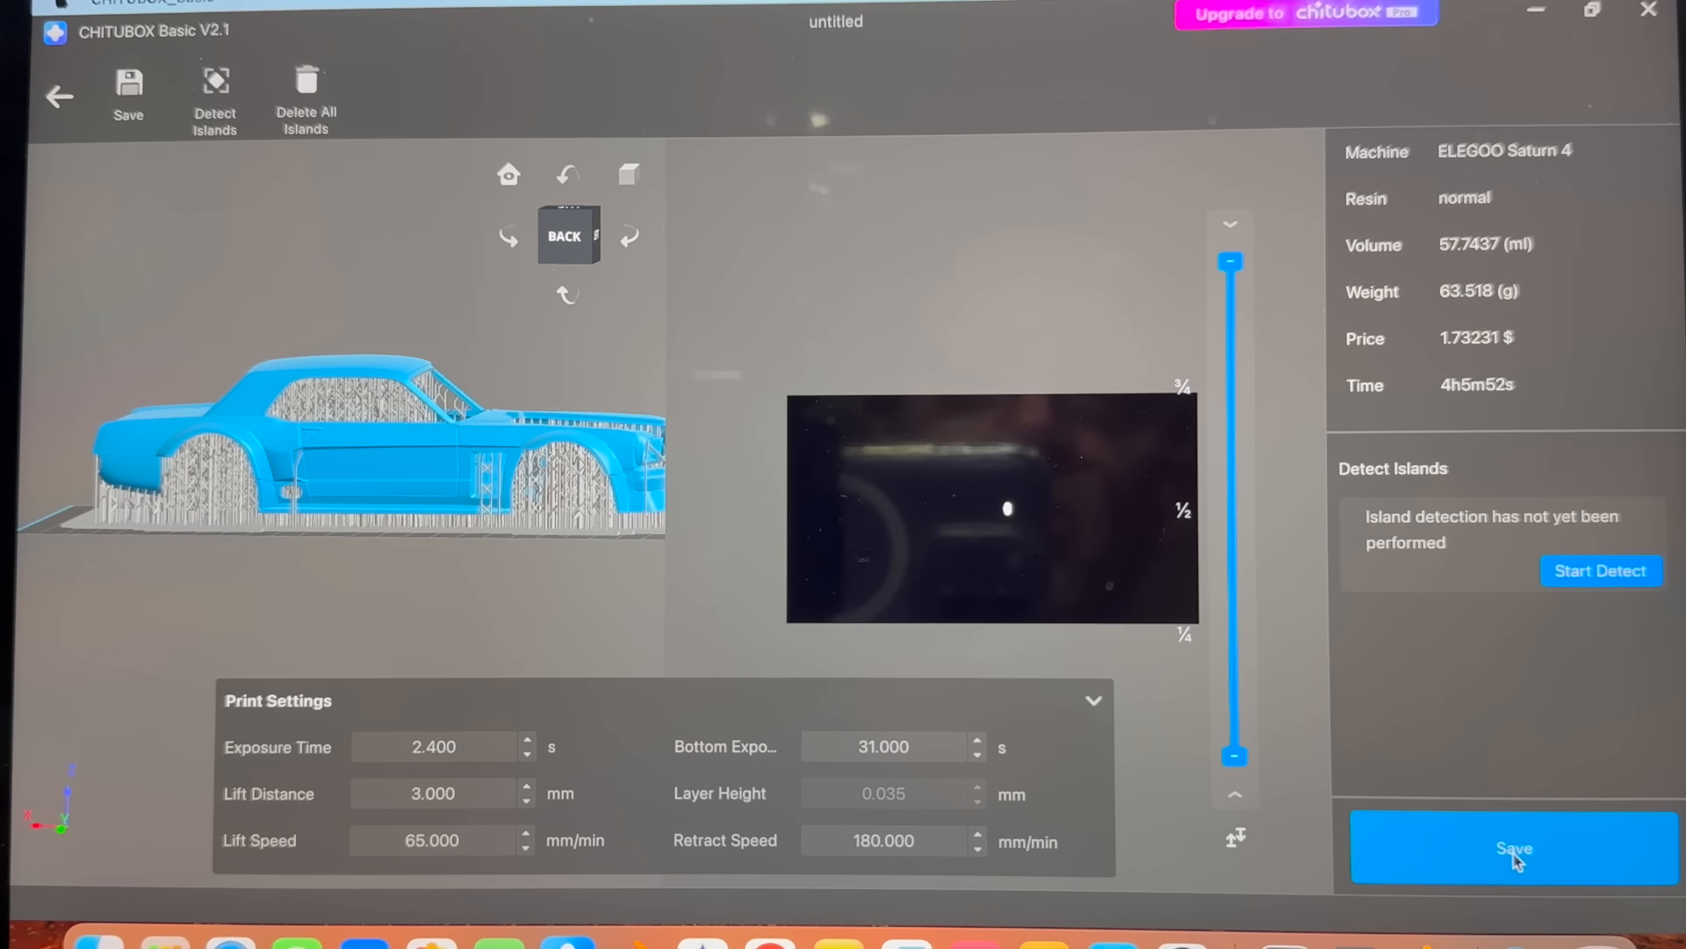
pyautogui.click(1515, 848)
pyautogui.write('H')
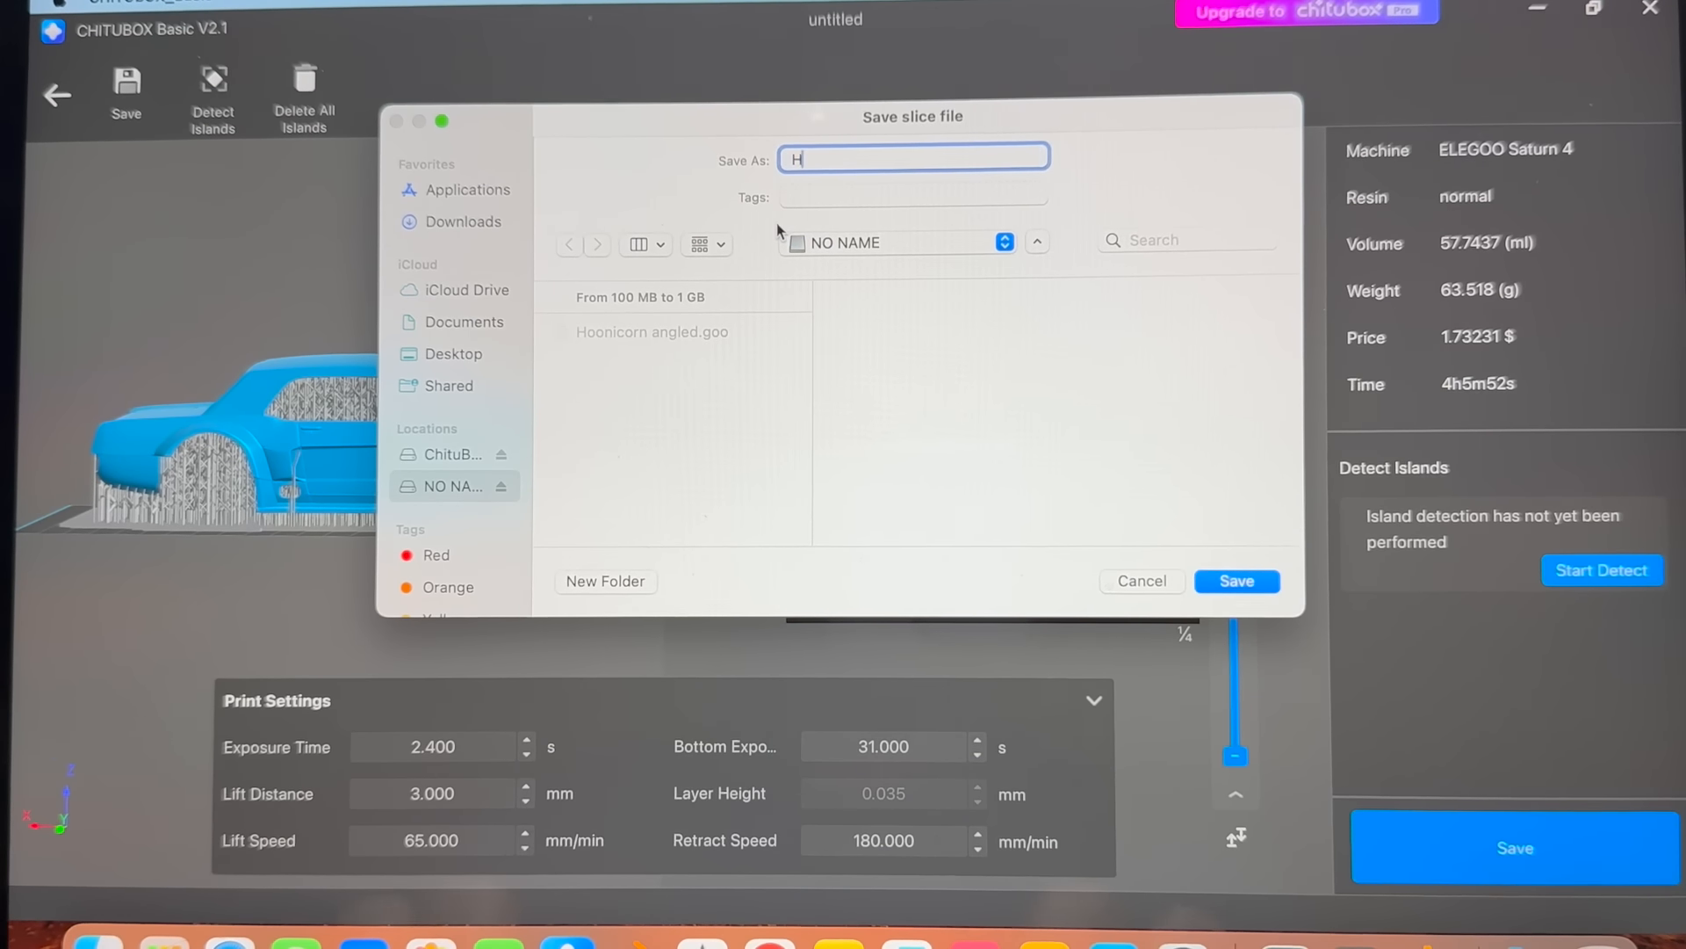
# Name the slice file 'Hoonicorn flat' and save it.
pyautogui.write('oonicorn')
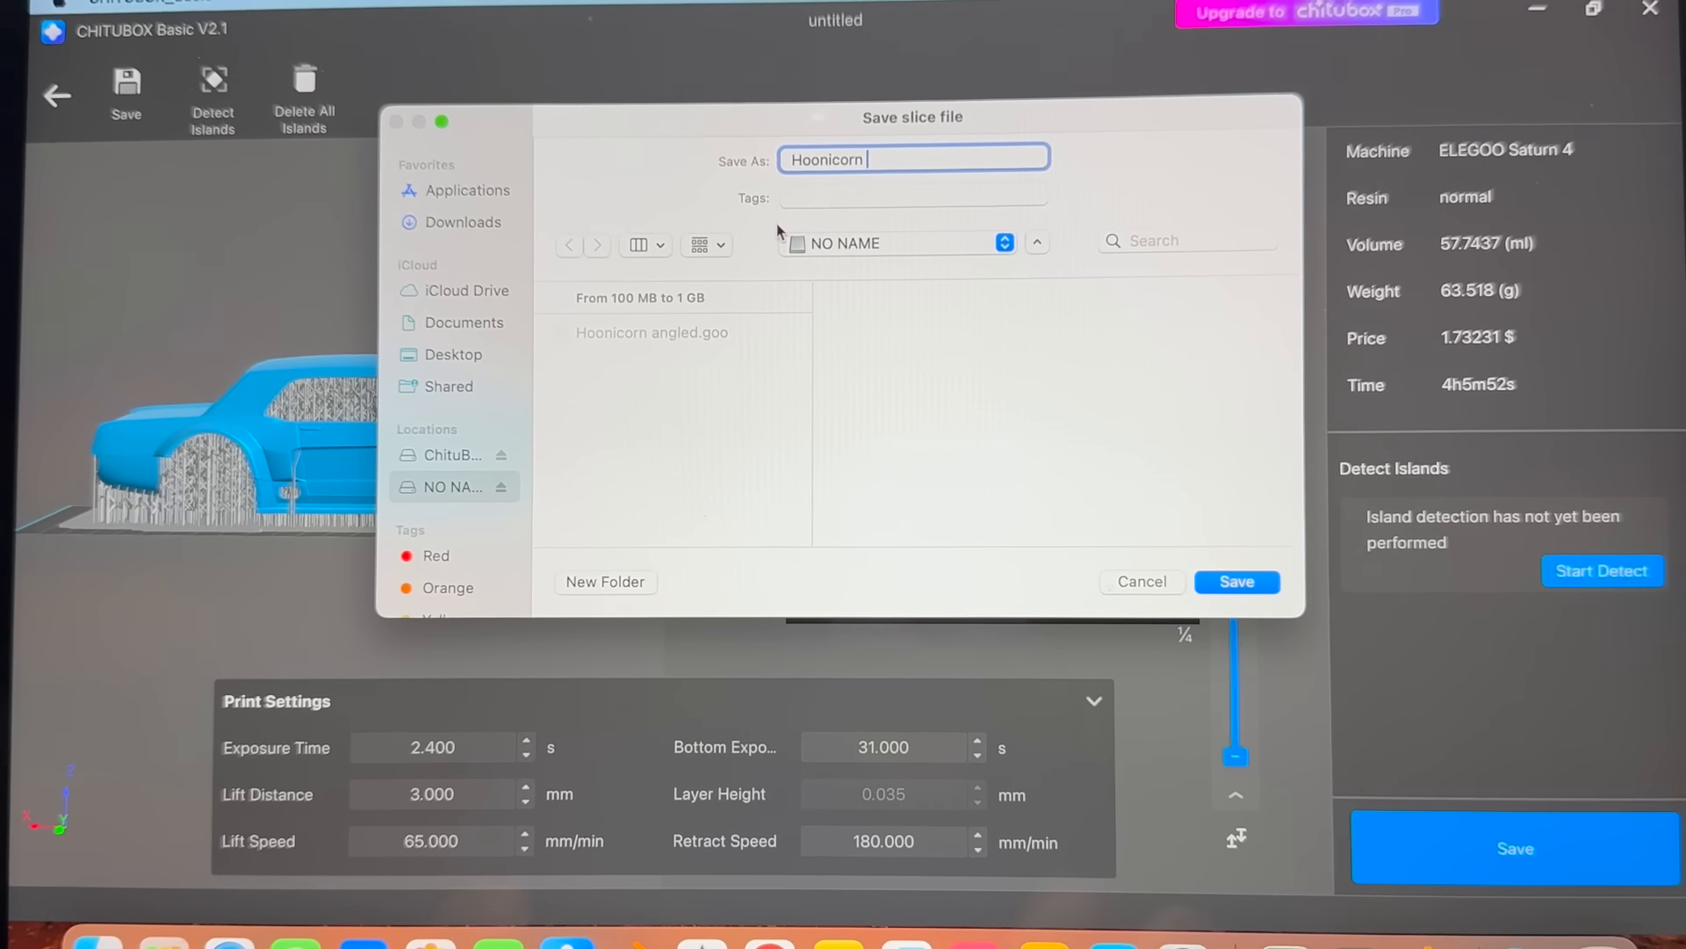
pyautogui.write('flat')
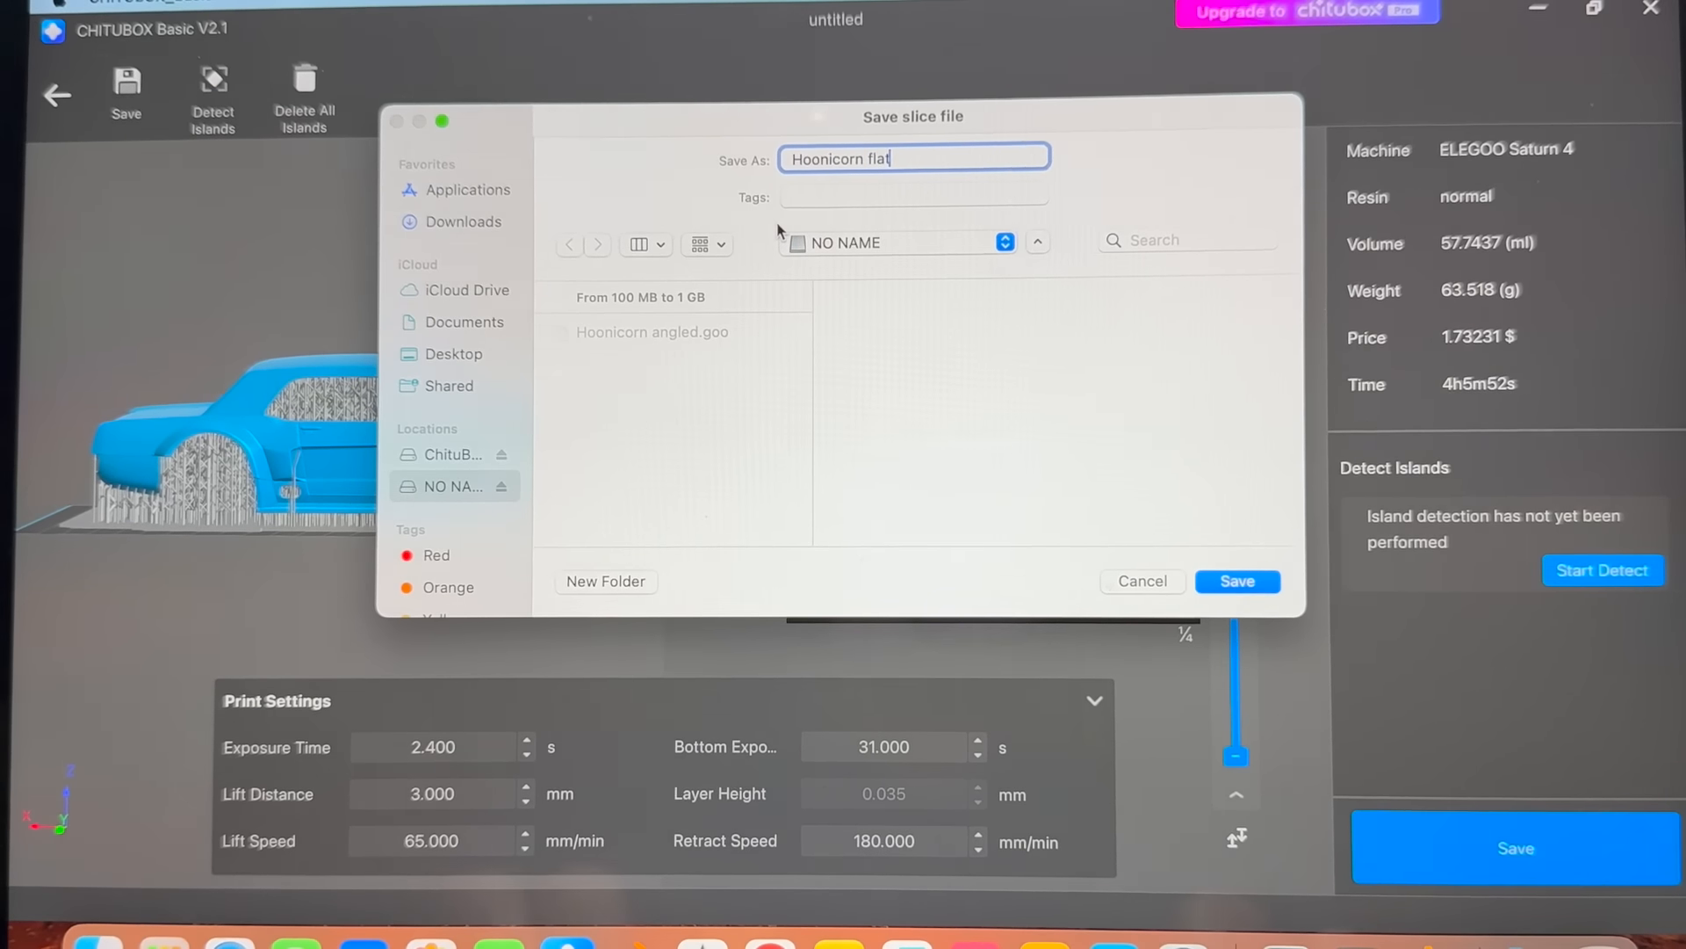
pyautogui.click(1235, 581)
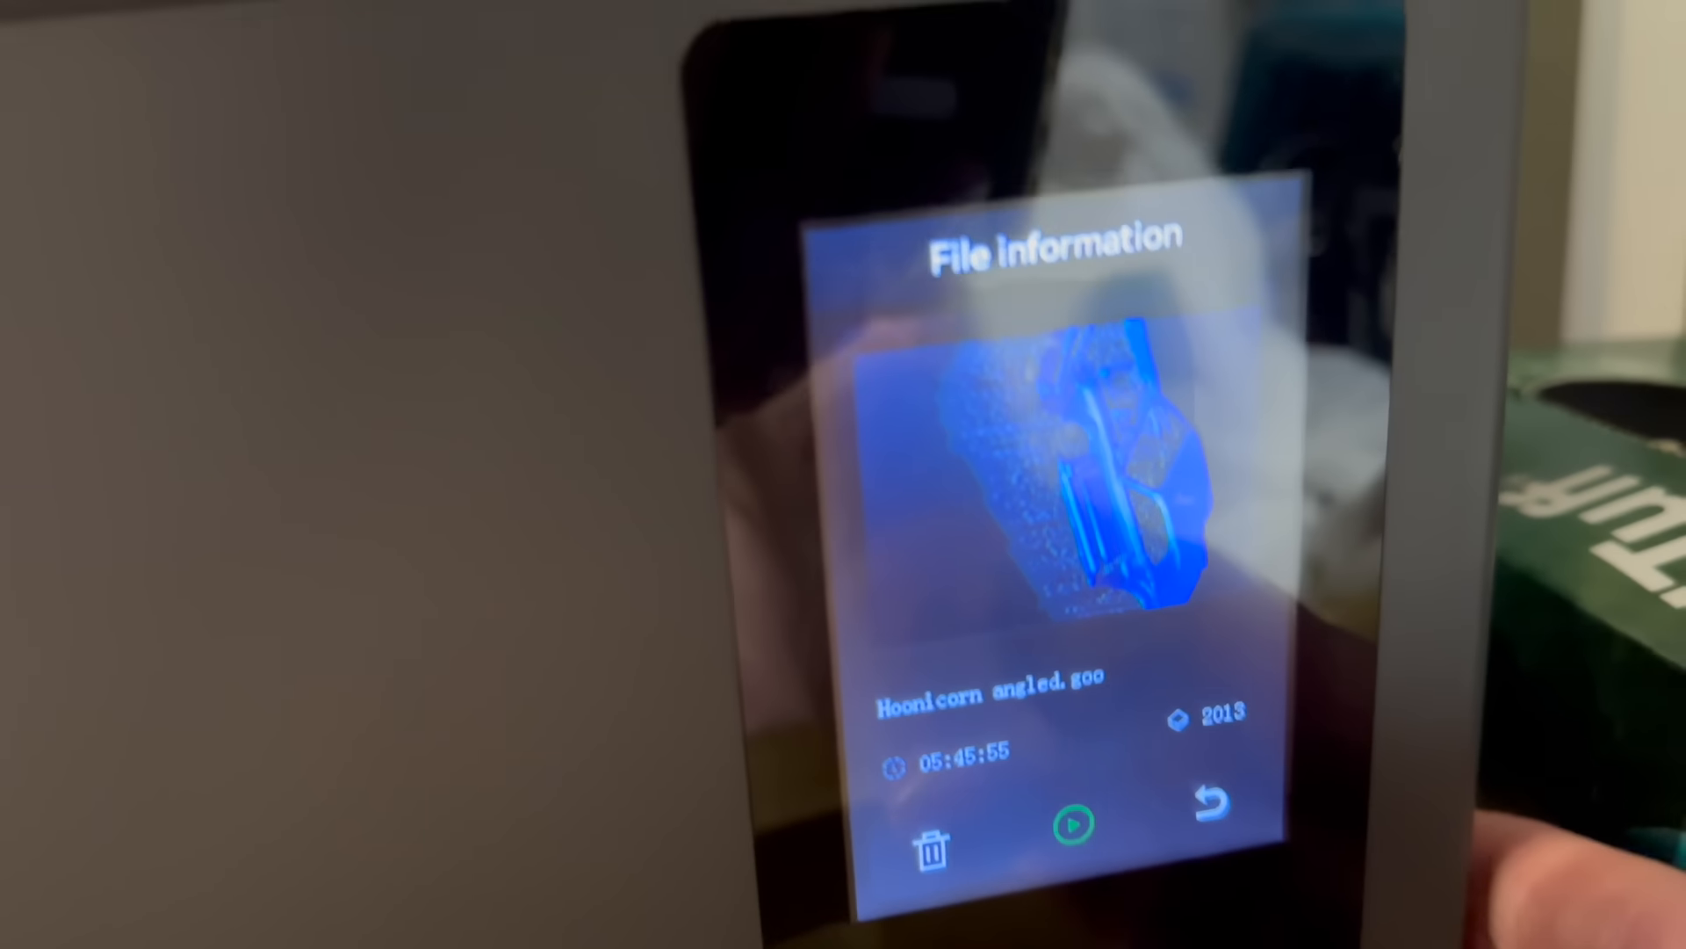
# Start printing Hoonicorn angled.goo from the printer's file information screen.
pyautogui.click(1071, 824)
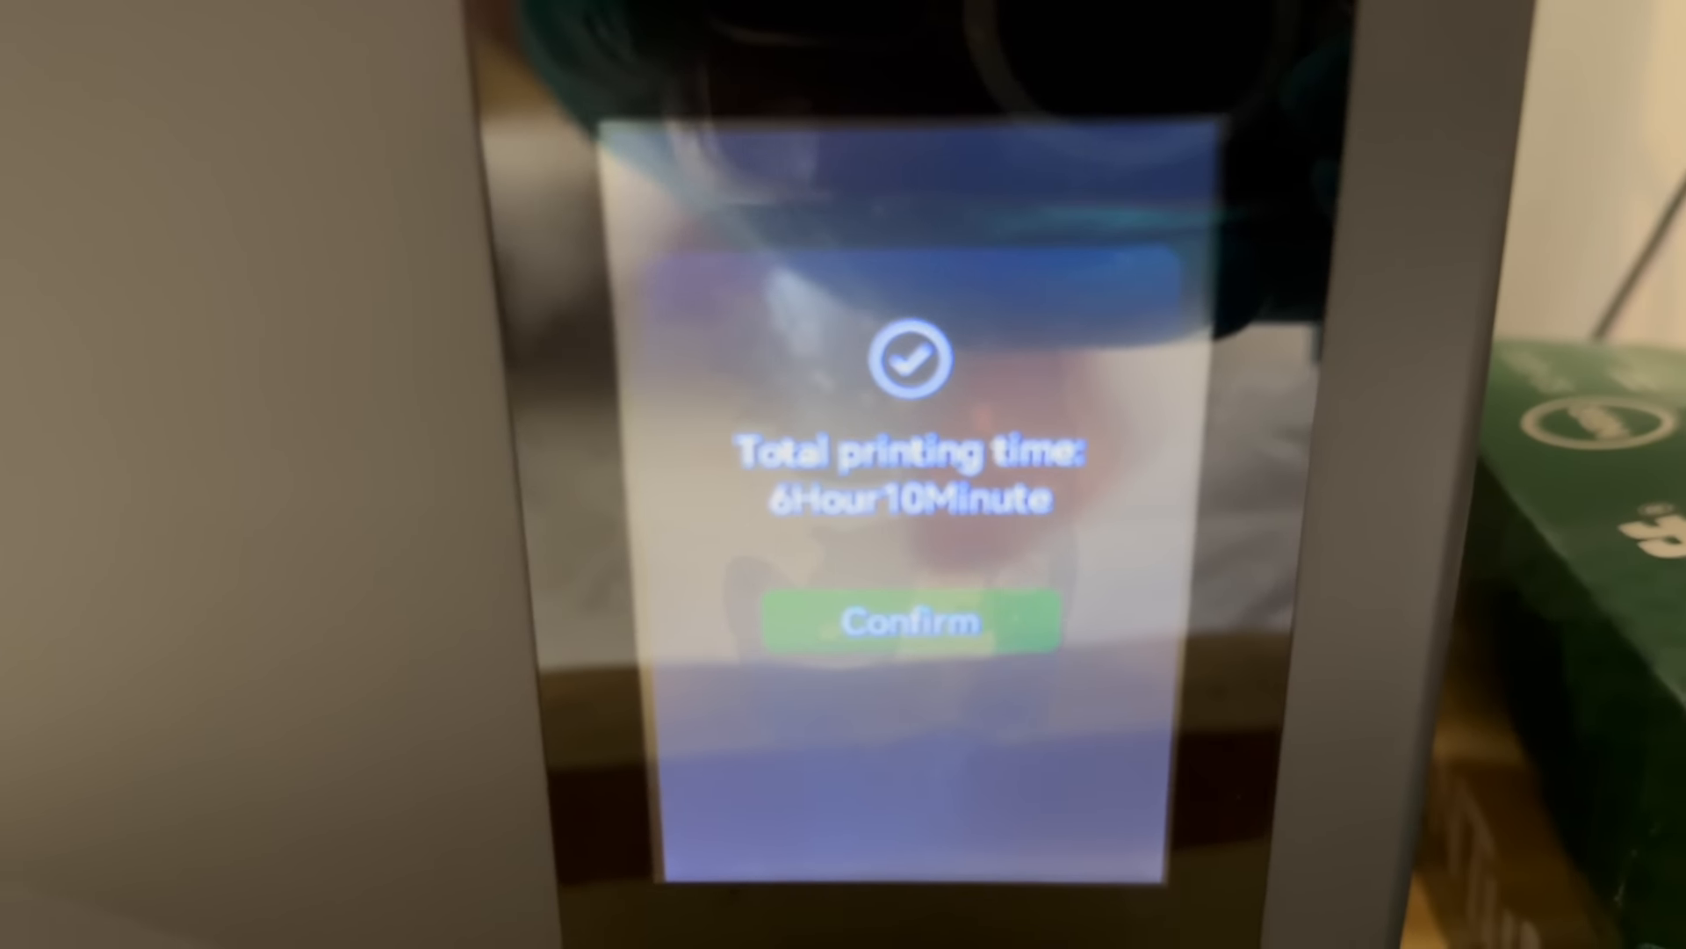